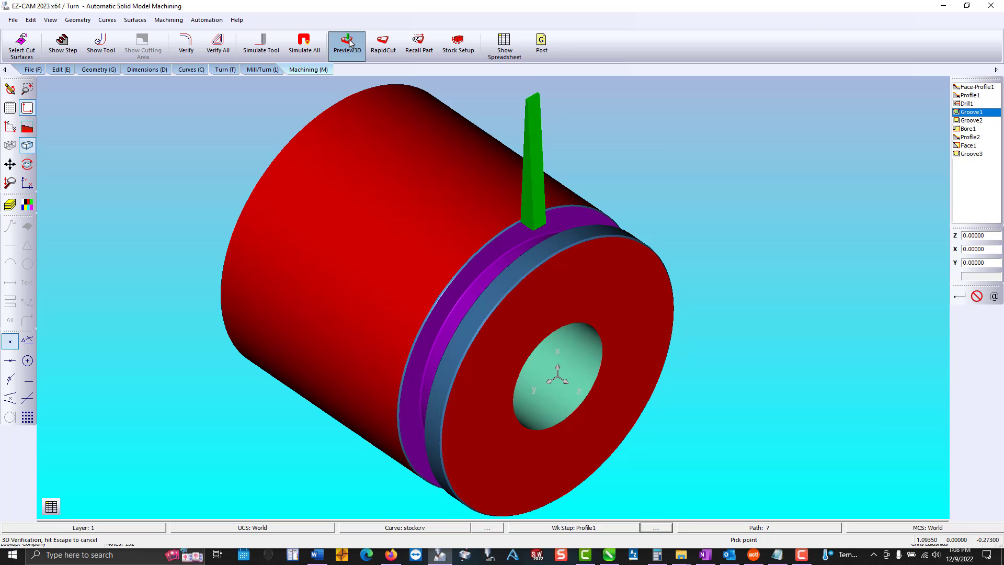
# Step the 3D verification through Groove1, Groove2 and Bore1 cuts on the stock
pyautogui.click(972, 120)
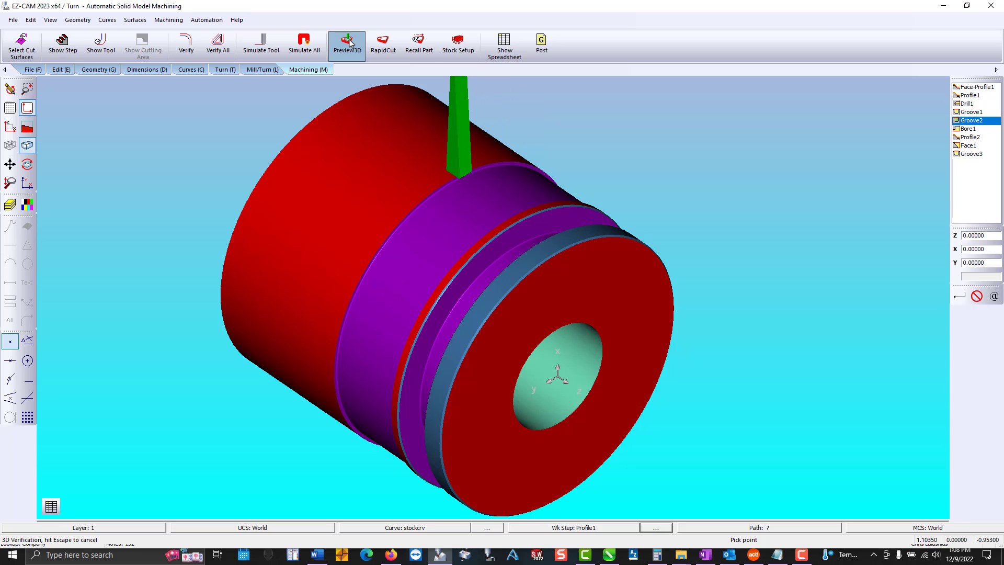
pyautogui.click(970, 129)
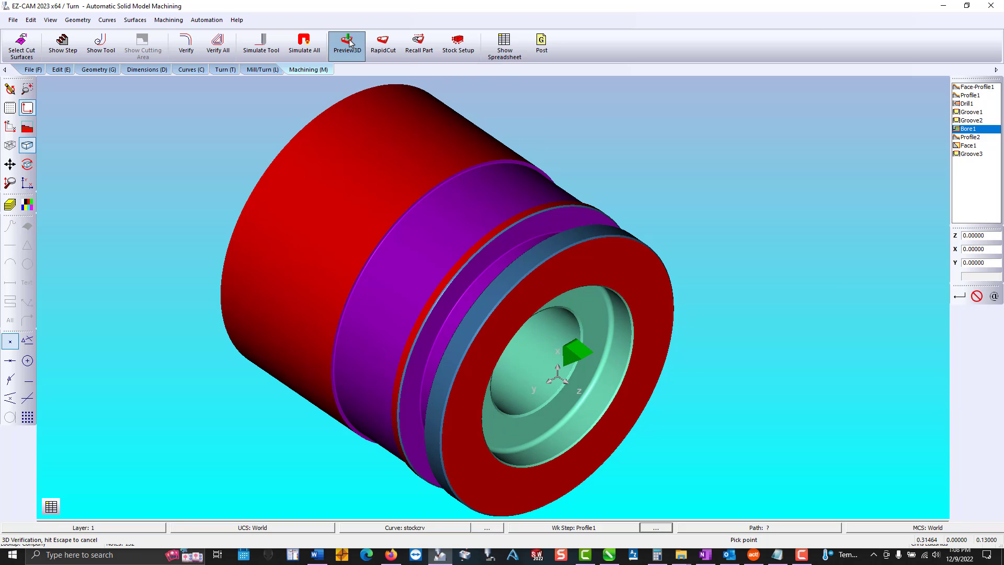
pyautogui.click(971, 145)
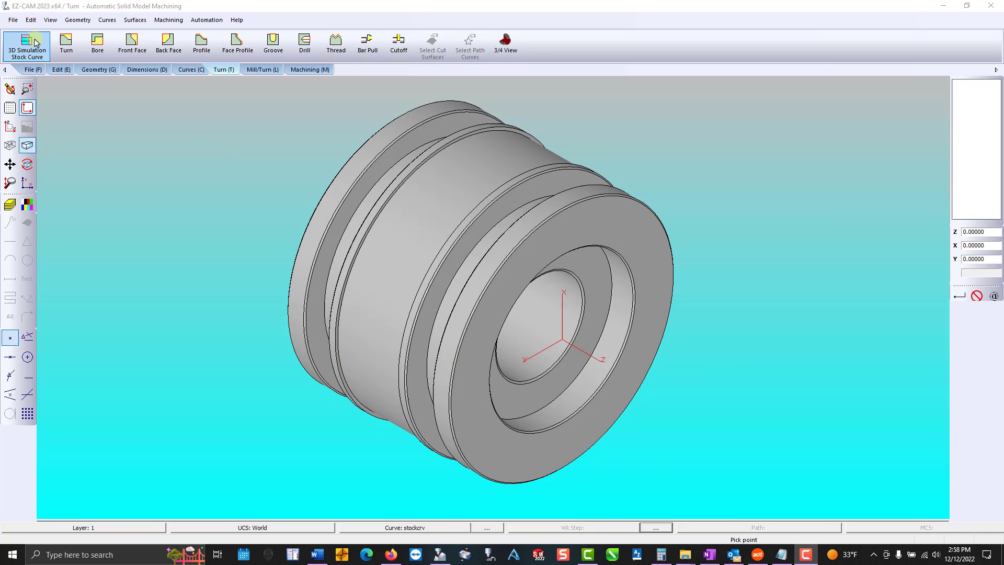
# Define a 2.25-diameter stock curve with the sub-spindle coordinate system left unmoved
pyautogui.click(26, 46)
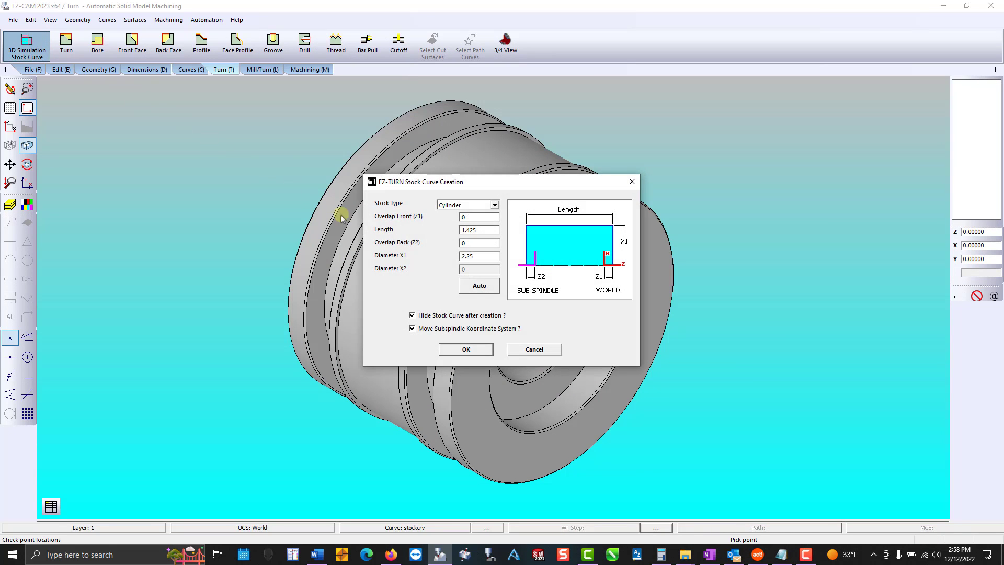
pyautogui.write('1.991')
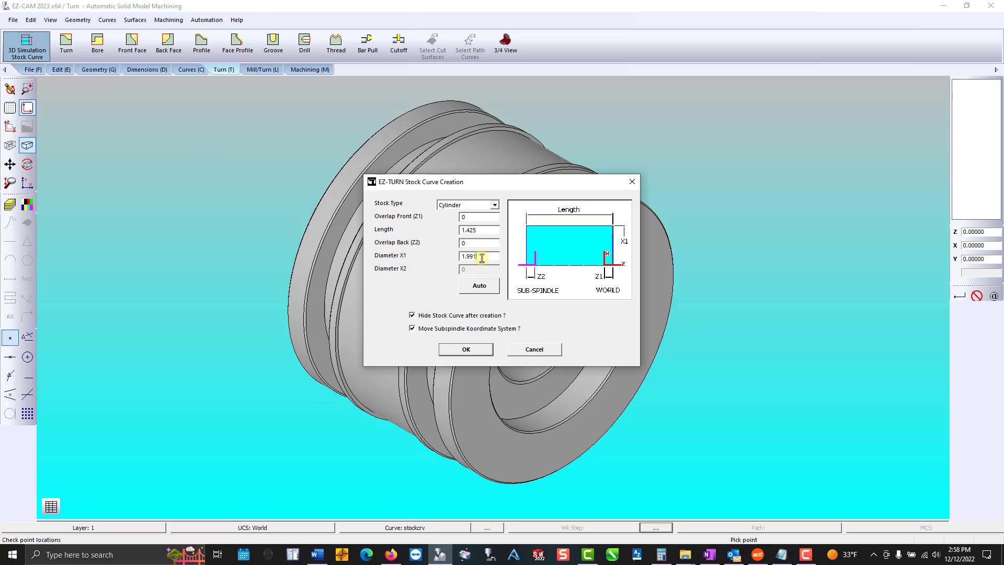
pyautogui.write('2')
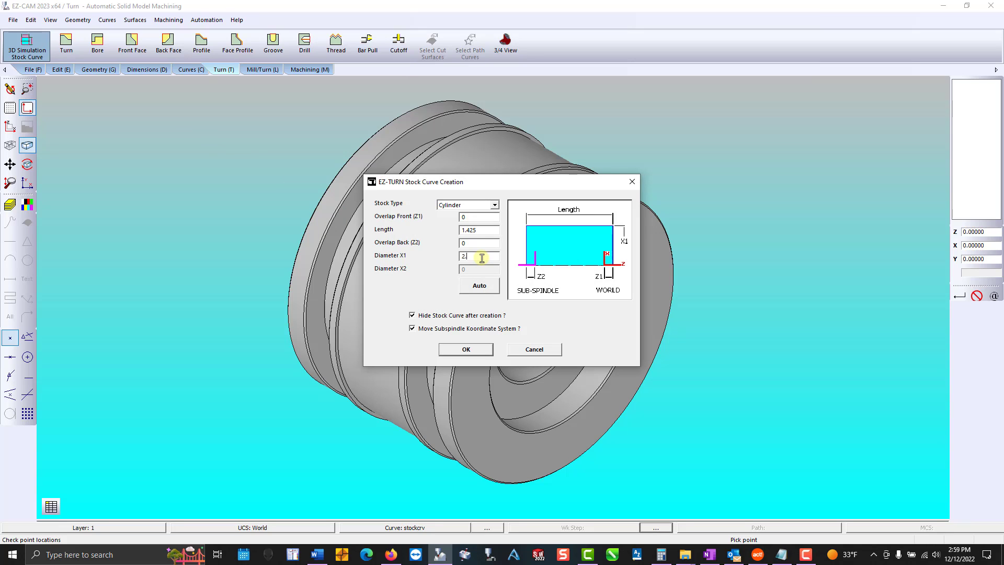
pyautogui.write('.25')
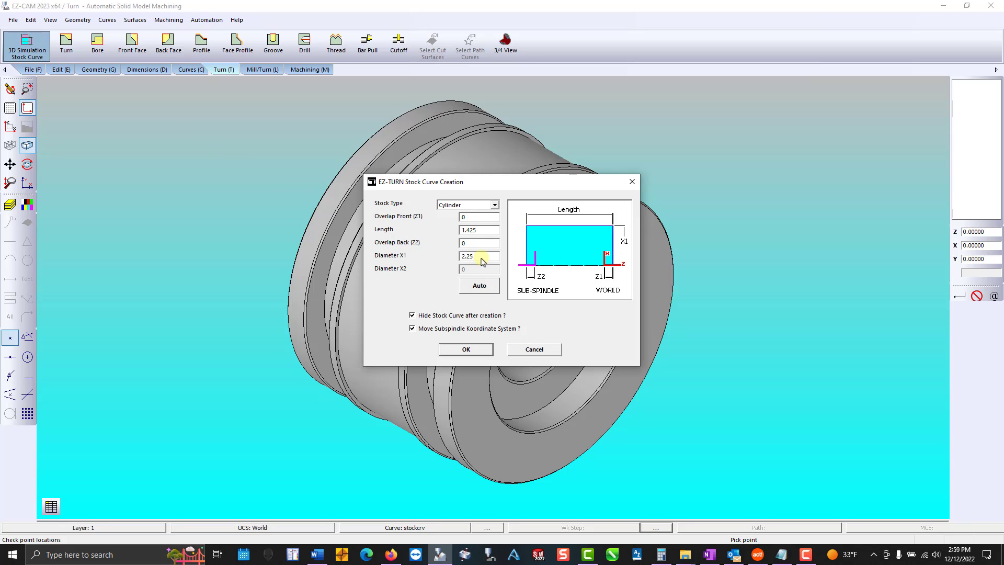
pyautogui.click(412, 327)
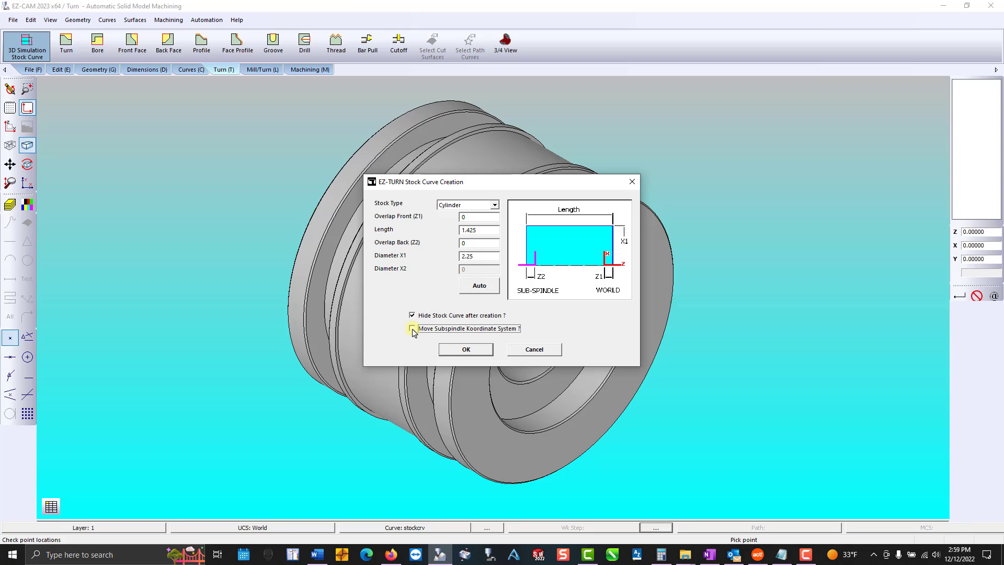
pyautogui.click(465, 349)
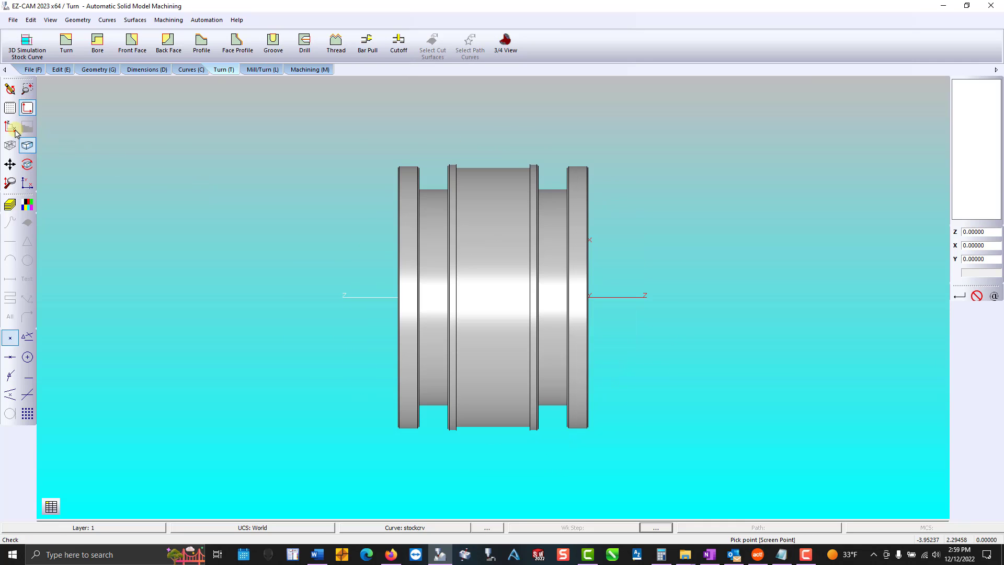
# Create the Face-Profile1 work step and assign it the Face type tool
pyautogui.click(238, 43)
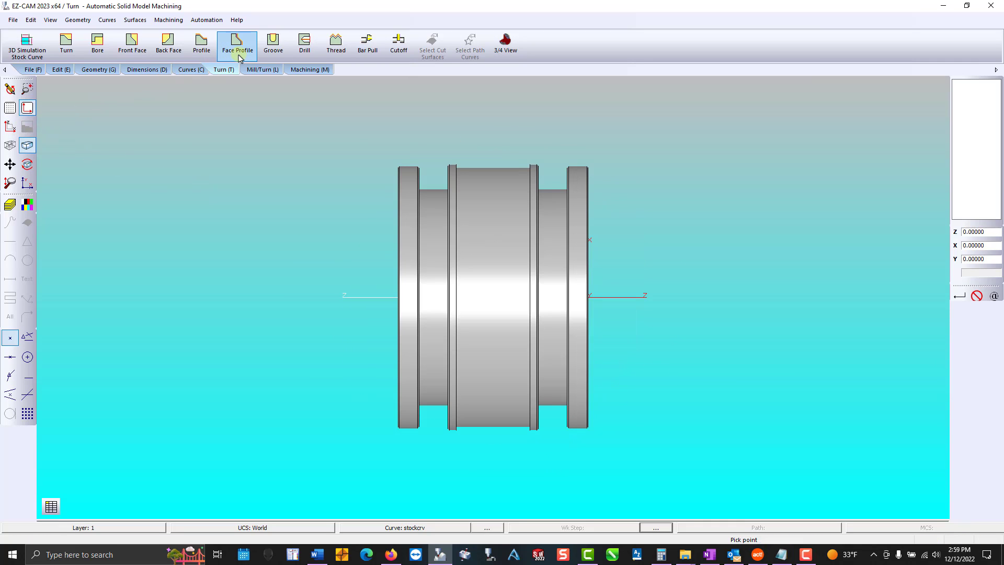
pyautogui.click(238, 43)
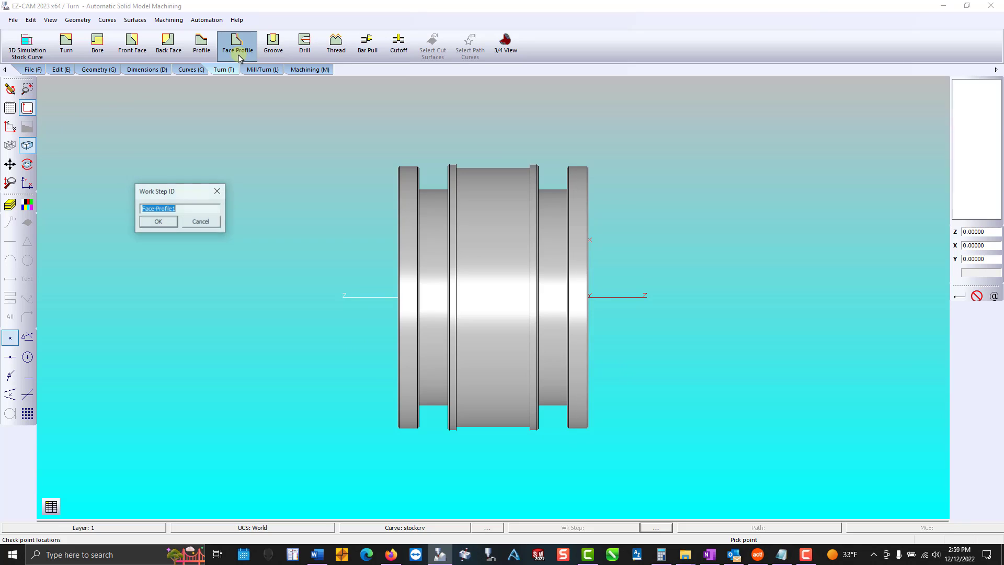
pyautogui.click(158, 221)
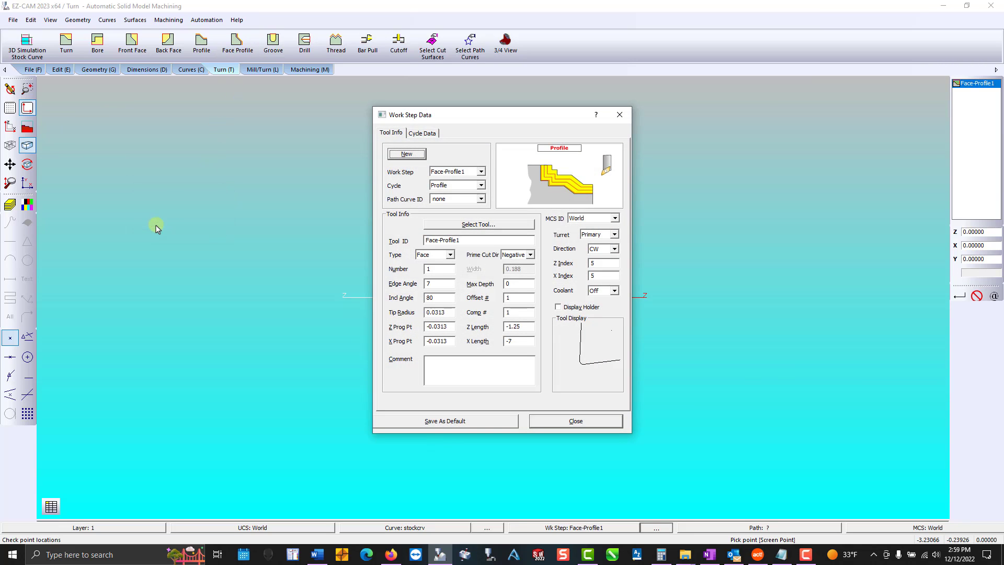
pyautogui.click(477, 224)
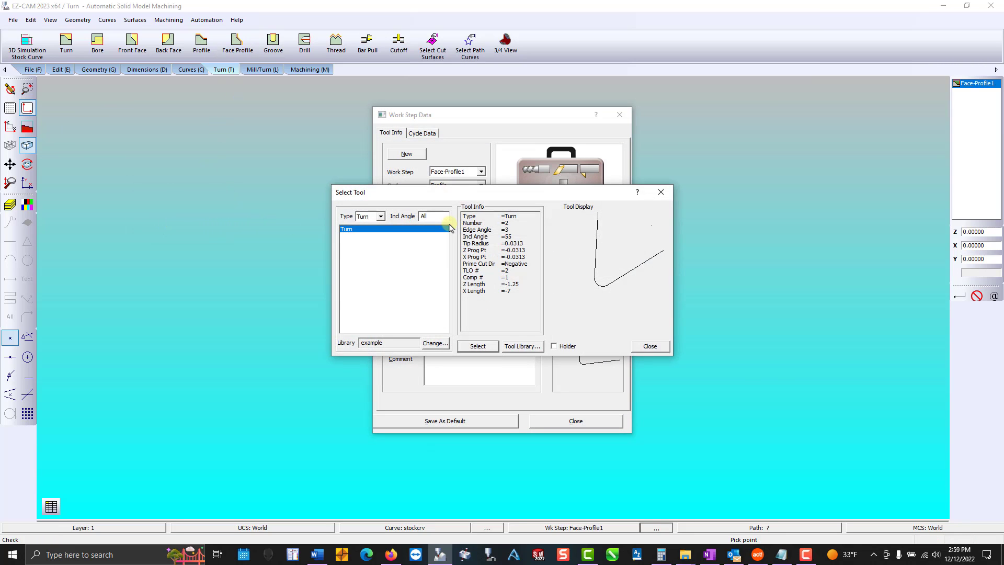
pyautogui.click(382, 215)
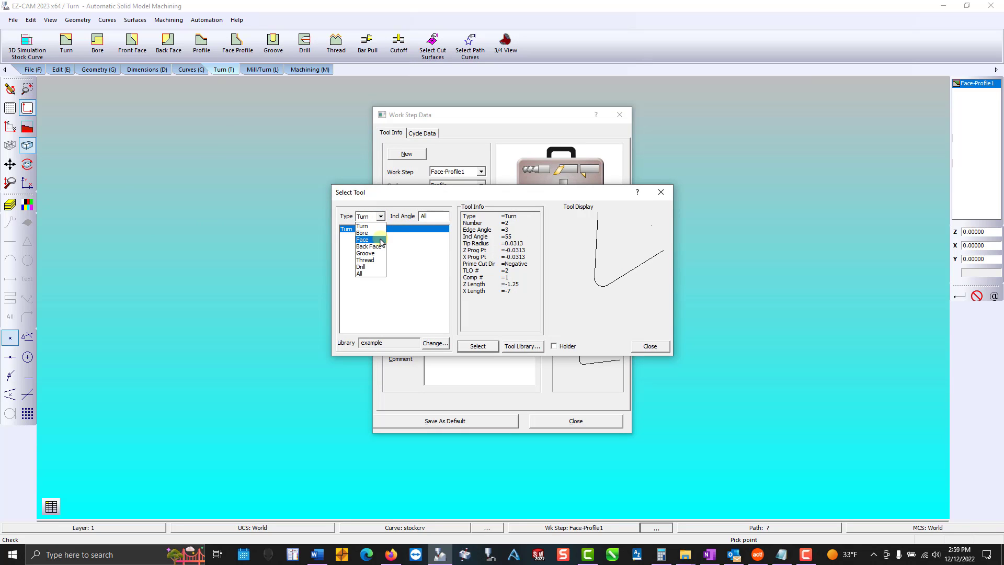
pyautogui.click(363, 239)
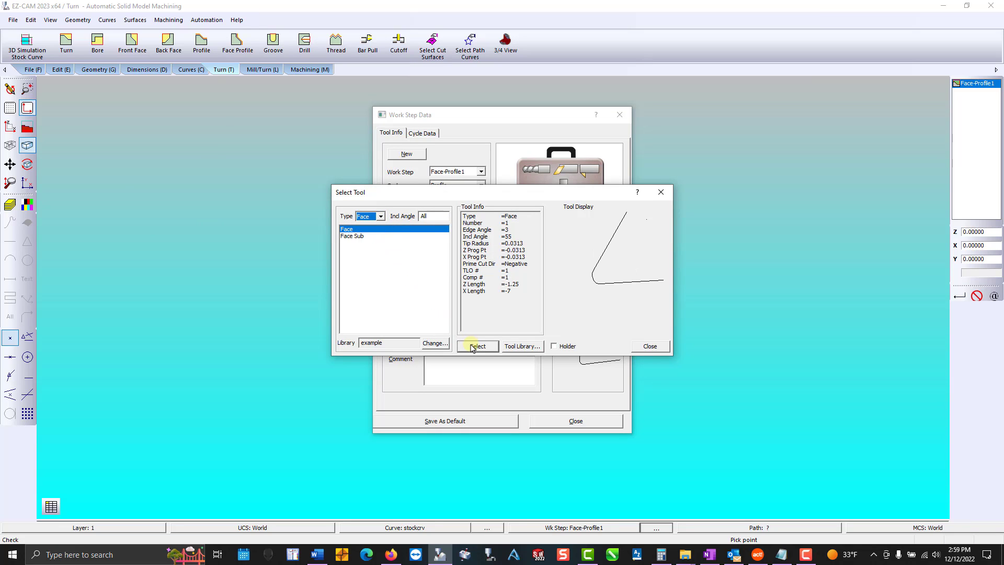
pyautogui.click(477, 346)
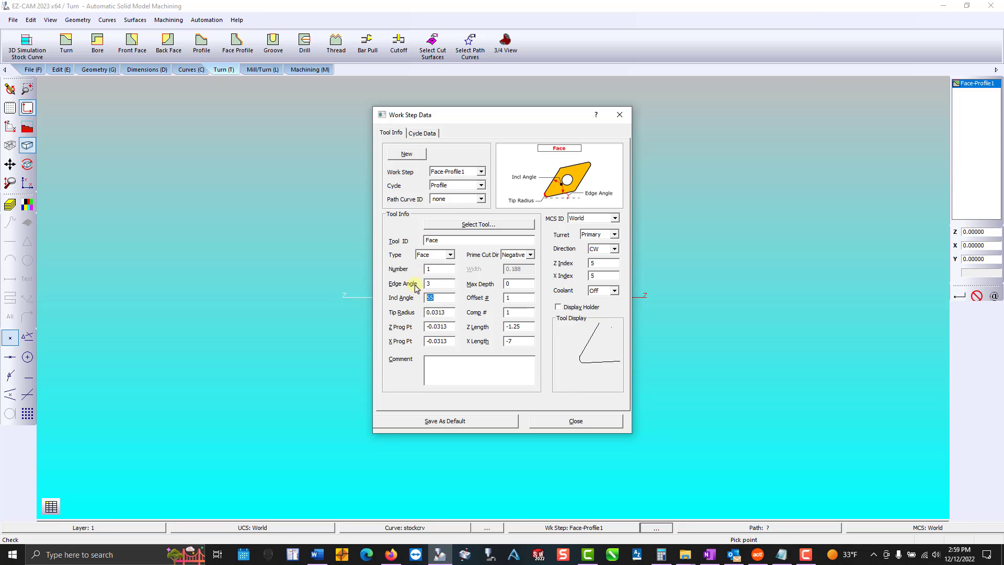
# Set the Face-Profile1 engage angle to 0 in Cycle Data and close the step
pyautogui.click(421, 133)
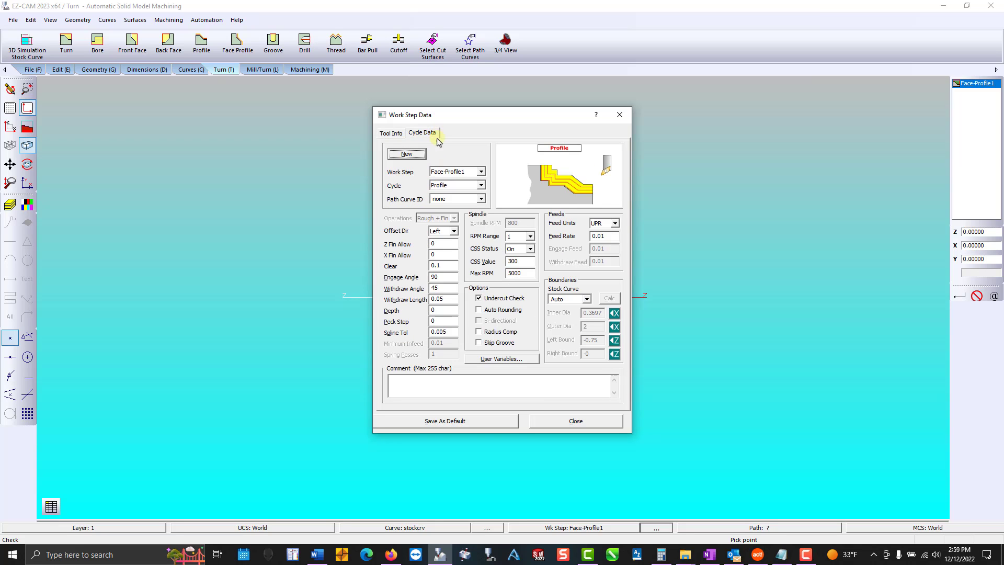
pyautogui.click(442, 276)
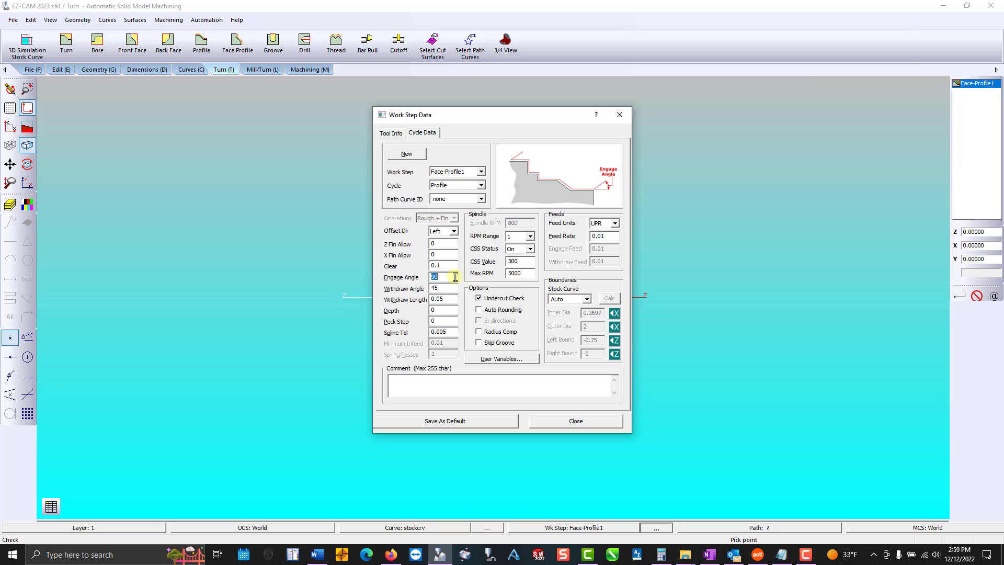
pyautogui.write('0')
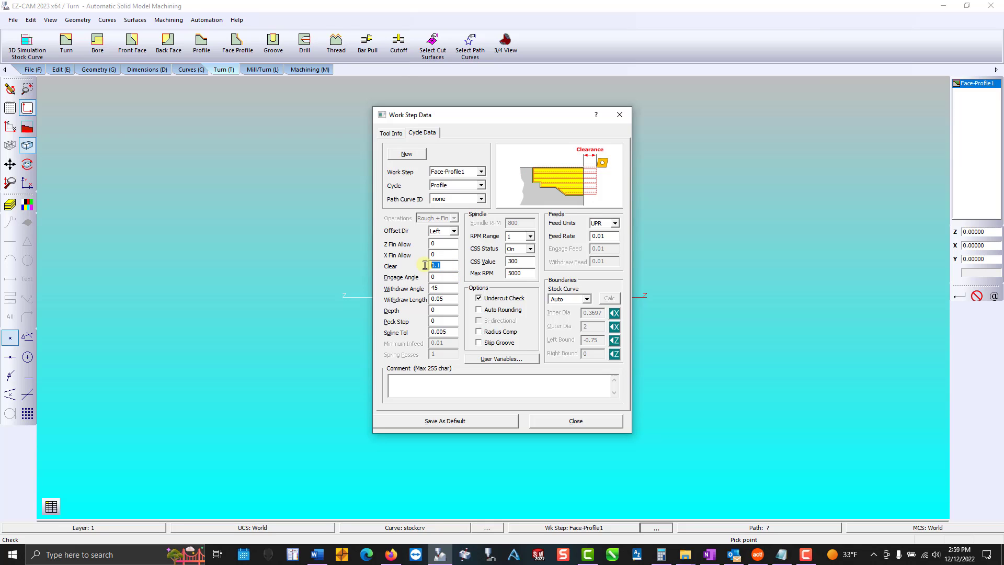
pyautogui.click(574, 421)
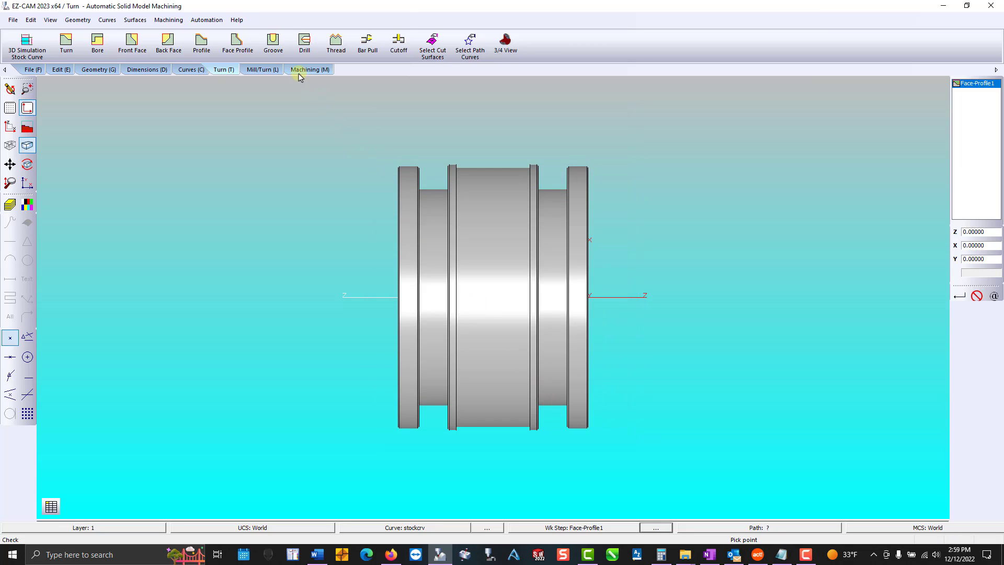
# Set Face-Profile1's boundary to the stock curve and draw its facing toolpath
pyautogui.click(309, 69)
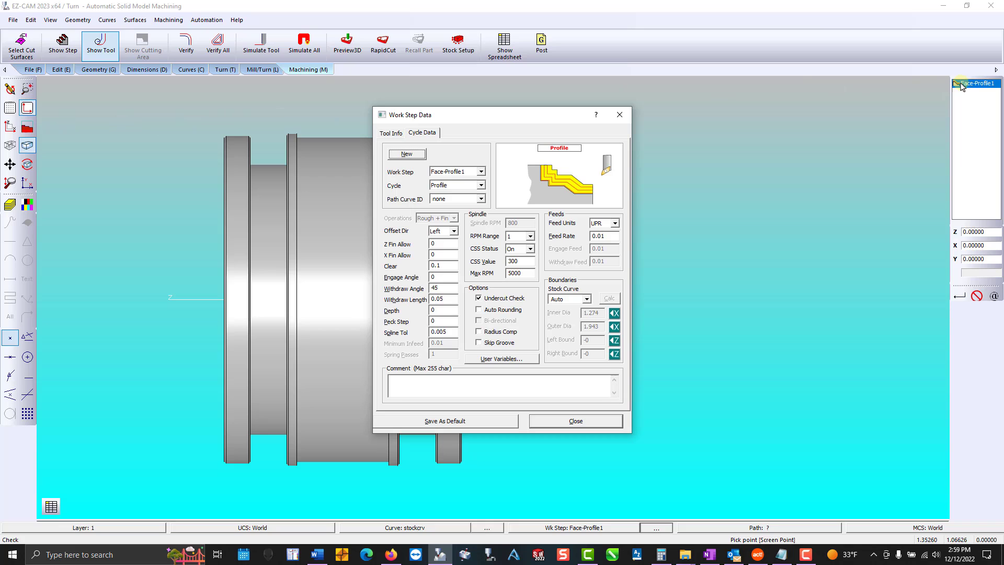
pyautogui.click(587, 299)
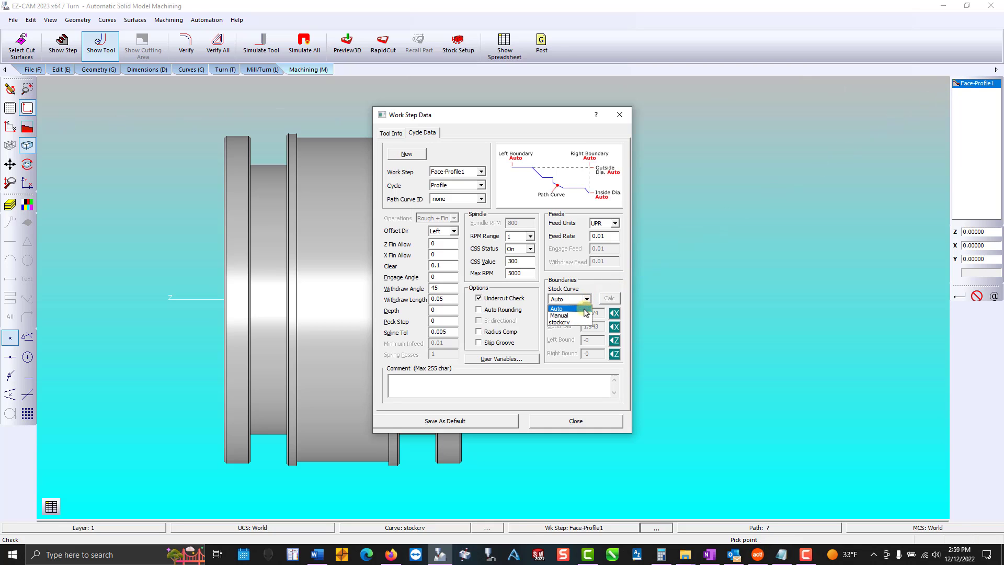
pyautogui.click(560, 315)
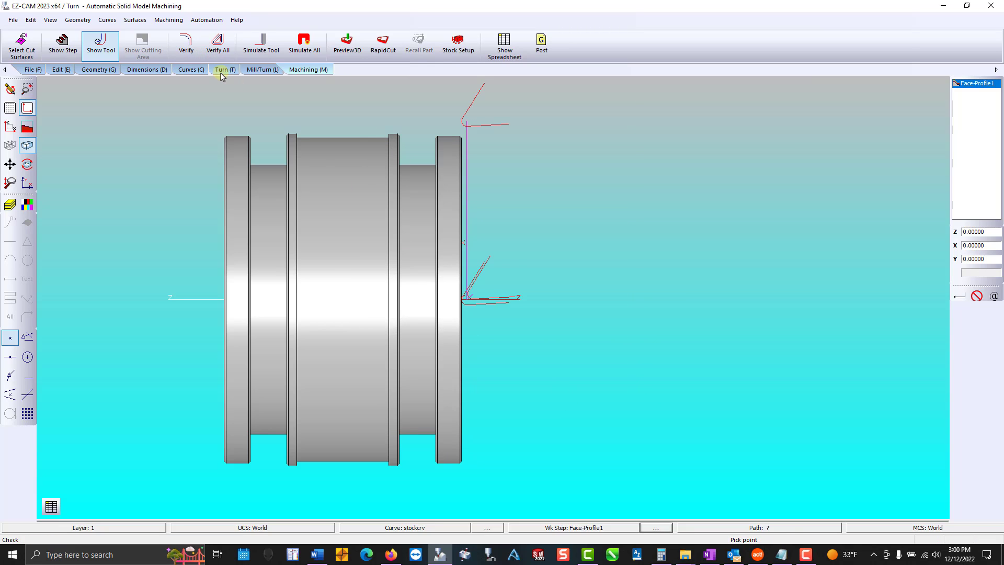
# Create the Turn1 roughing step with 0.005 finish allowances in Cycle Data
pyautogui.click(224, 69)
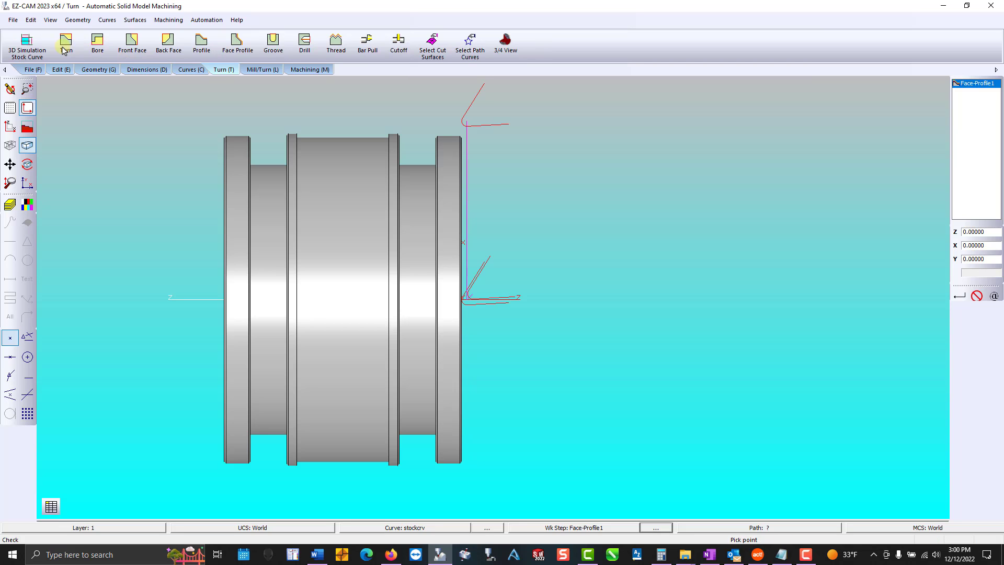
pyautogui.click(65, 42)
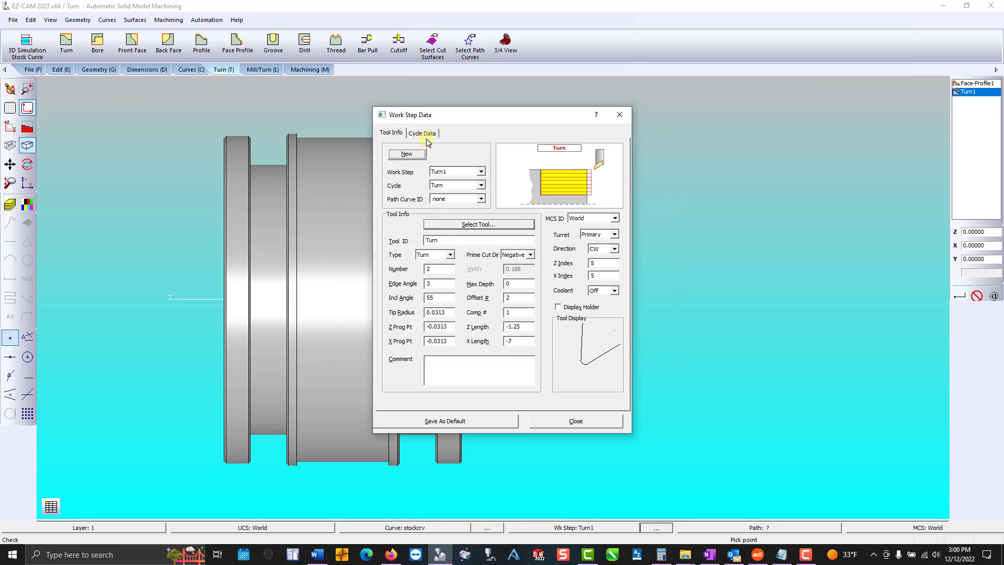
pyautogui.click(421, 132)
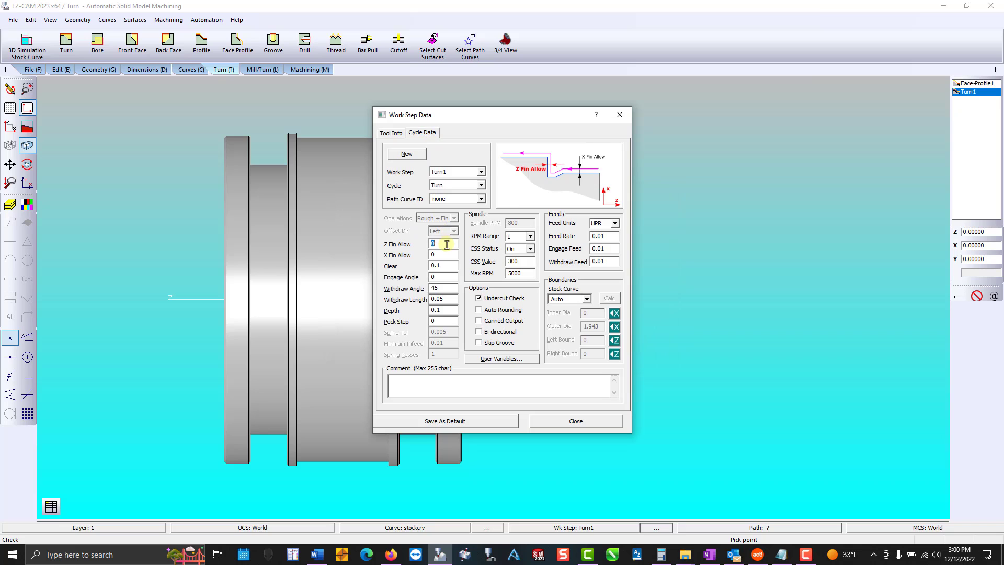
pyautogui.write('.005')
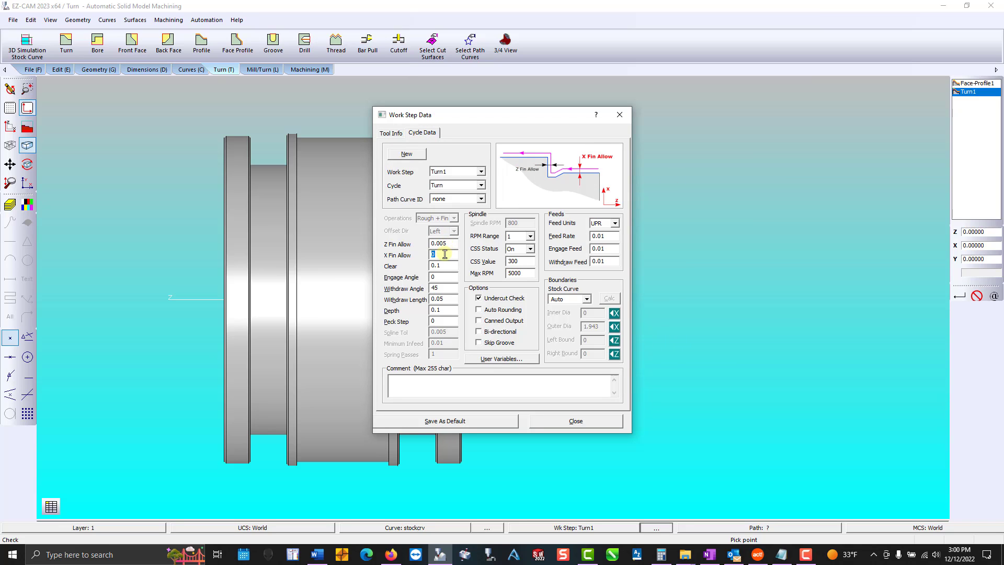
pyautogui.write('.005')
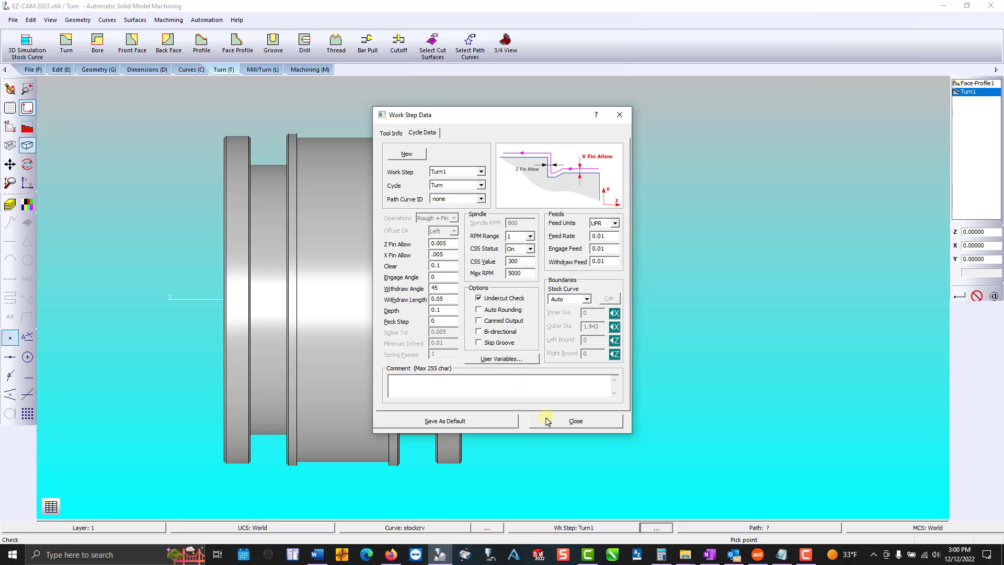
pyautogui.click(573, 420)
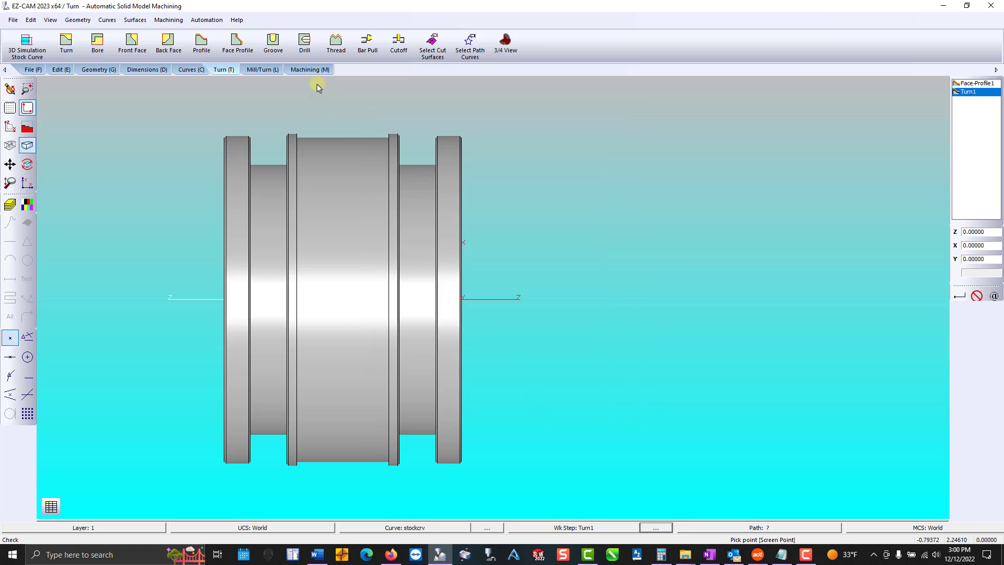
# Make Turn1 skip the grooves and verify its regenerated toolpath over the part
pyautogui.click(309, 69)
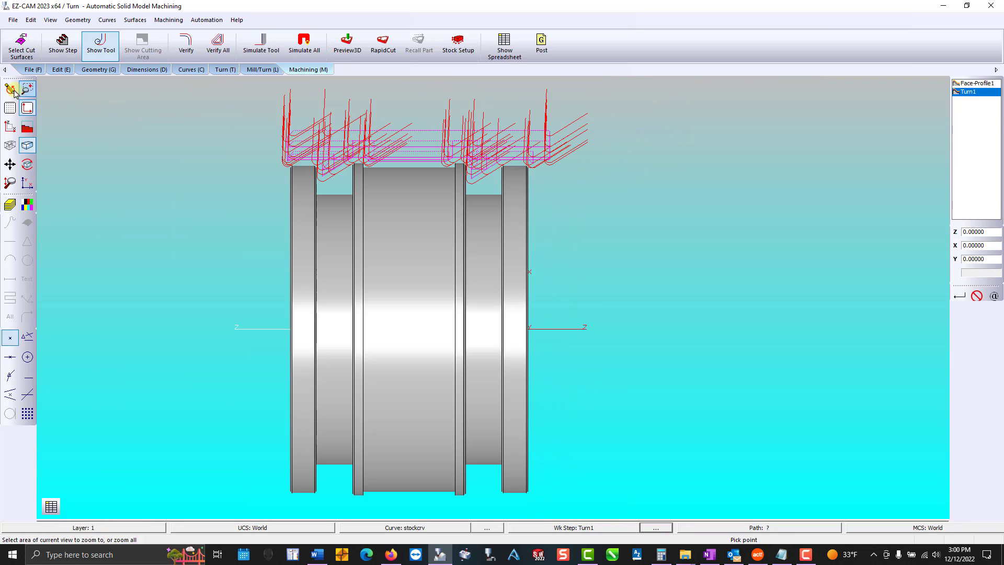
pyautogui.click(970, 92)
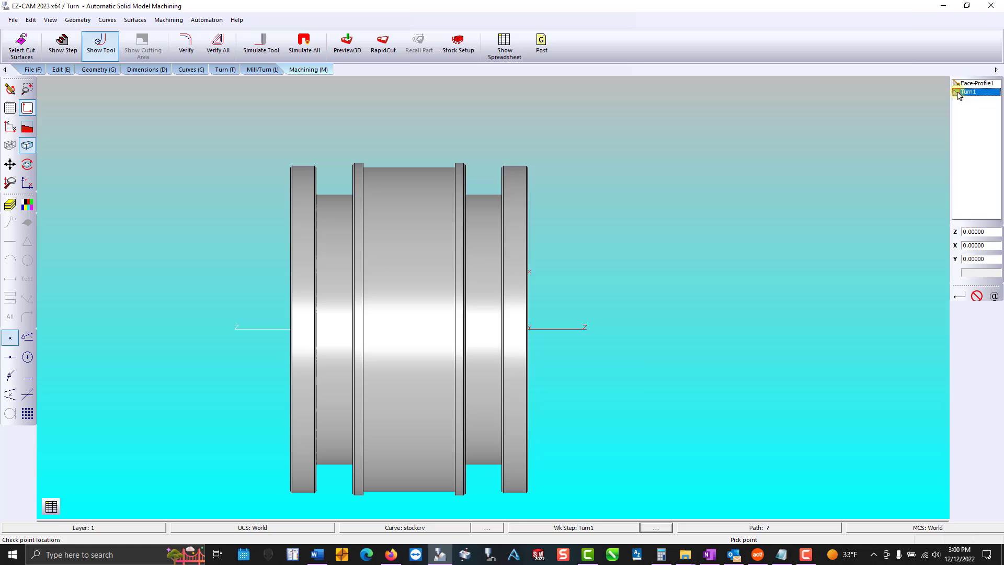
pyautogui.doubleClick(970, 92)
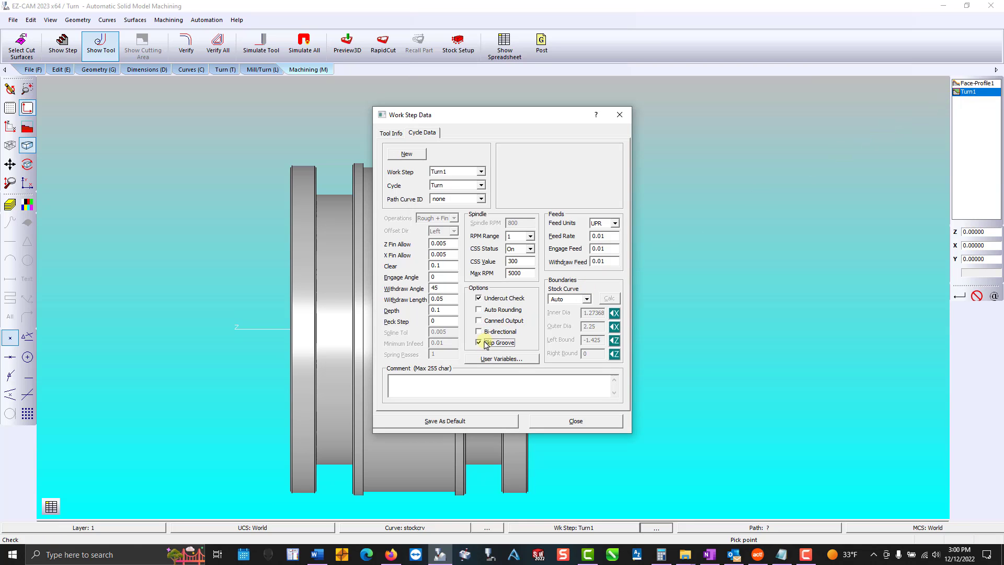
pyautogui.click(573, 420)
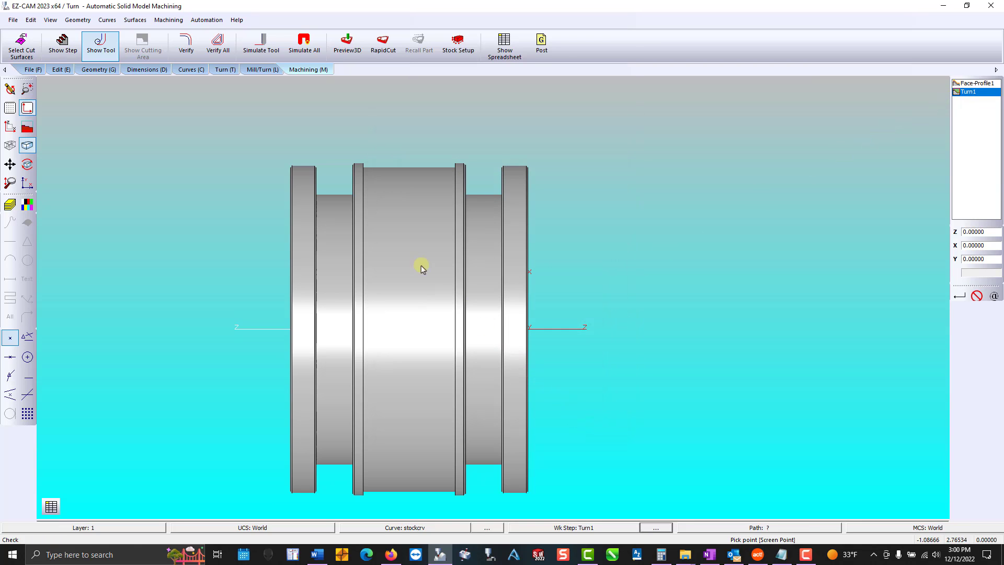
pyautogui.click(186, 45)
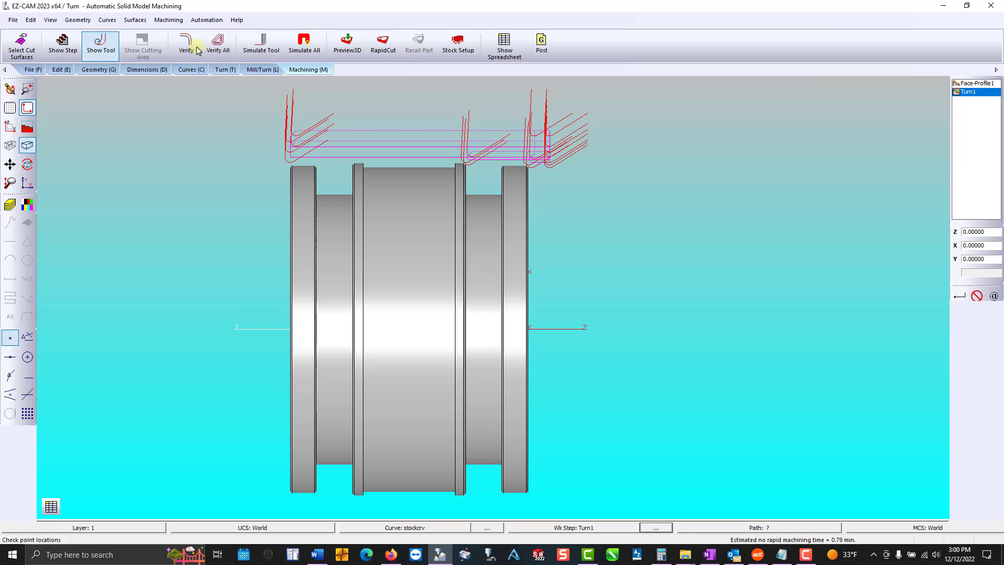
# Create the Profile1 finishing step on tool number and offset 9
pyautogui.click(224, 69)
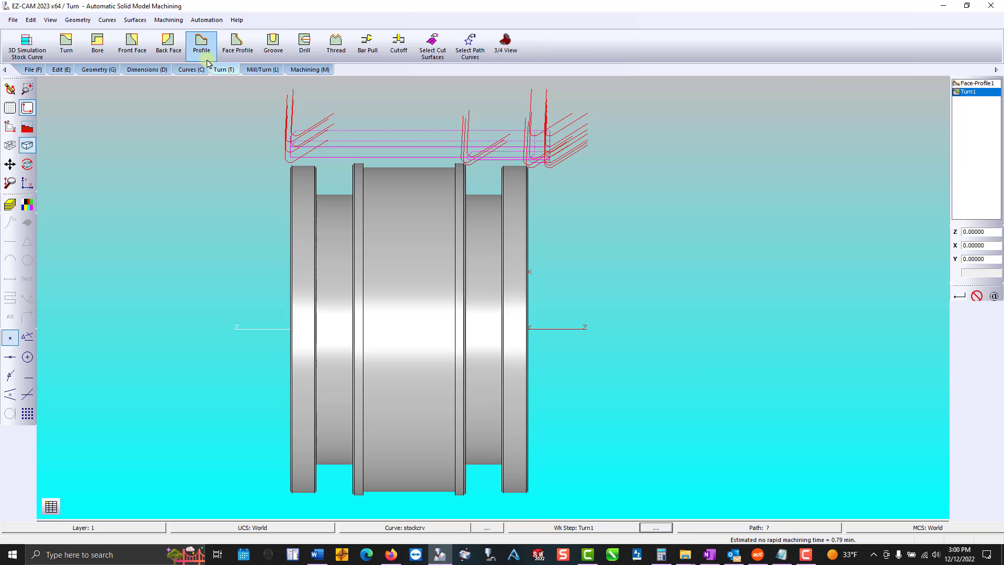
pyautogui.click(201, 43)
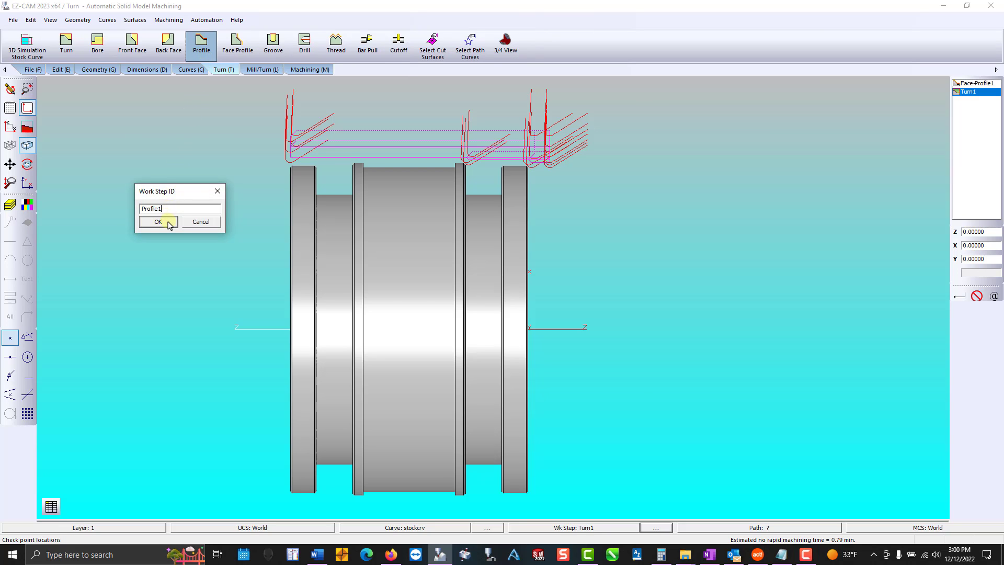
pyautogui.click(158, 222)
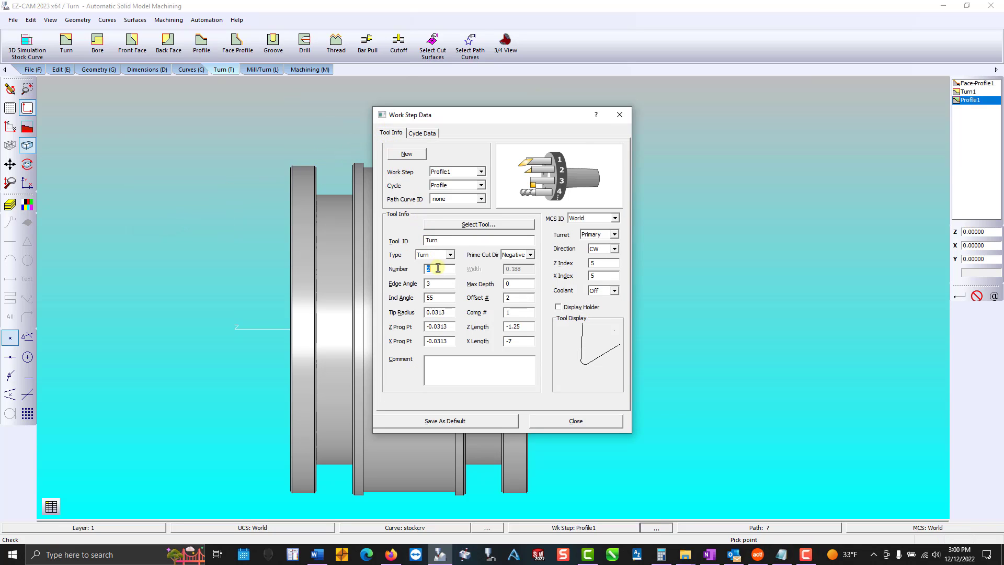
pyautogui.write('9')
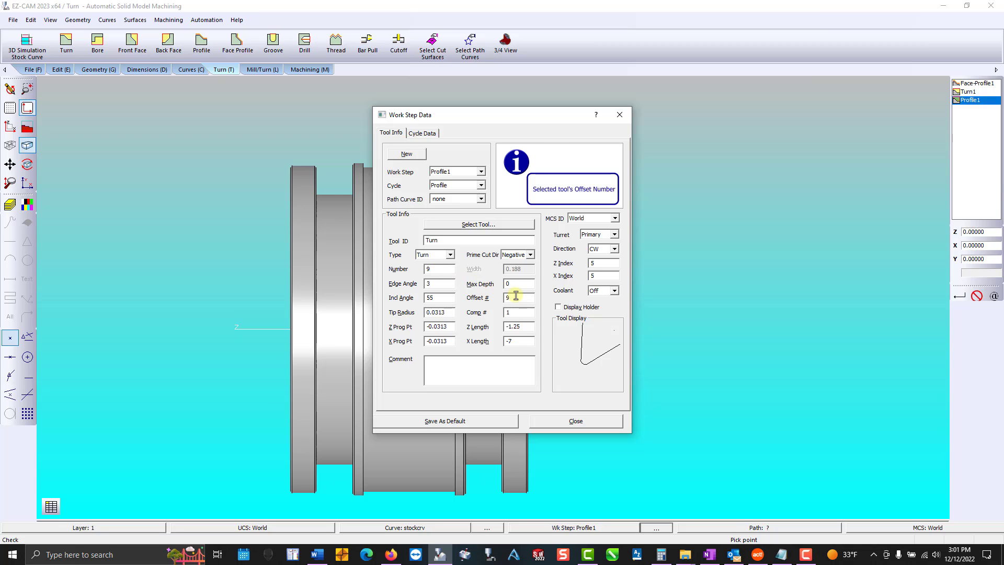
# Give Profile1 zero finish allowances with Skip Groove checked, and close it
pyautogui.click(421, 133)
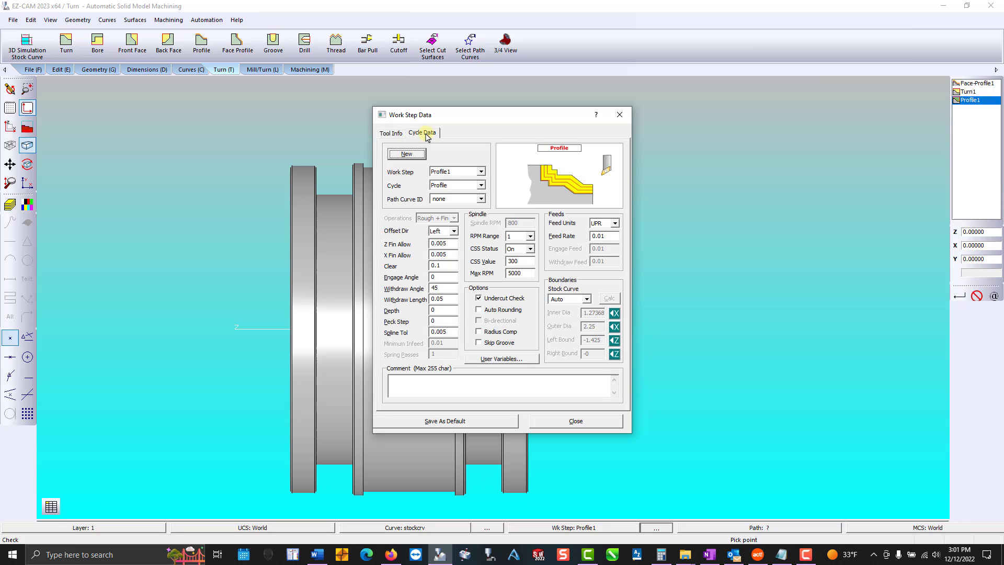
pyautogui.click(441, 230)
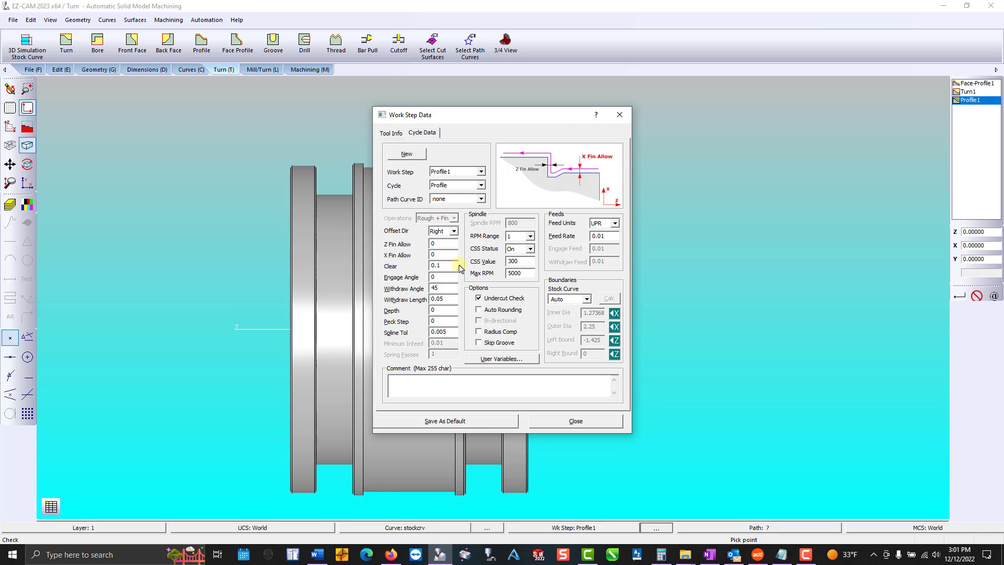
pyautogui.click(479, 344)
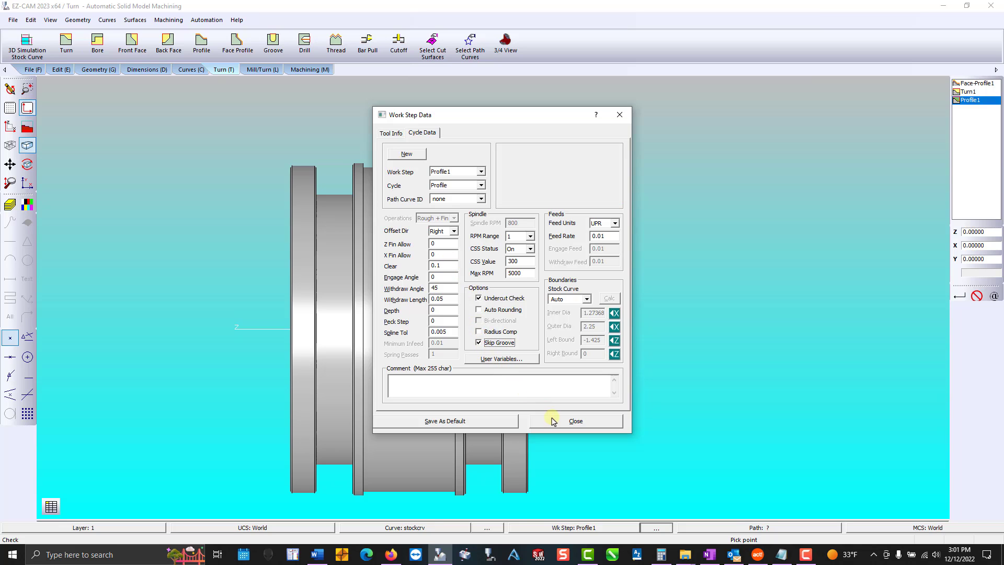
pyautogui.click(573, 421)
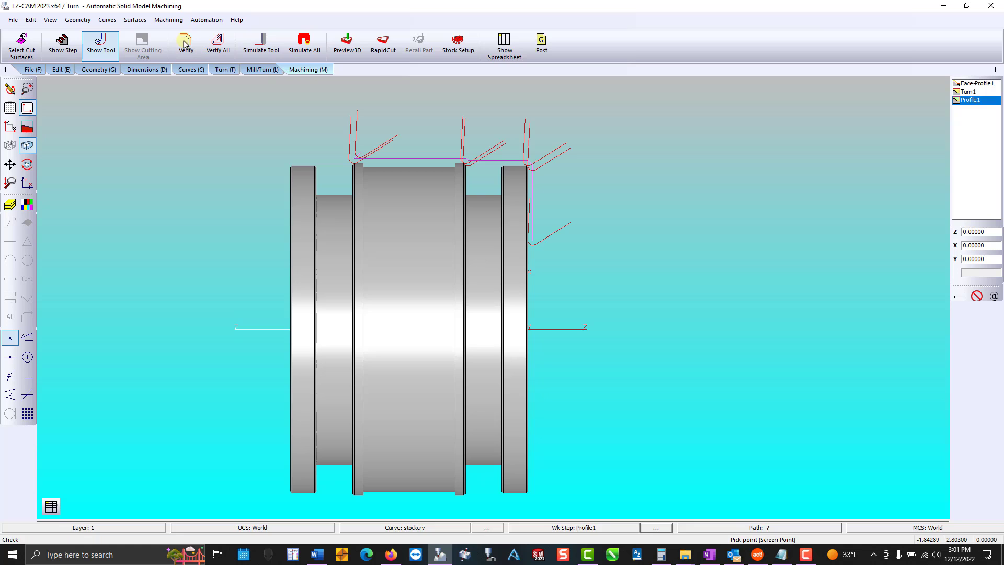
# RapidCut the stock in 3D, view the profiled part from the side, then redraw
pyautogui.click(347, 45)
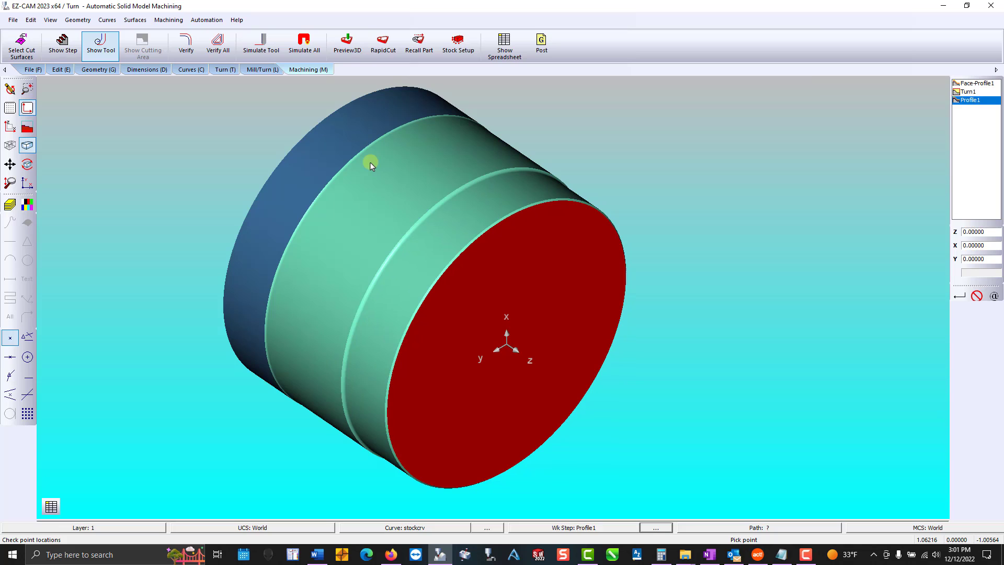
pyautogui.click(9, 126)
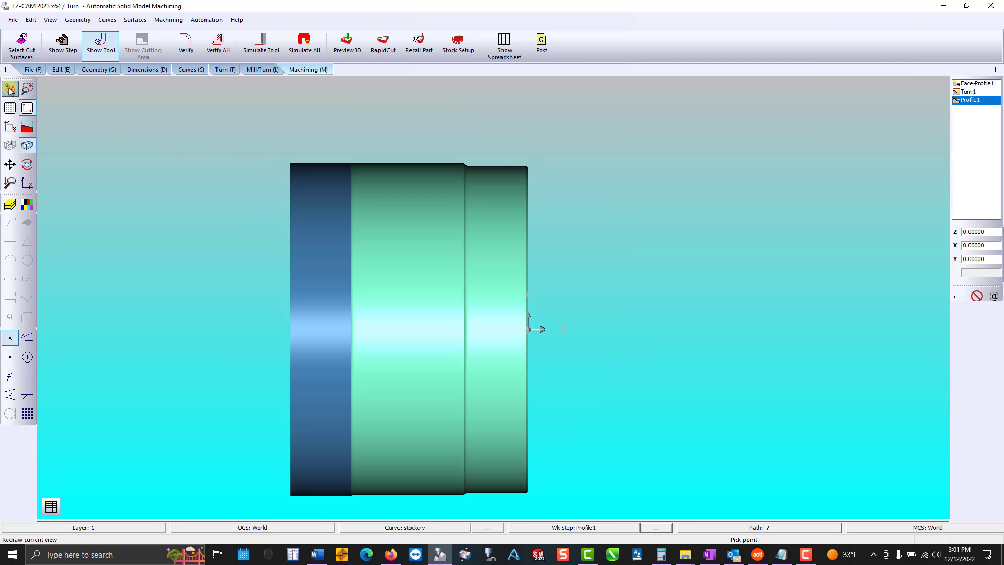
pyautogui.click(224, 69)
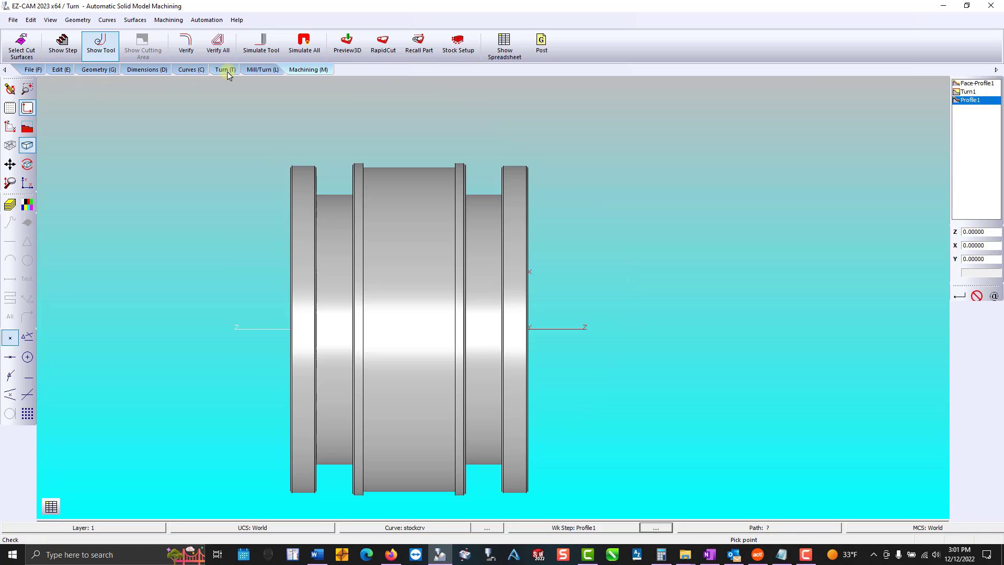
# Create the Groove1 step on the groove tool with an 80 percent stepover
pyautogui.click(272, 41)
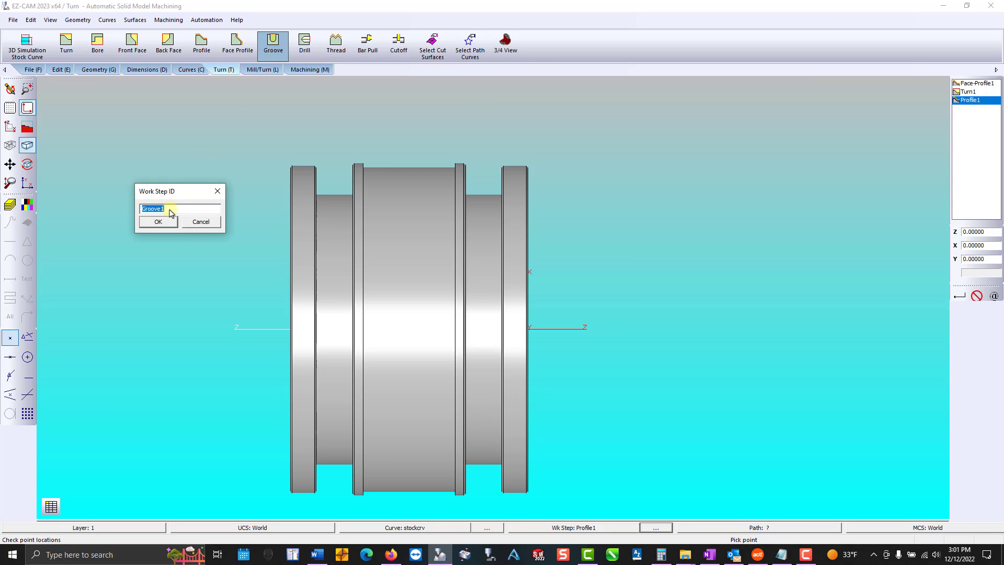
pyautogui.click(158, 221)
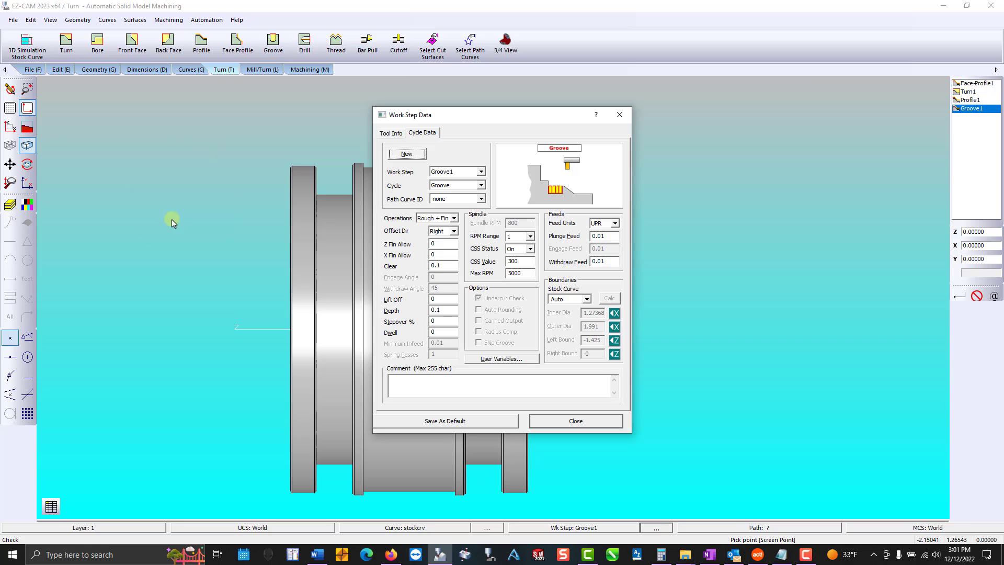
pyautogui.click(391, 133)
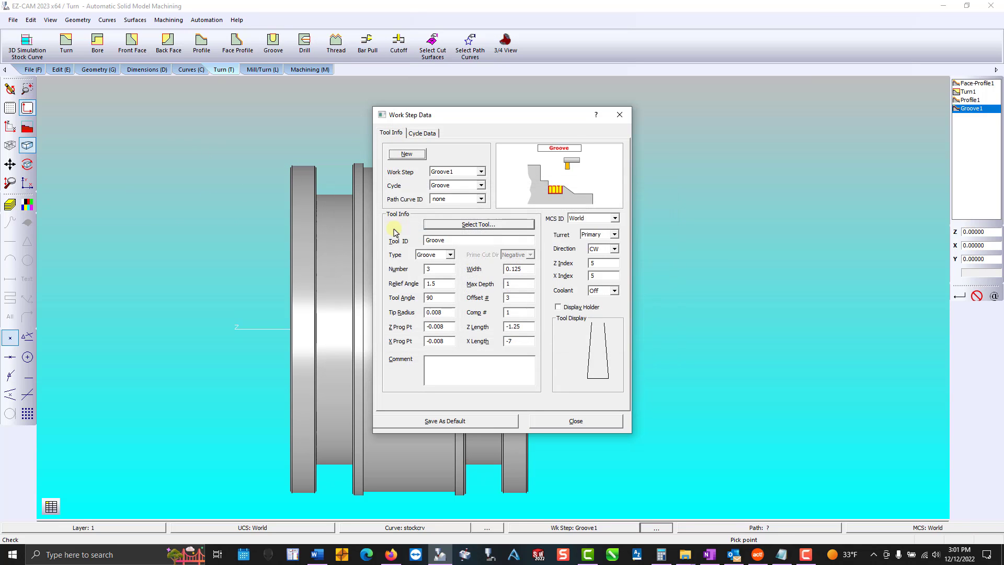
pyautogui.click(421, 132)
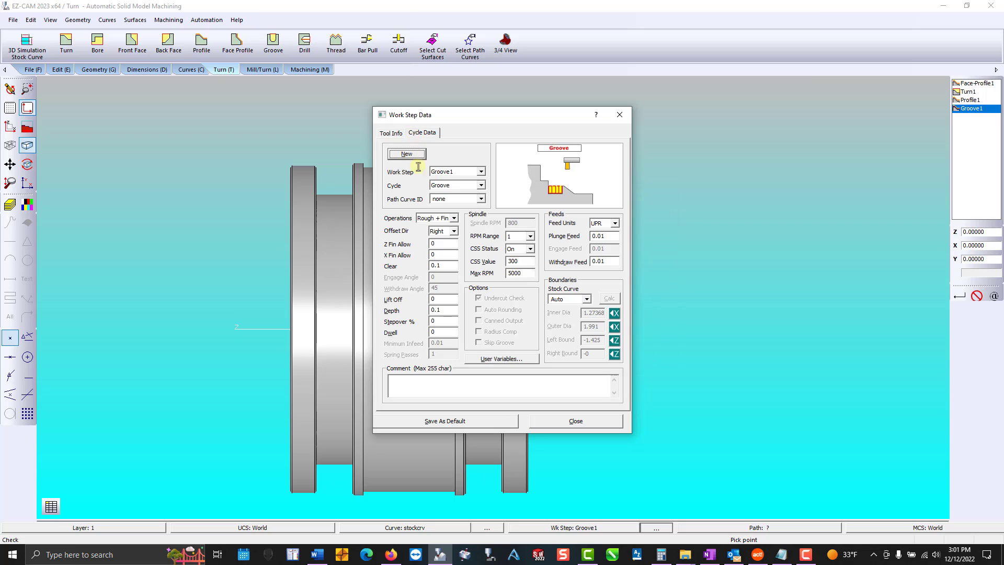
pyautogui.click(442, 321)
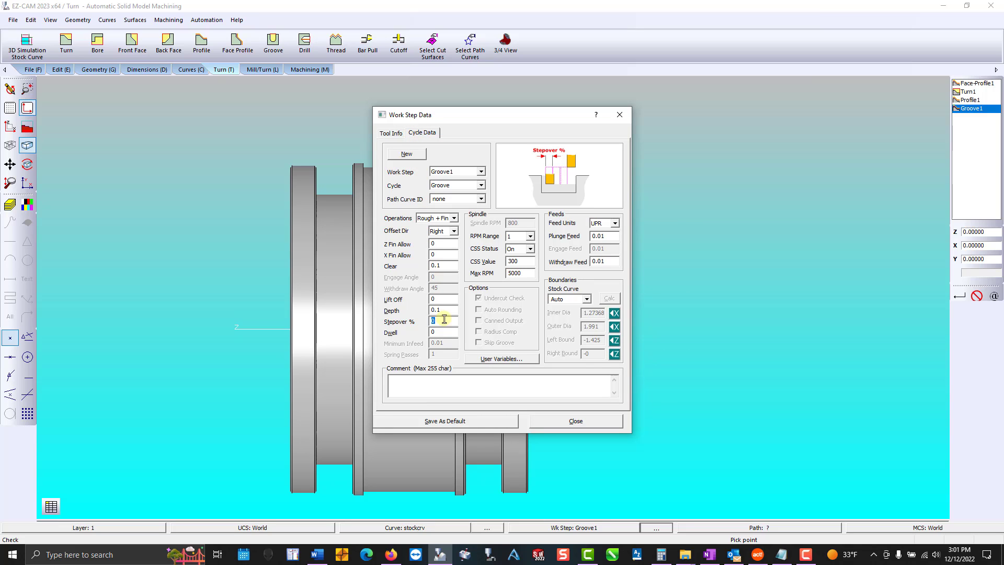
pyautogui.write('80')
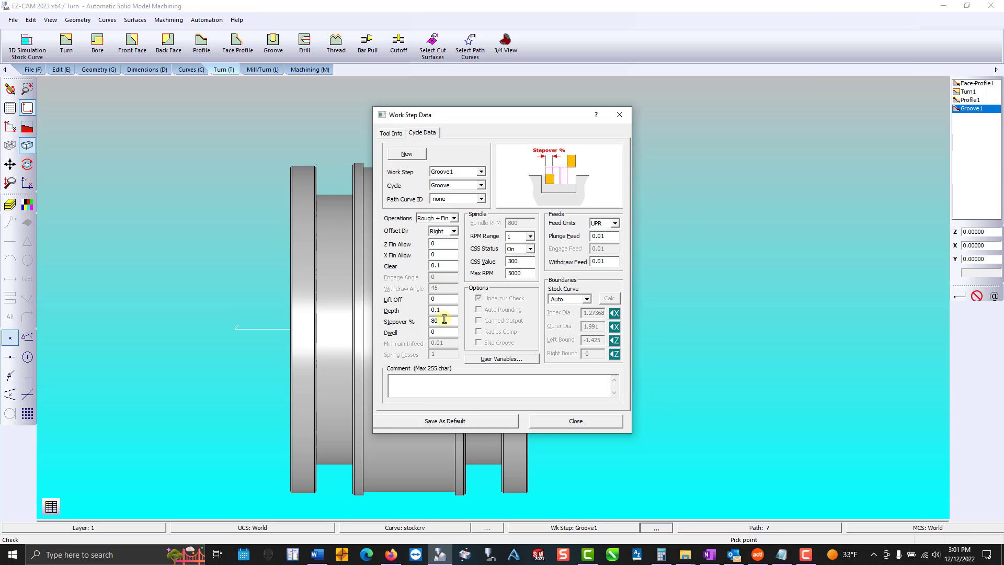
pyautogui.click(574, 421)
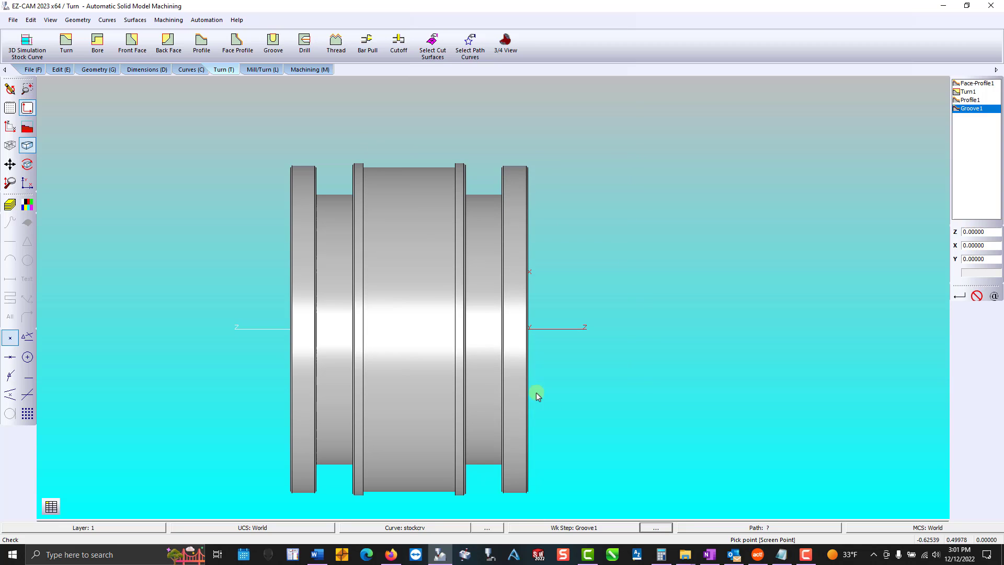
# Cut all four steps in 3D and verify them, noting about 1.89 minutes machining time
pyautogui.click(309, 69)
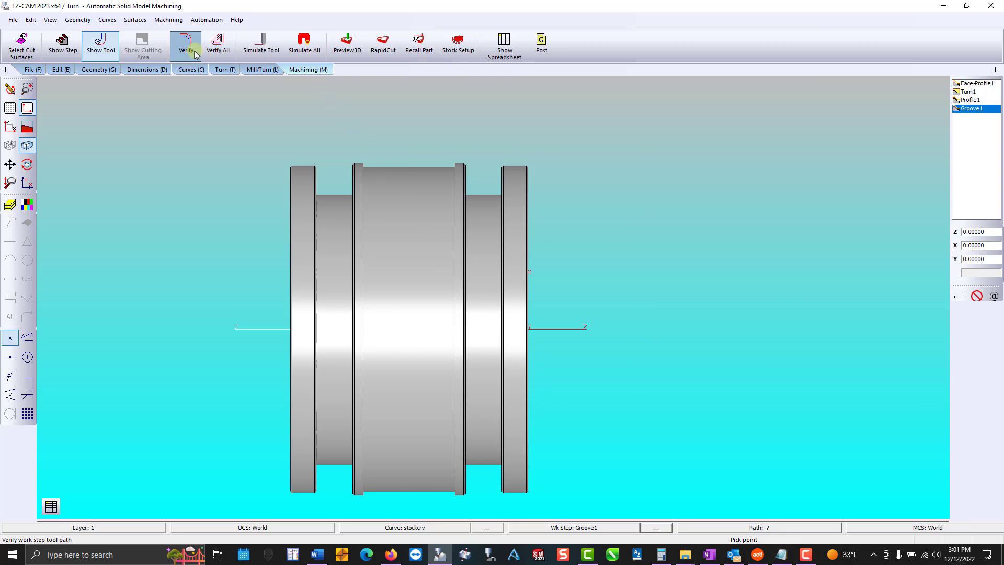
pyautogui.click(346, 45)
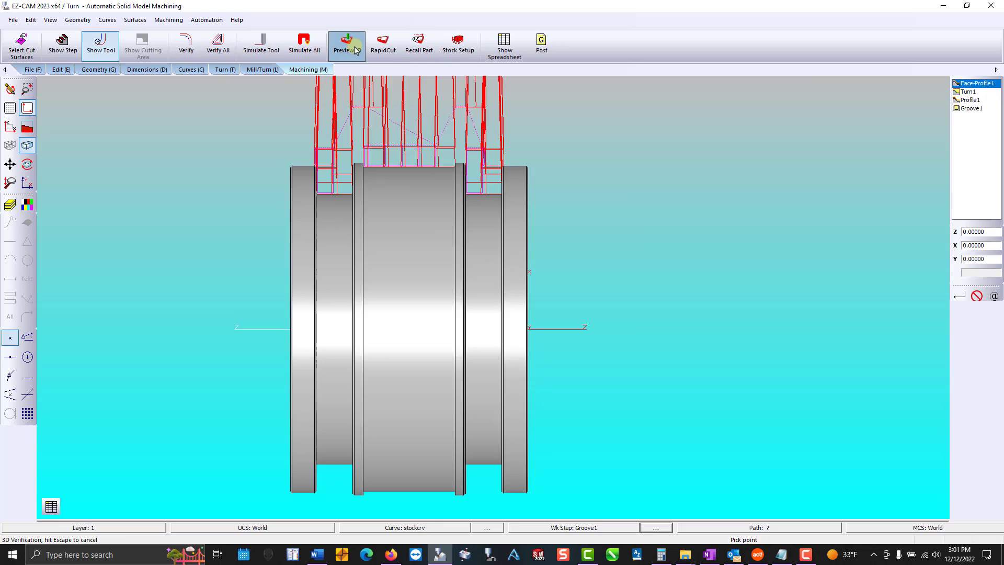
pyautogui.click(346, 45)
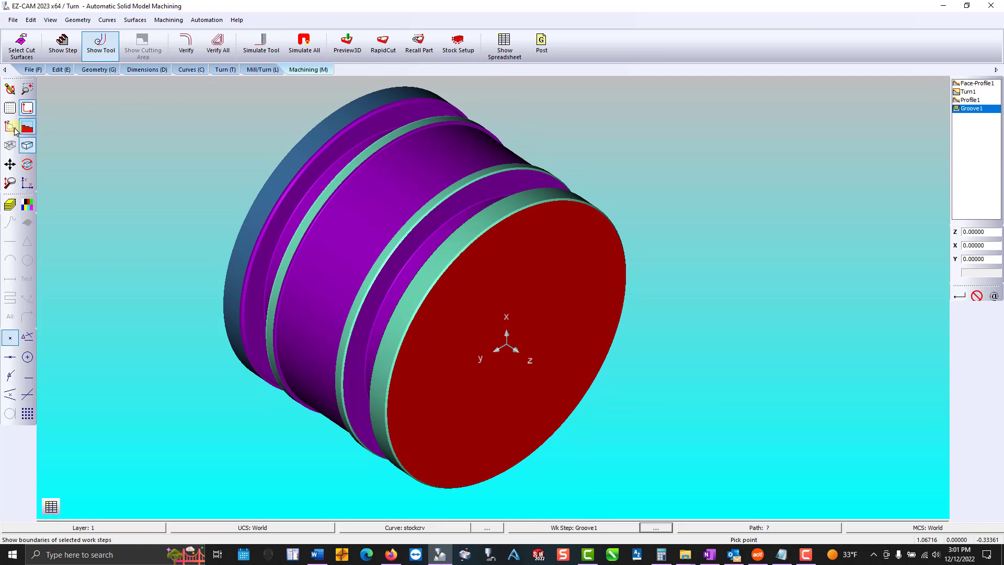
pyautogui.click(27, 144)
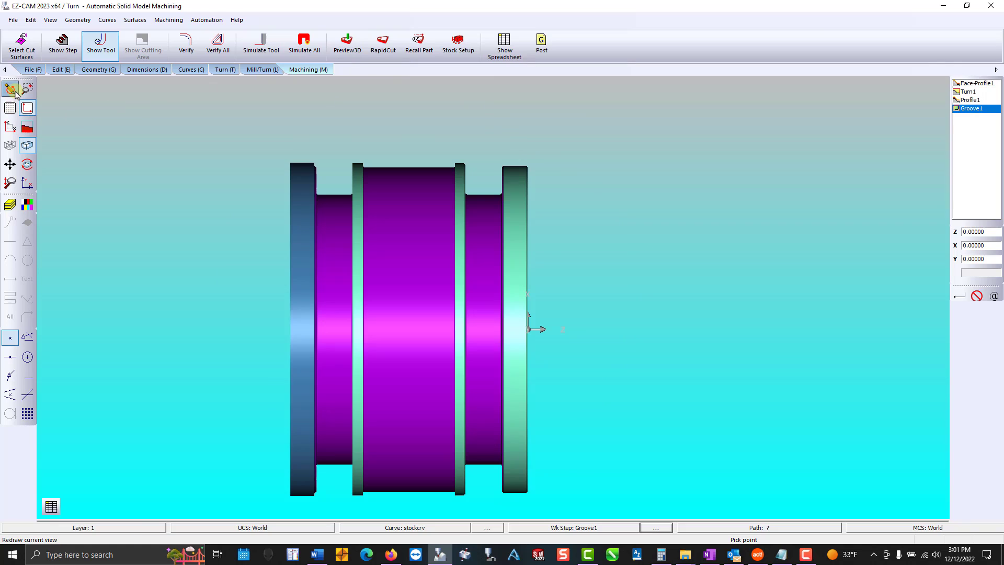
pyautogui.click(217, 45)
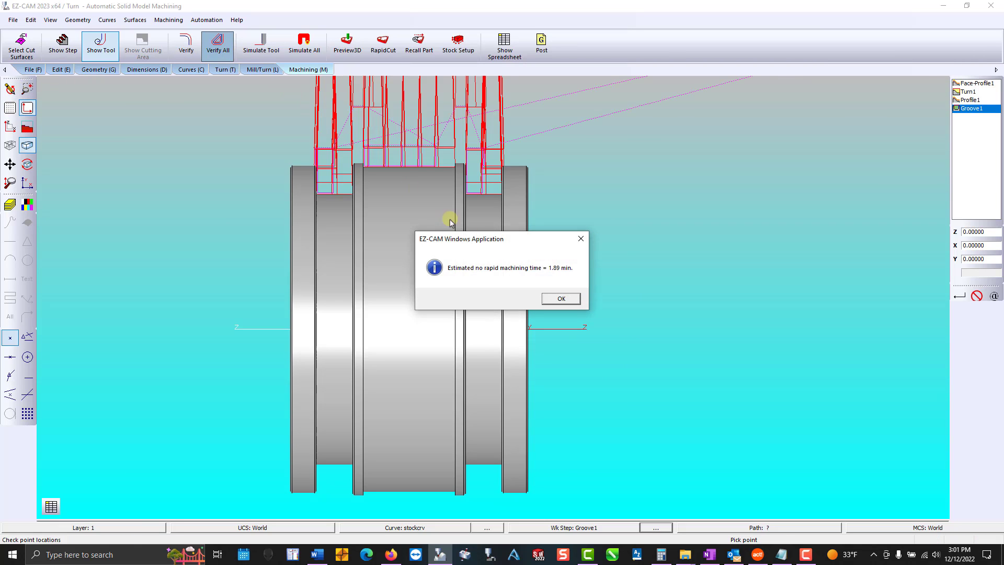
pyautogui.click(560, 298)
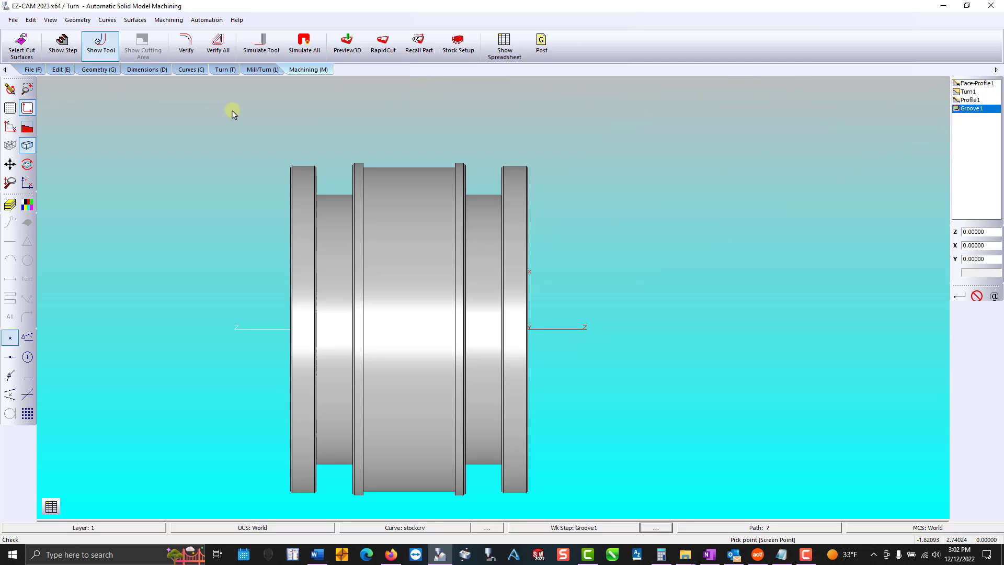
pyautogui.click(224, 69)
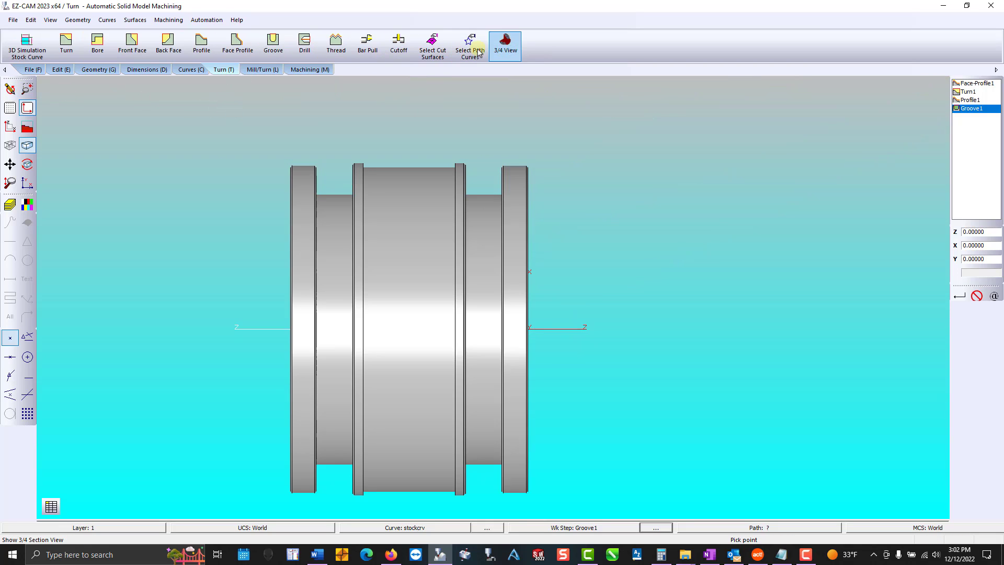
# Show the part in quarter section and switch Groove1 to a manual stock boundary
pyautogui.click(504, 43)
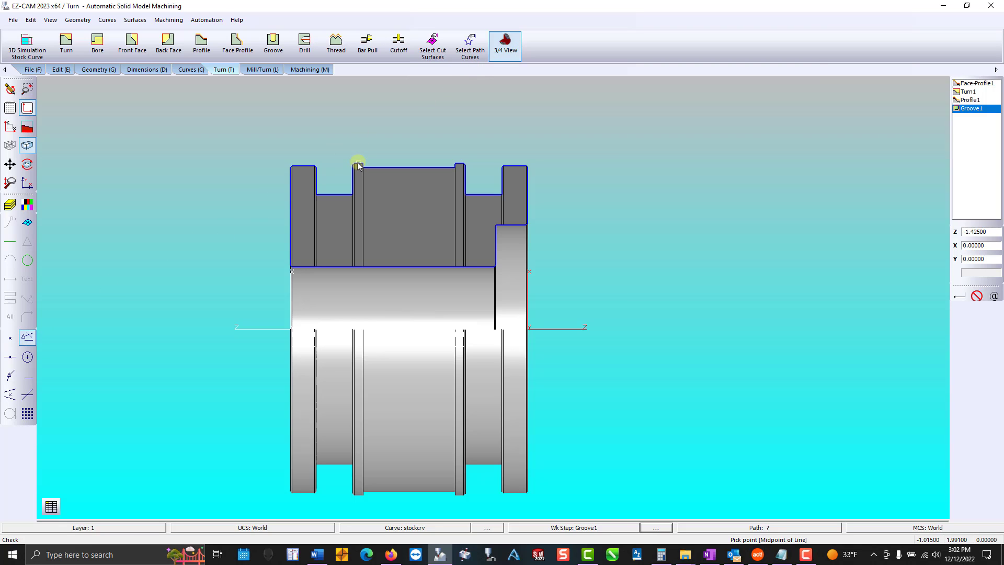
pyautogui.click(358, 165)
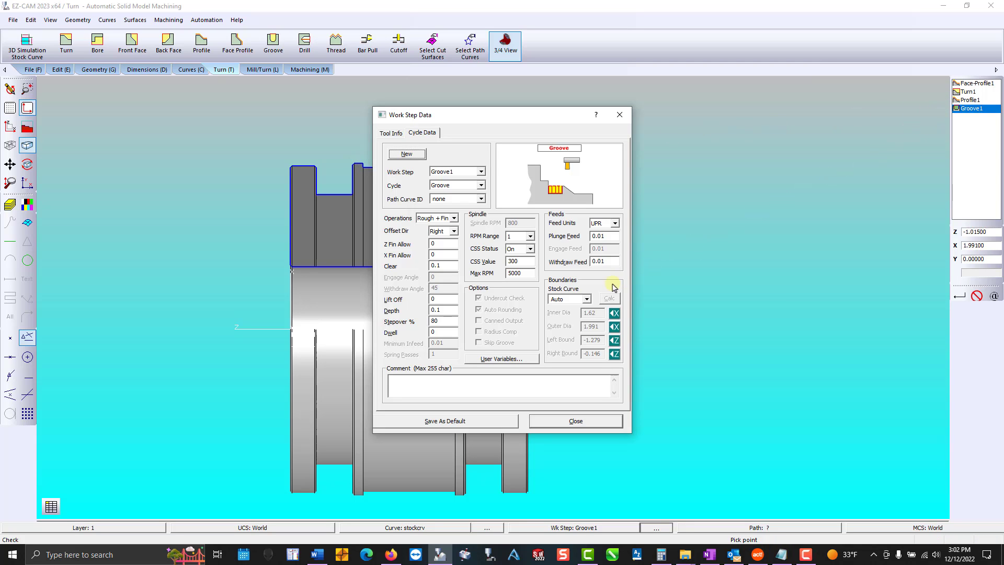
pyautogui.click(566, 298)
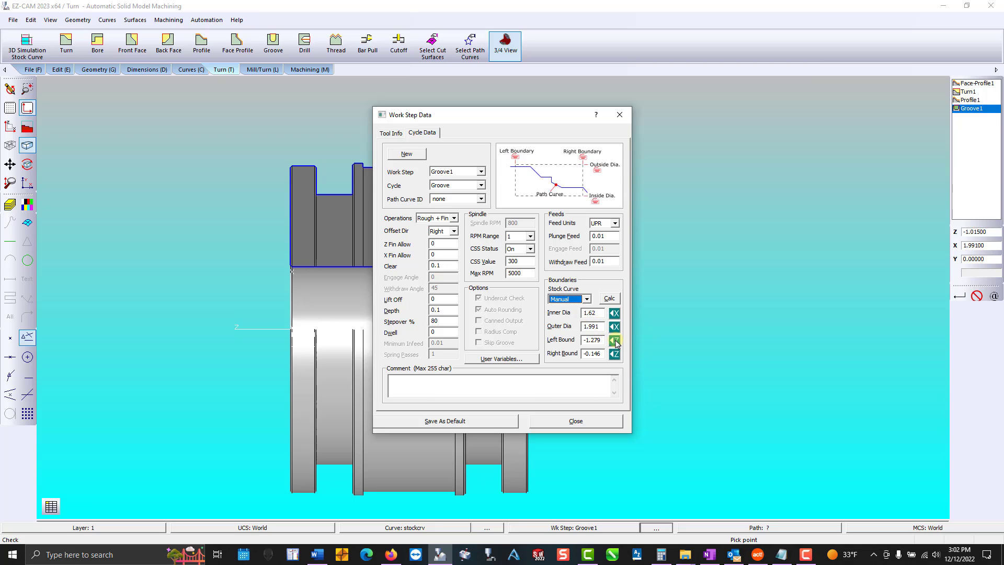
# Switch Turn1 to a manual stock boundary with a picked left bound
pyautogui.click(614, 339)
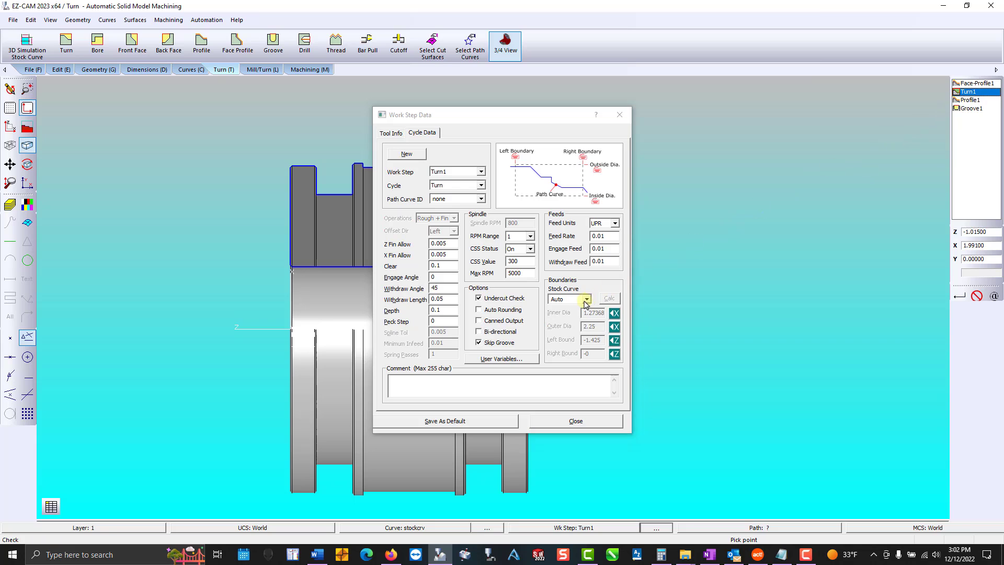
pyautogui.click(585, 299)
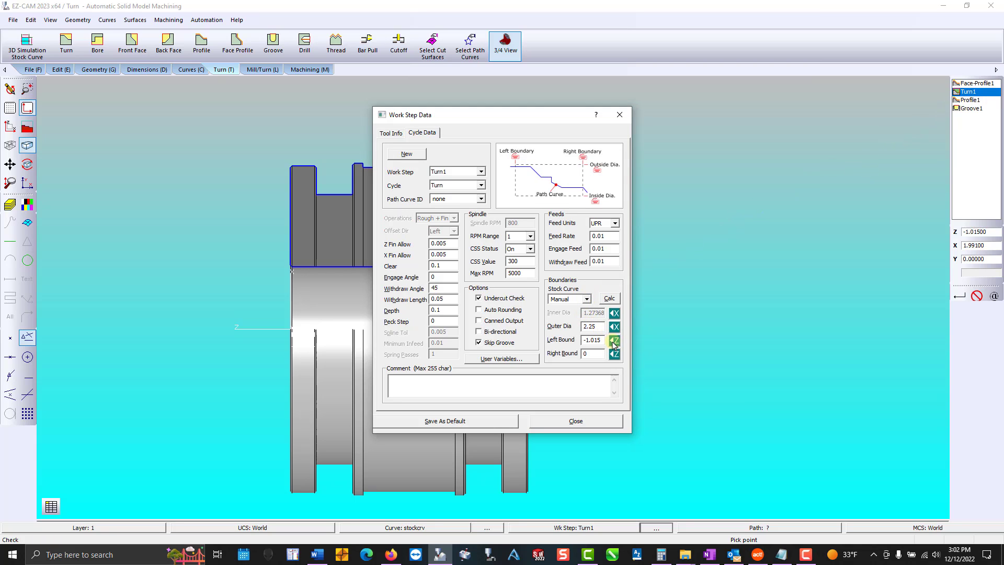
pyautogui.click(575, 420)
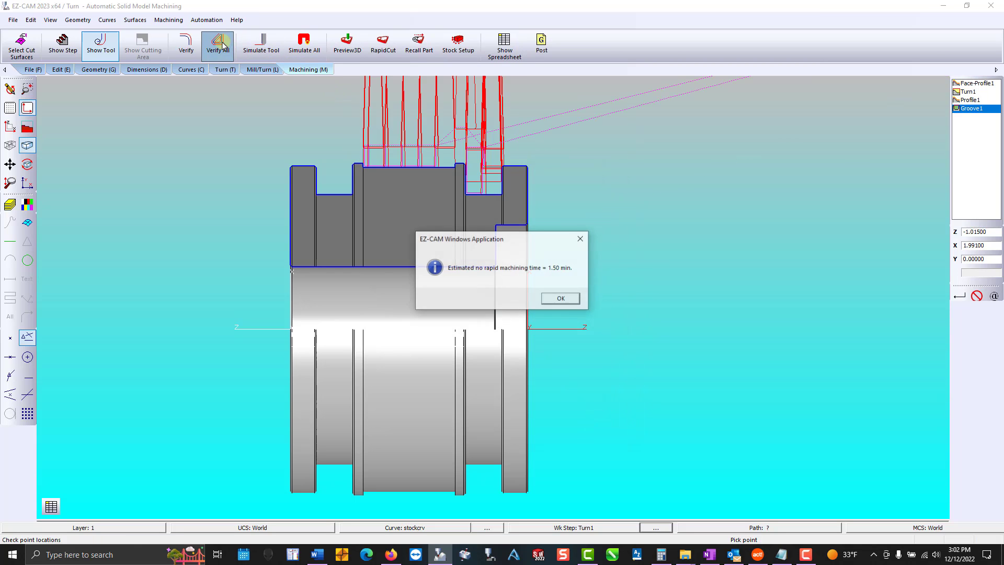
# Acknowledge the ~1.50 min machining time, inspect the RapidCut solid, and return to the turning operations
pyautogui.click(559, 298)
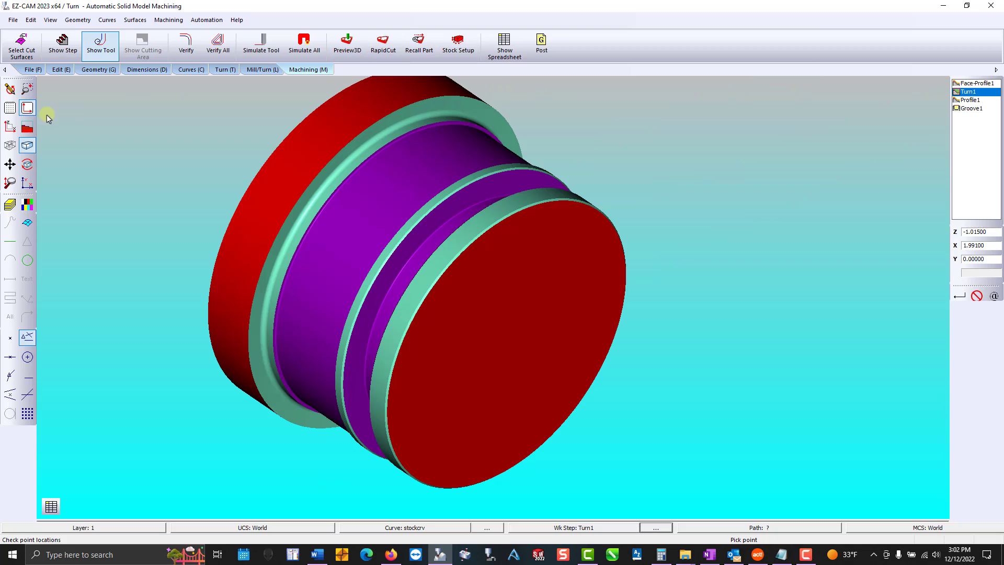
pyautogui.click(9, 126)
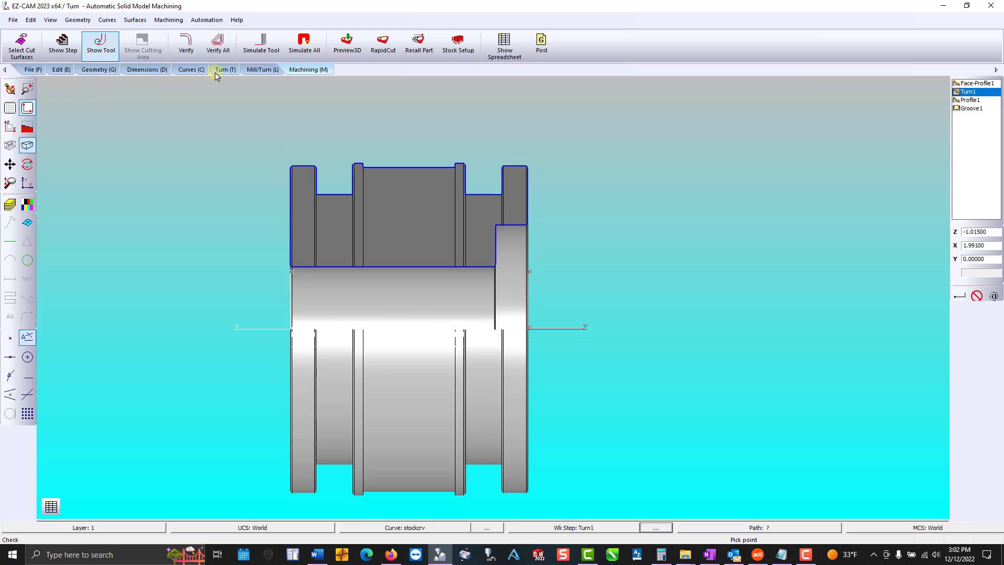
pyautogui.click(224, 70)
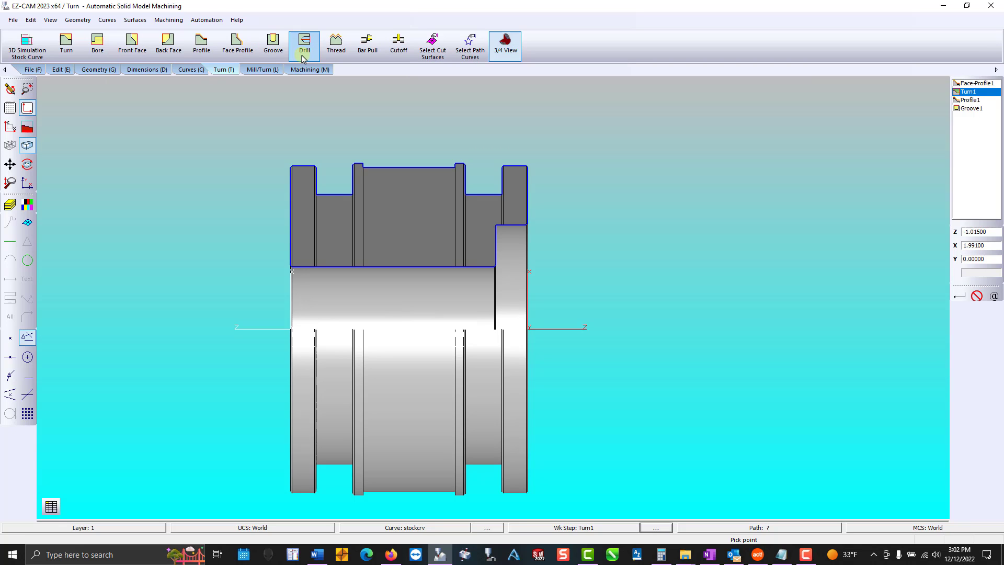
# Create the Drill1 deep-hole step on the drill tool with depth 0 and peck step 1
pyautogui.click(304, 44)
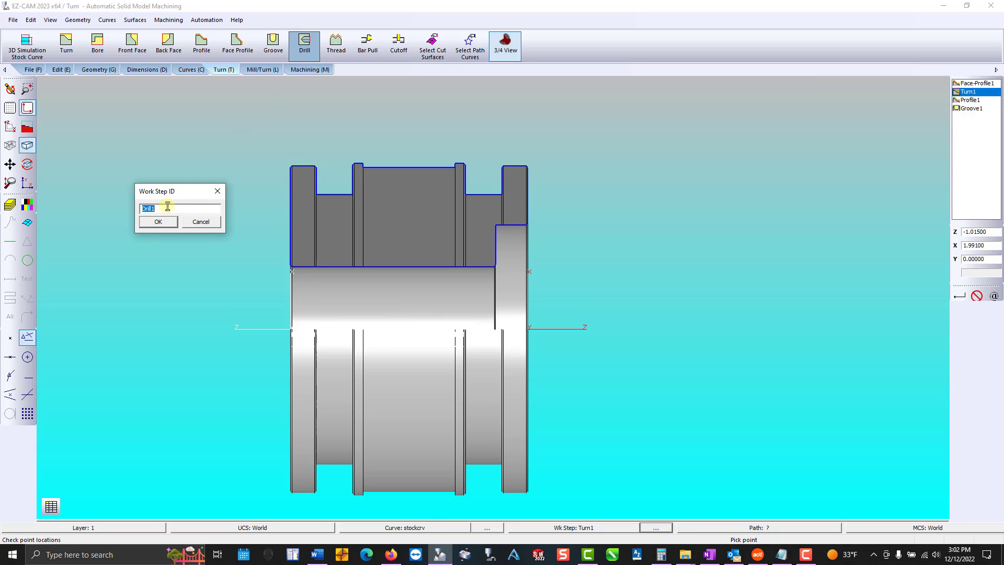
pyautogui.click(158, 221)
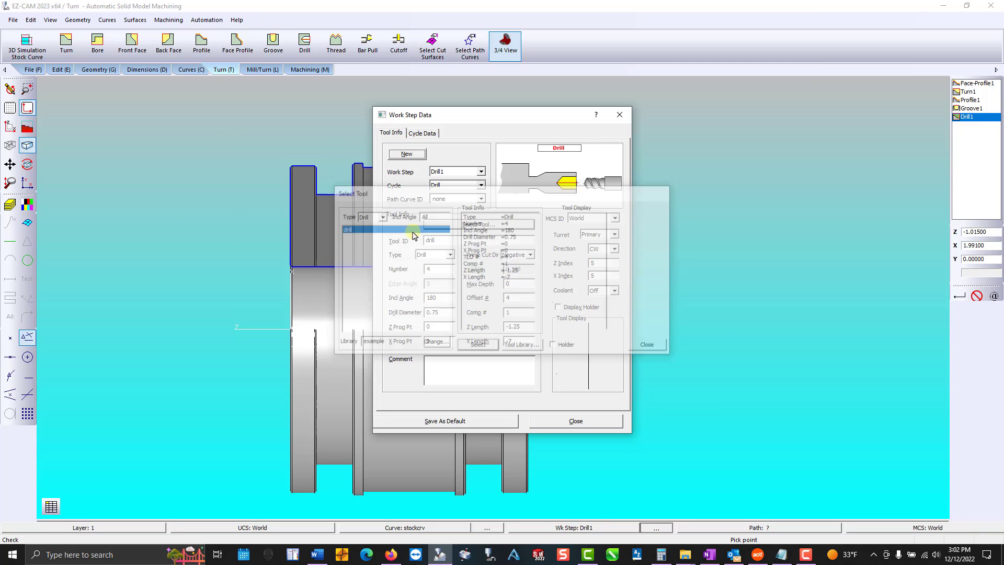
pyautogui.click(421, 133)
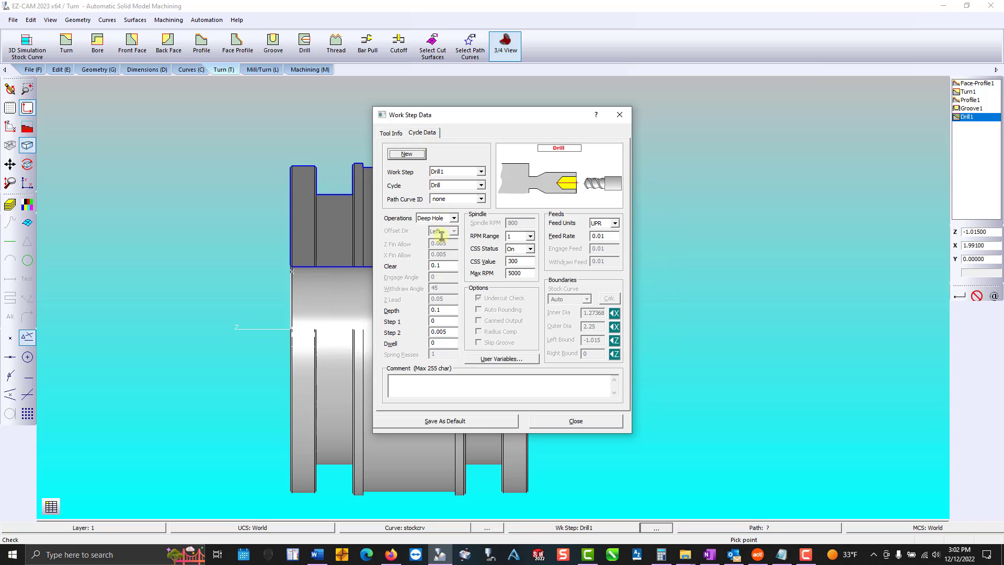
pyautogui.click(442, 310)
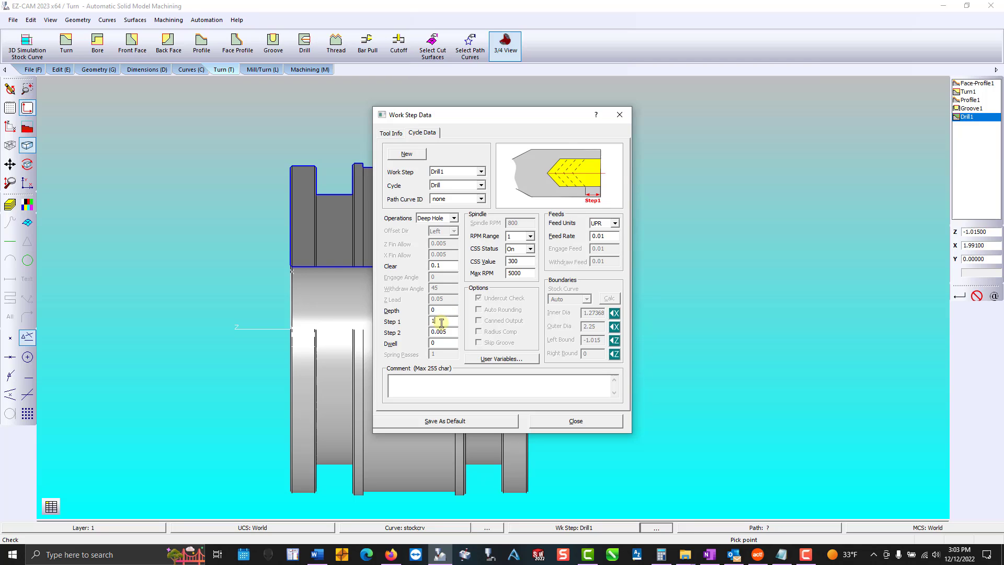
pyautogui.click(442, 332)
pyautogui.write('0')
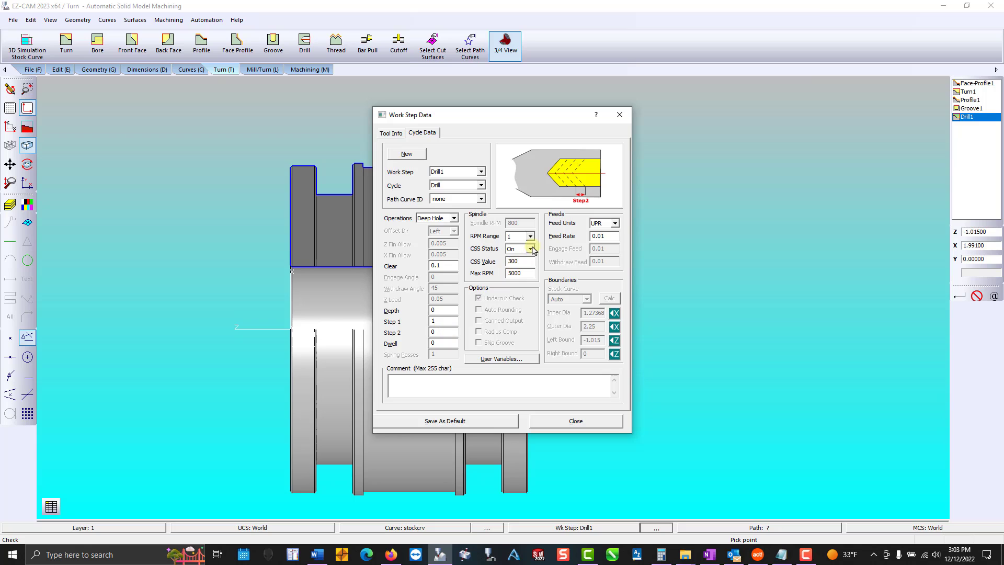
# Set Drill1 to constant surface speed off at 800 RPM with feed rate .125
pyautogui.click(510, 249)
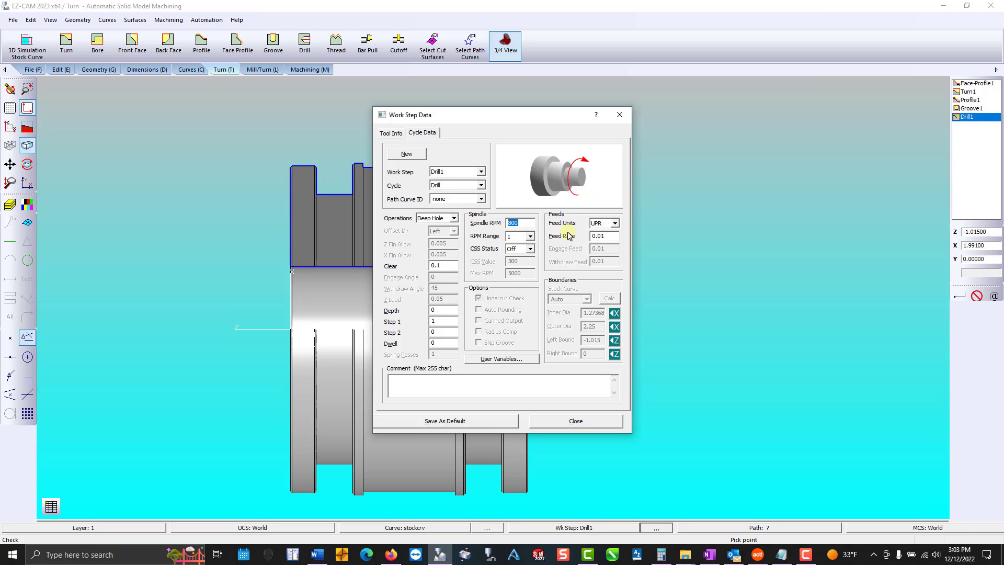
pyautogui.click(602, 235)
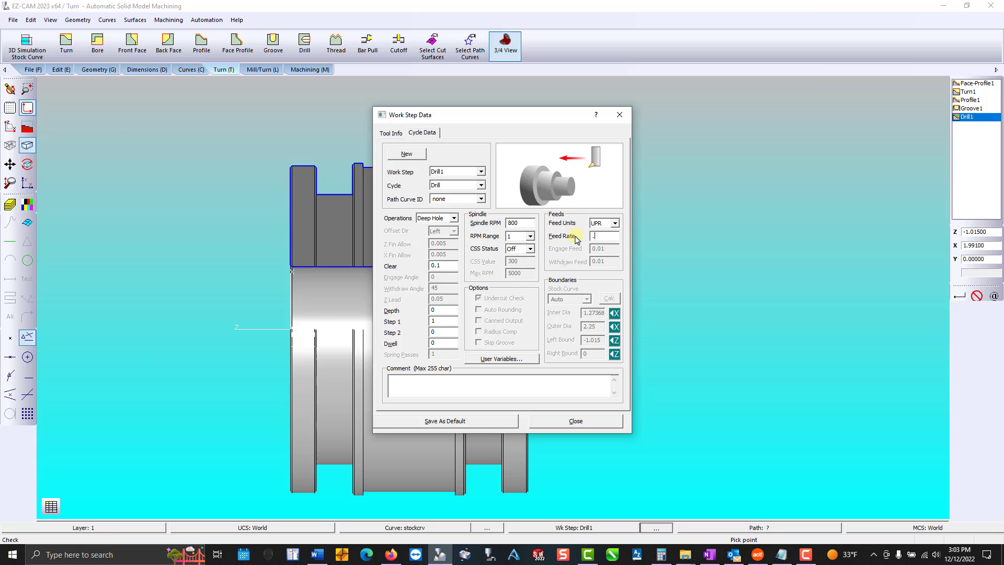
pyautogui.write('125')
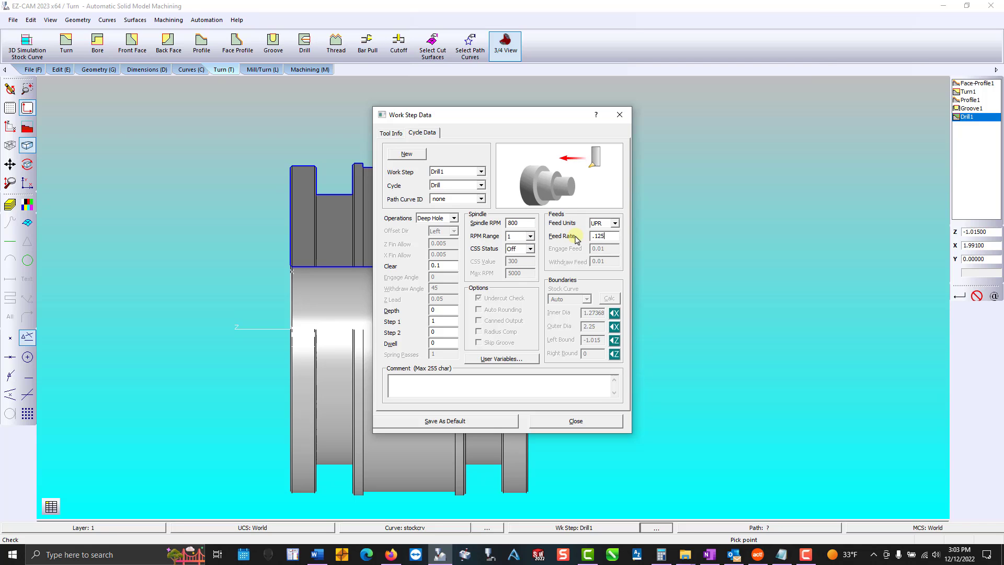
pyautogui.click(574, 421)
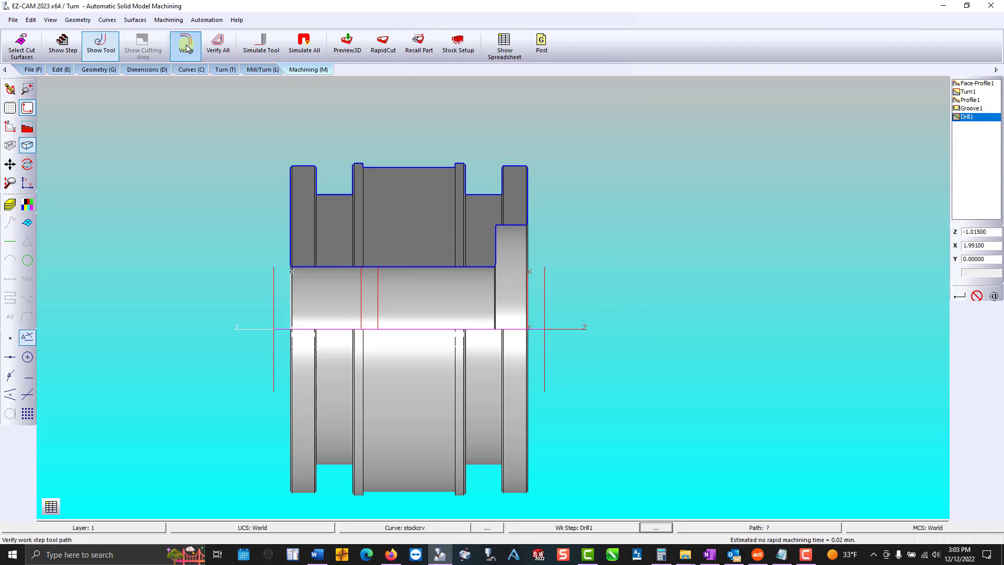
# Run RapidCut through Drill1, check Stock Setup, and show the cut solid in 3/4 section revealing the bore
pyautogui.click(383, 45)
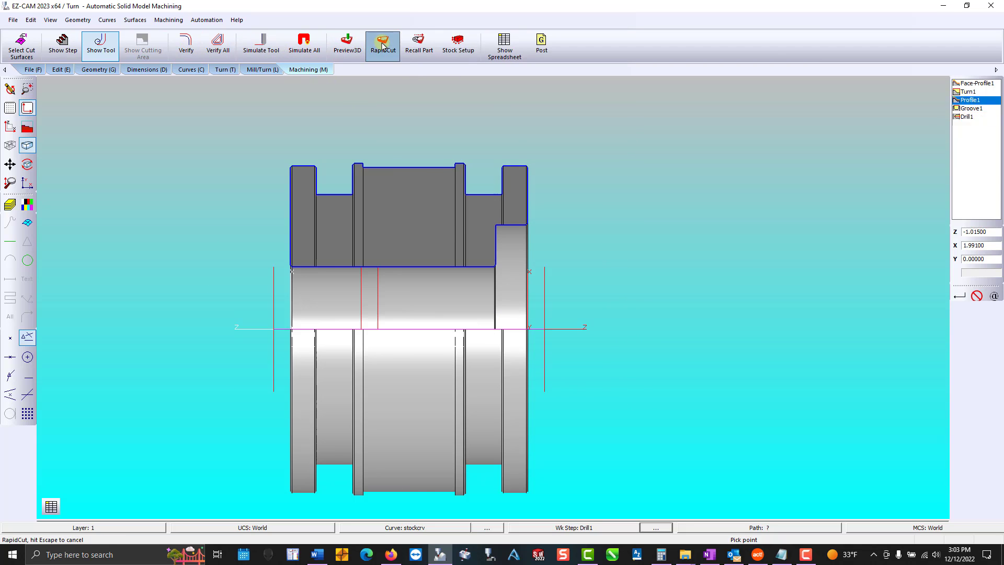
pyautogui.click(383, 45)
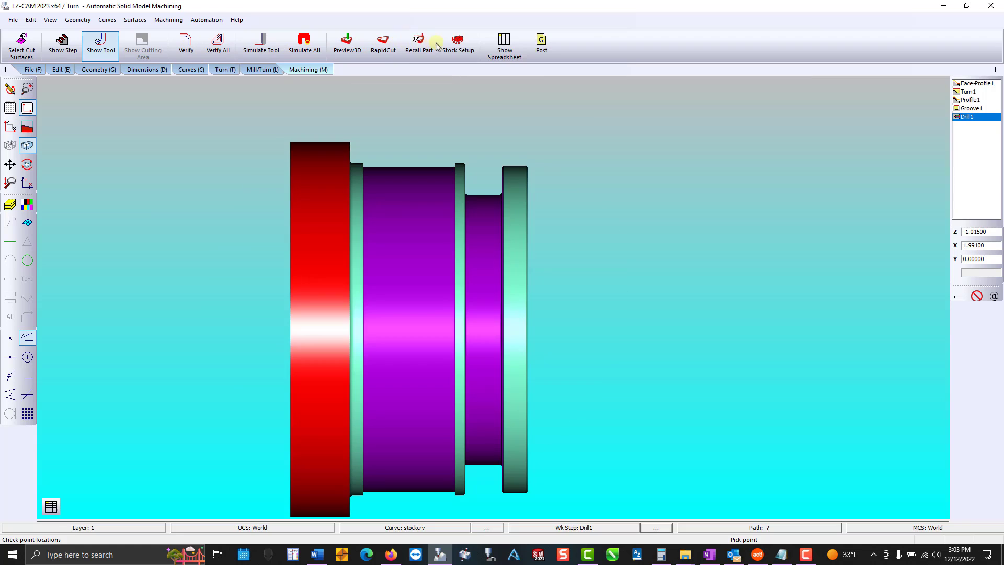
pyautogui.click(457, 44)
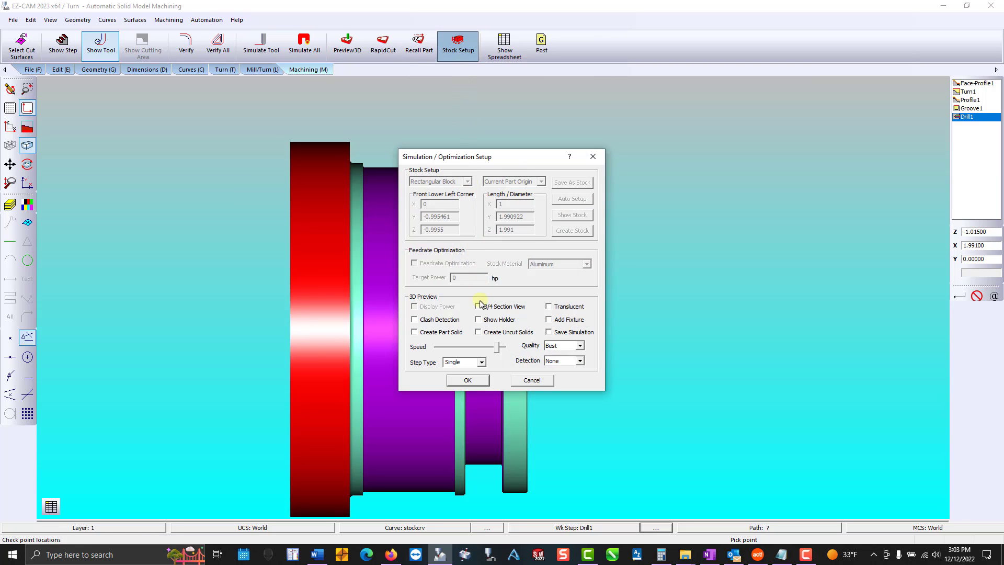
pyautogui.click(467, 380)
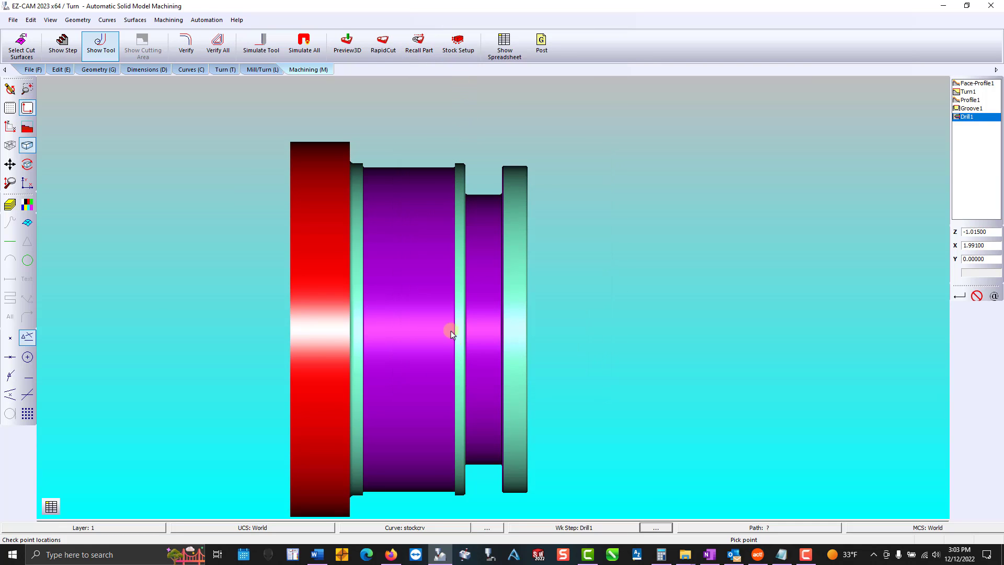
pyautogui.click(383, 45)
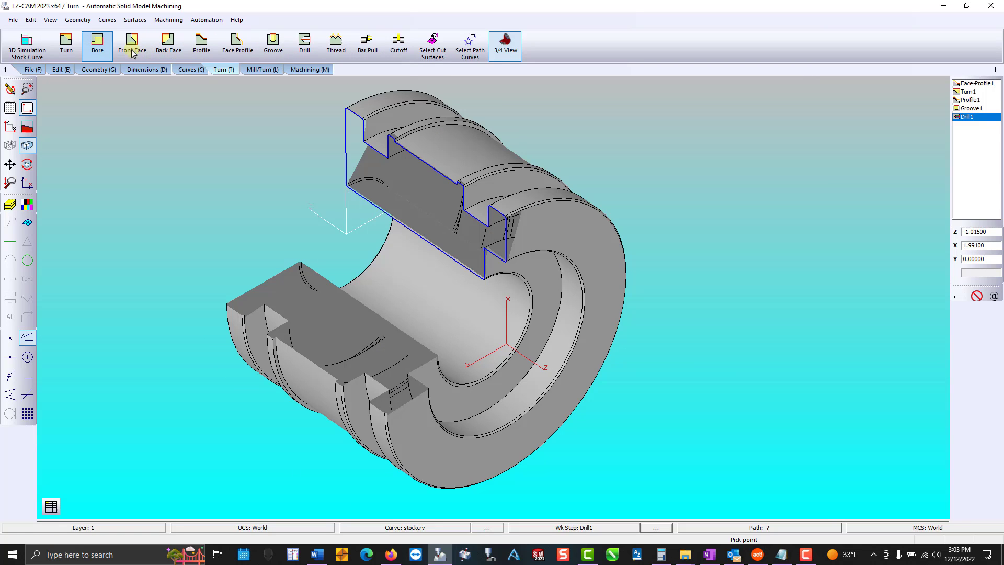
# Create the Bore1 work step using the bore tool
pyautogui.click(96, 45)
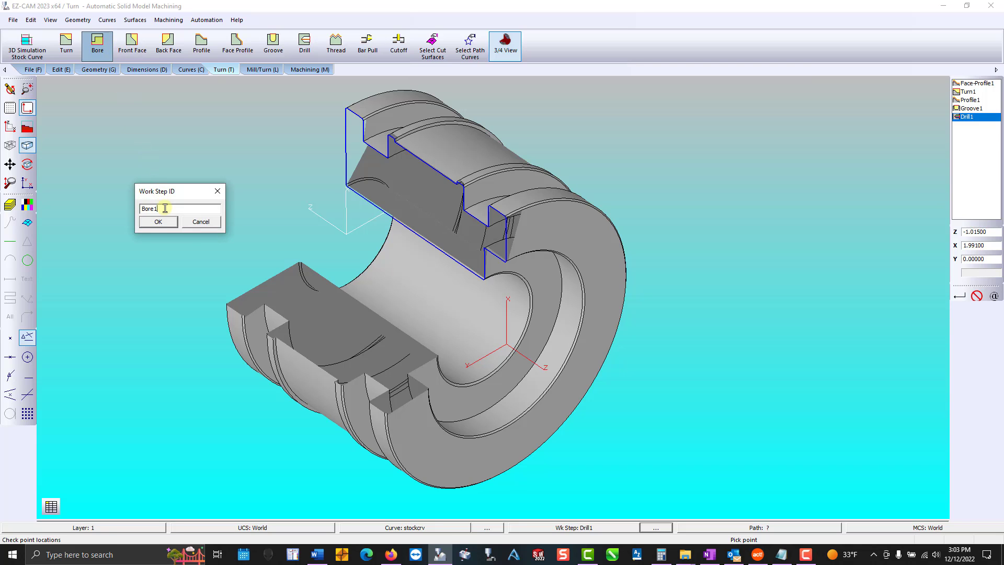
pyautogui.click(158, 222)
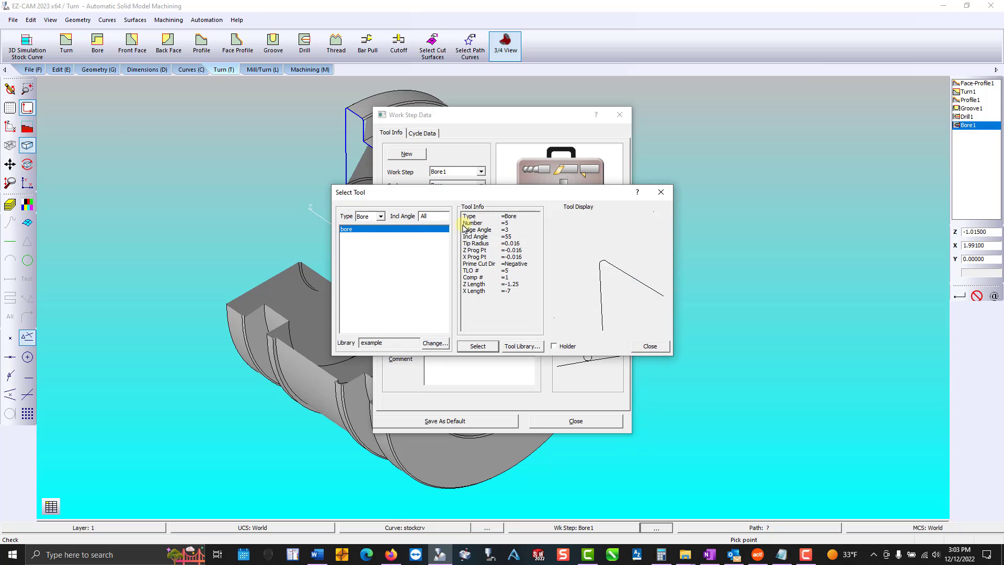
pyautogui.click(477, 346)
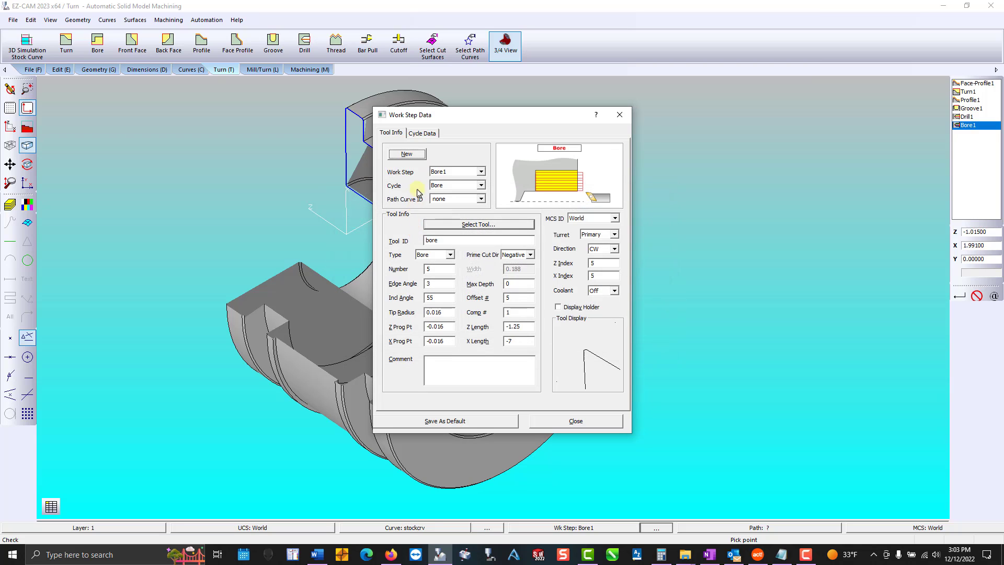
pyautogui.click(422, 133)
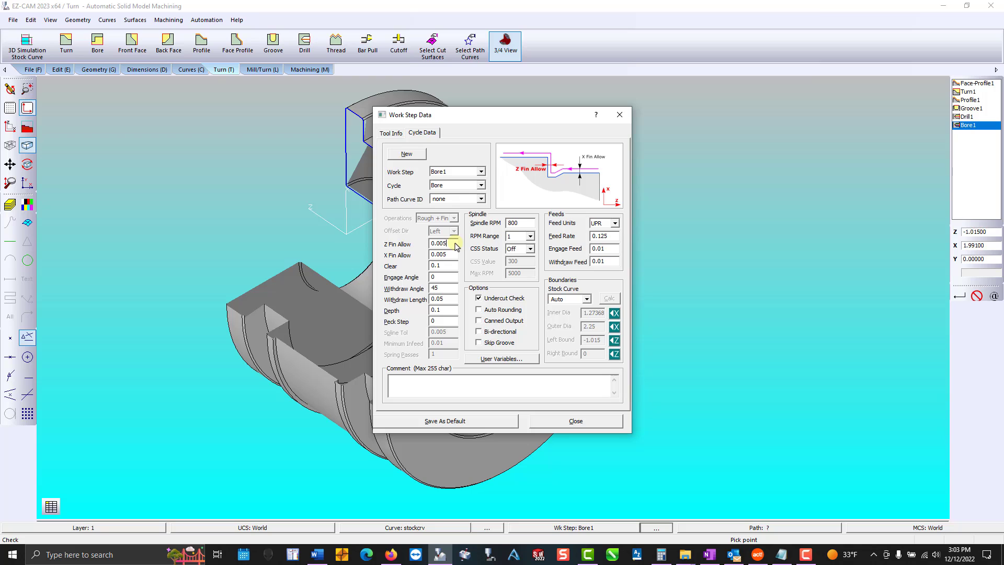
# Set Bore1 to constant surface speed 300 with 5000 max RPM and 0.01 feed
pyautogui.click(534, 249)
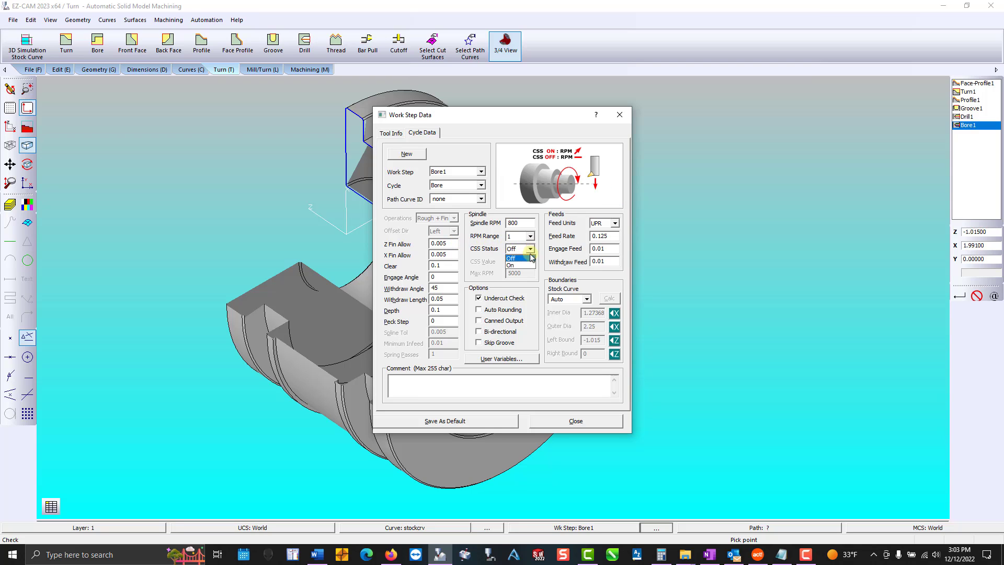
pyautogui.click(511, 257)
pyautogui.write('.01')
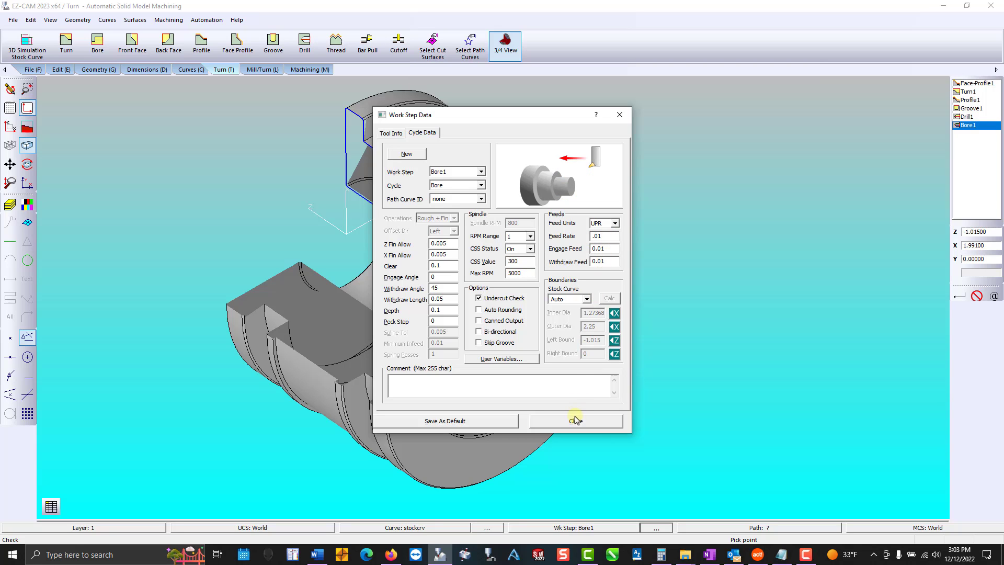
pyautogui.click(575, 421)
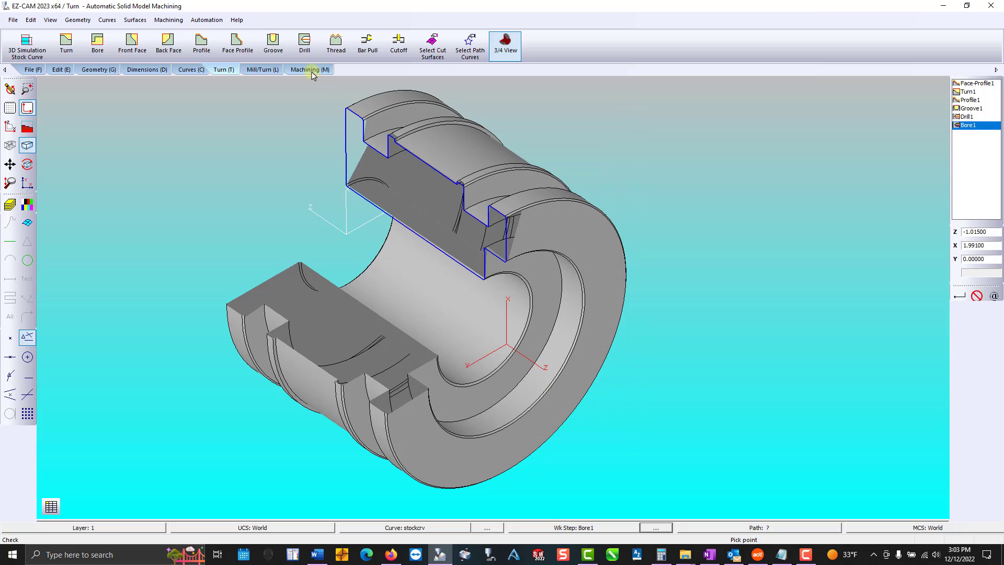
# Verify the Bore1 toolpath as a 3D-cut solid, return to the model, and begin a new profile step
pyautogui.click(309, 69)
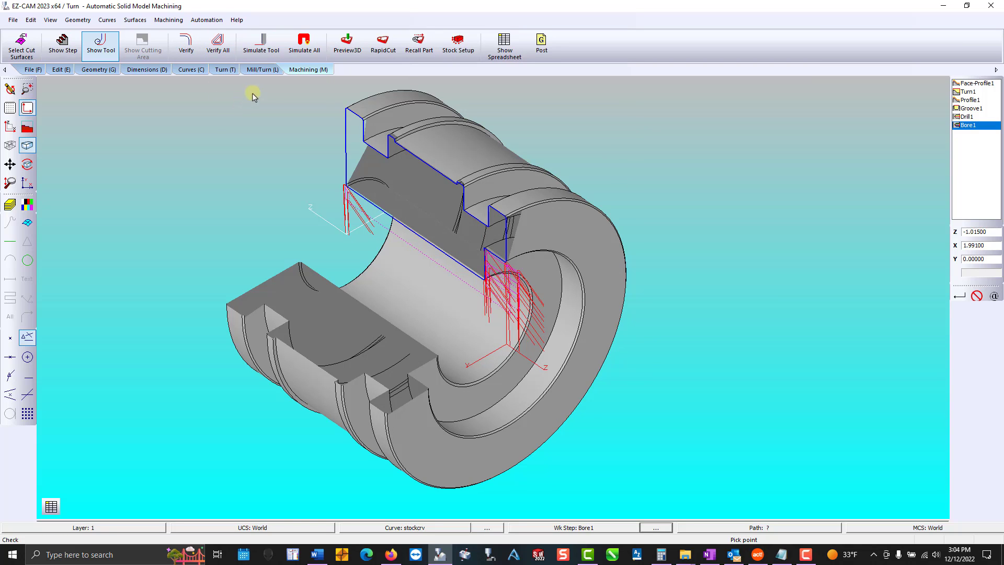
pyautogui.click(346, 45)
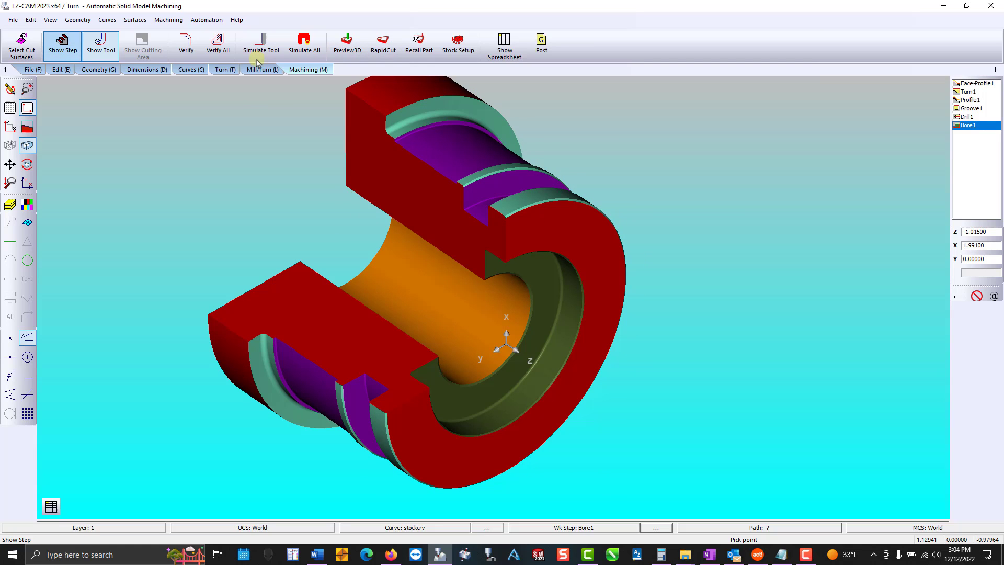
pyautogui.click(100, 45)
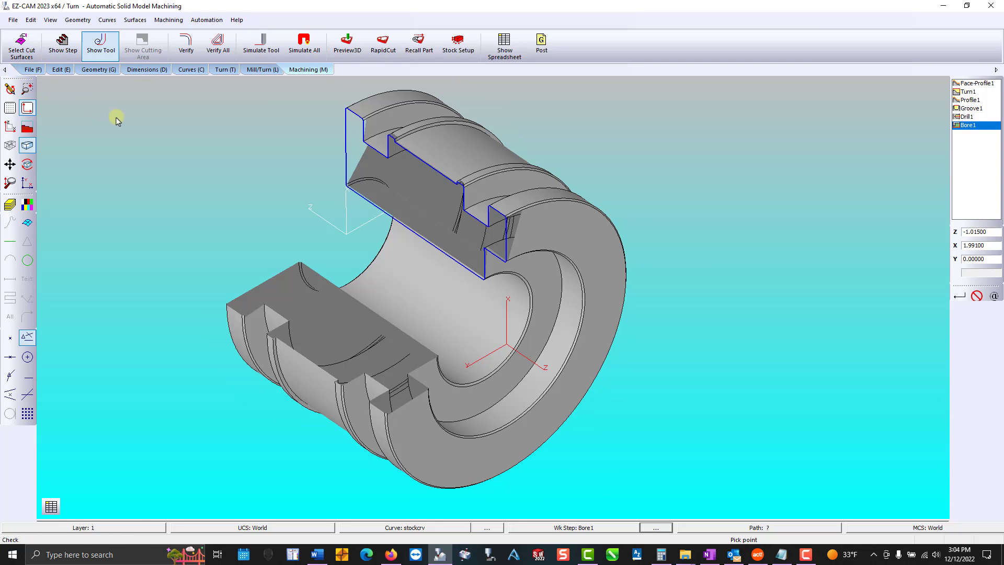
pyautogui.click(224, 69)
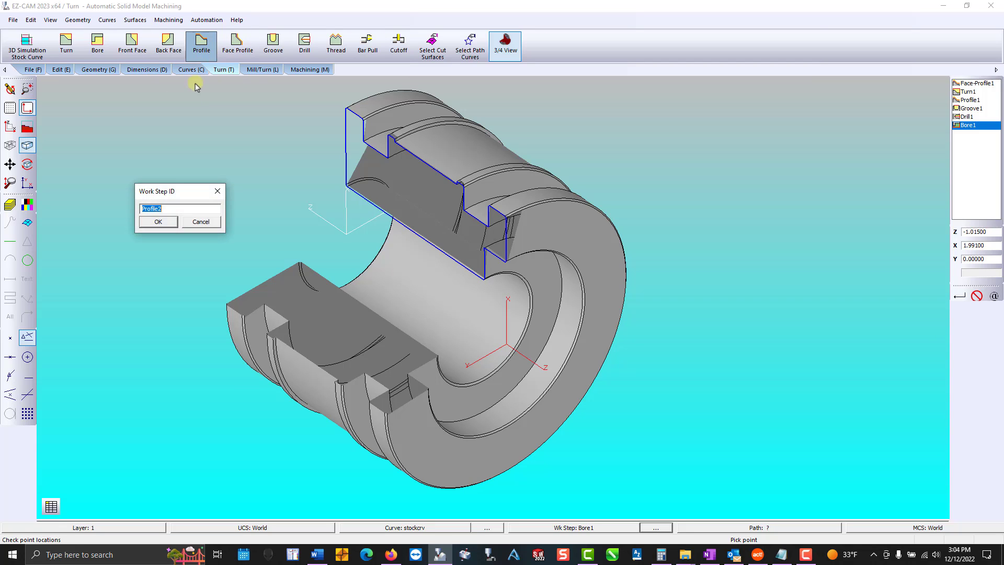
# Create Profile2 on the boring tool with Z and X finish allowances of 0
pyautogui.click(158, 221)
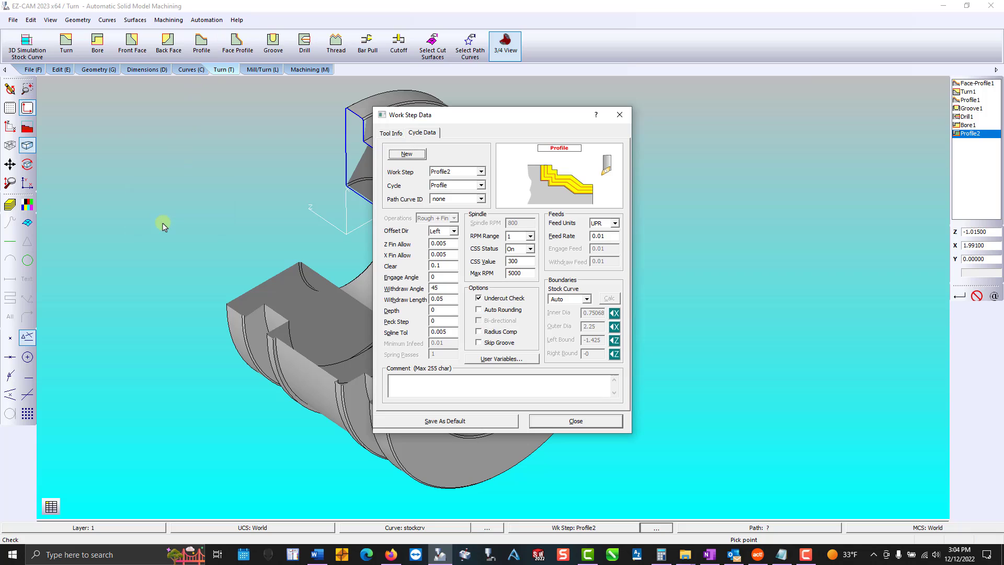
pyautogui.click(391, 133)
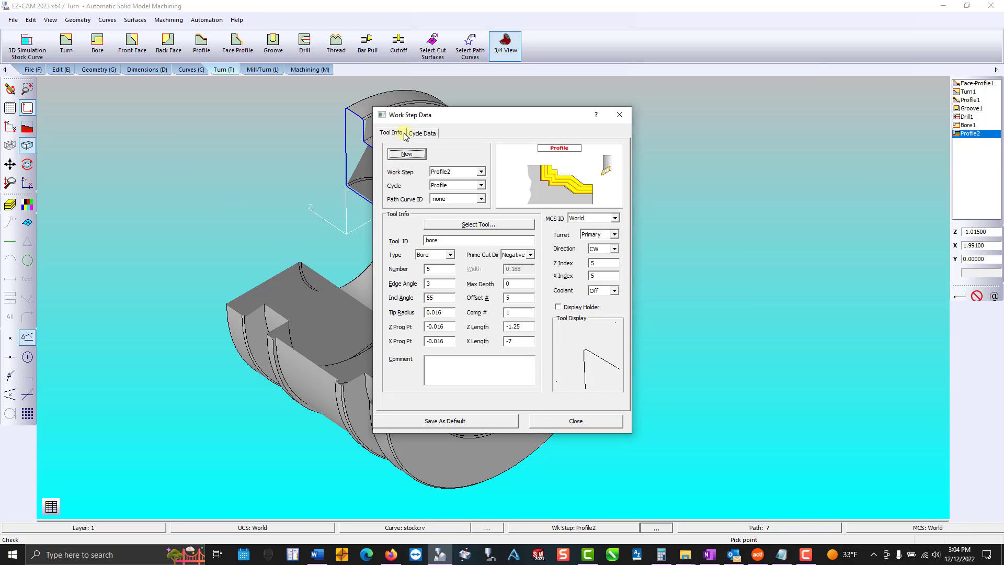
pyautogui.click(421, 133)
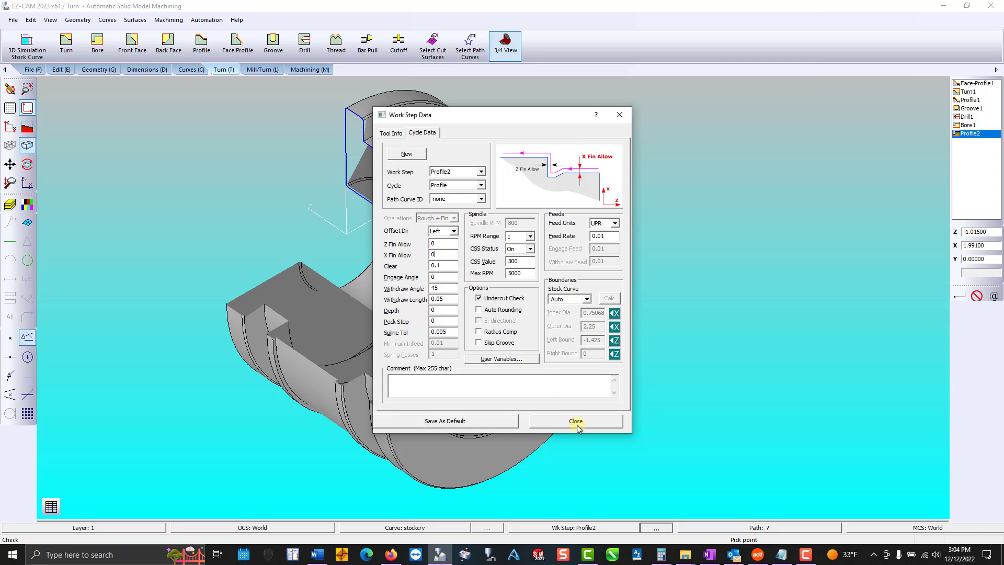
pyautogui.click(575, 422)
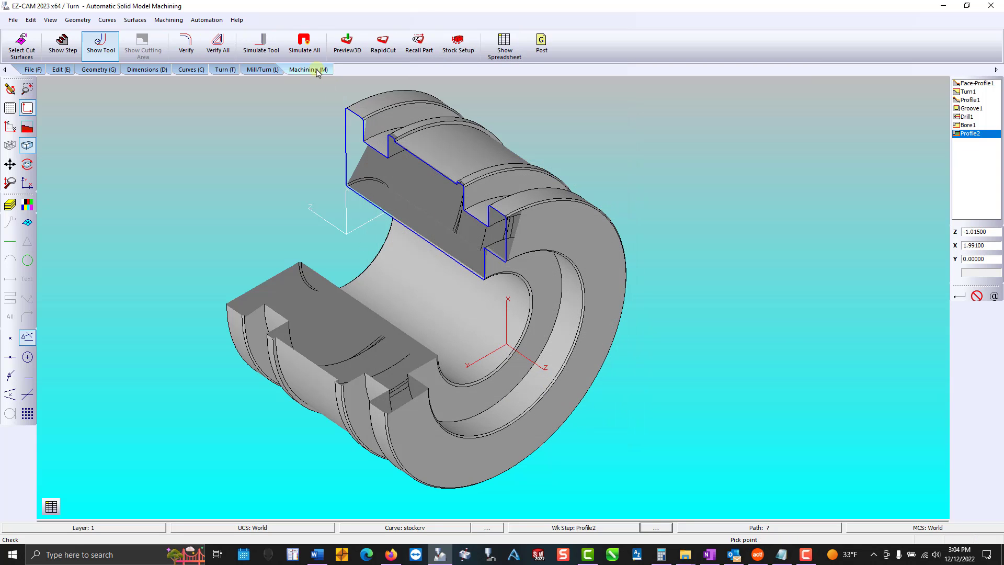
# Verify the Profile2 toolpath inside the bore and clear the preview
pyautogui.click(186, 44)
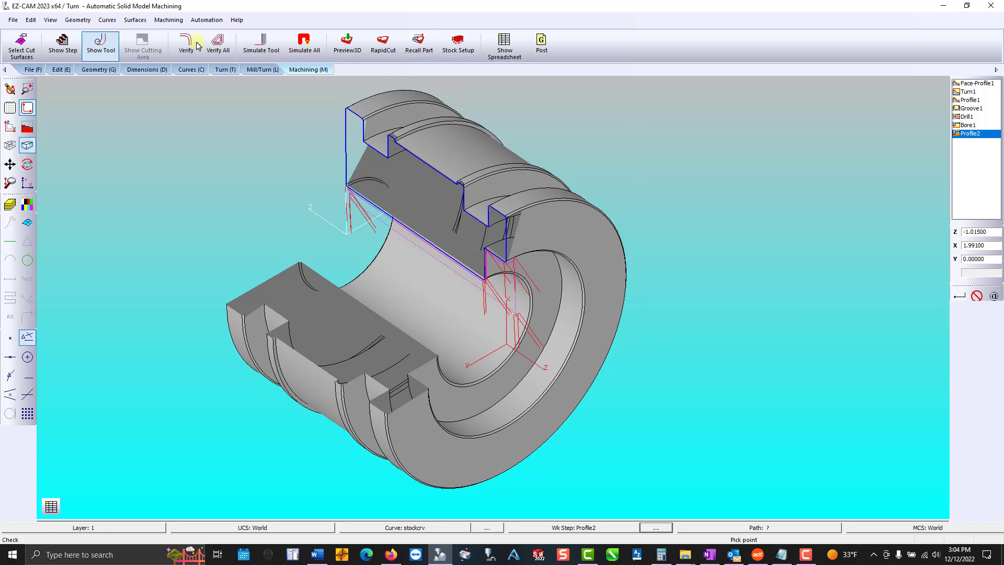
pyautogui.click(383, 45)
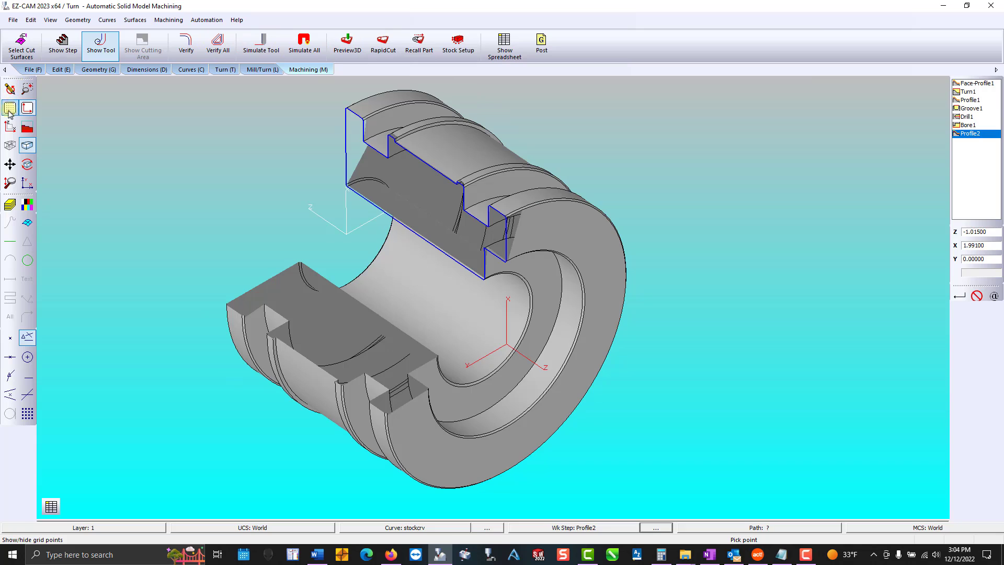
# Show the full unsectioned part from the side and set the UCS to SUB-SPINDLE
pyautogui.click(27, 108)
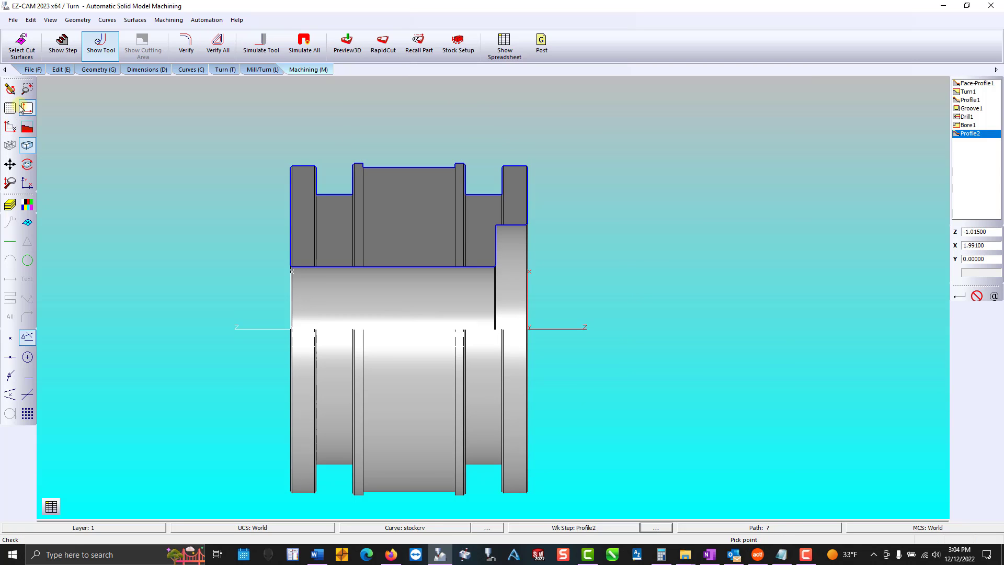
pyautogui.click(31, 70)
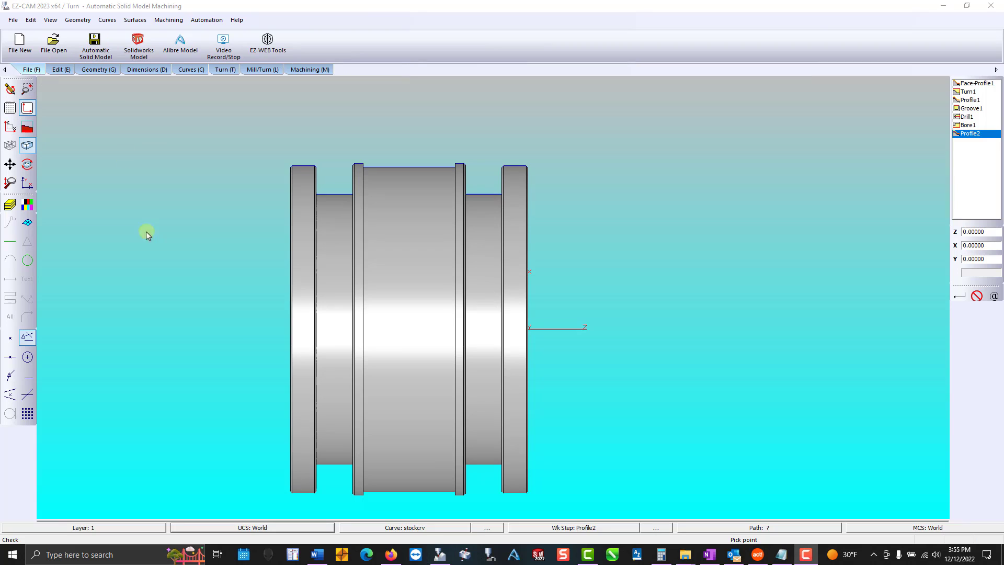
pyautogui.click(253, 527)
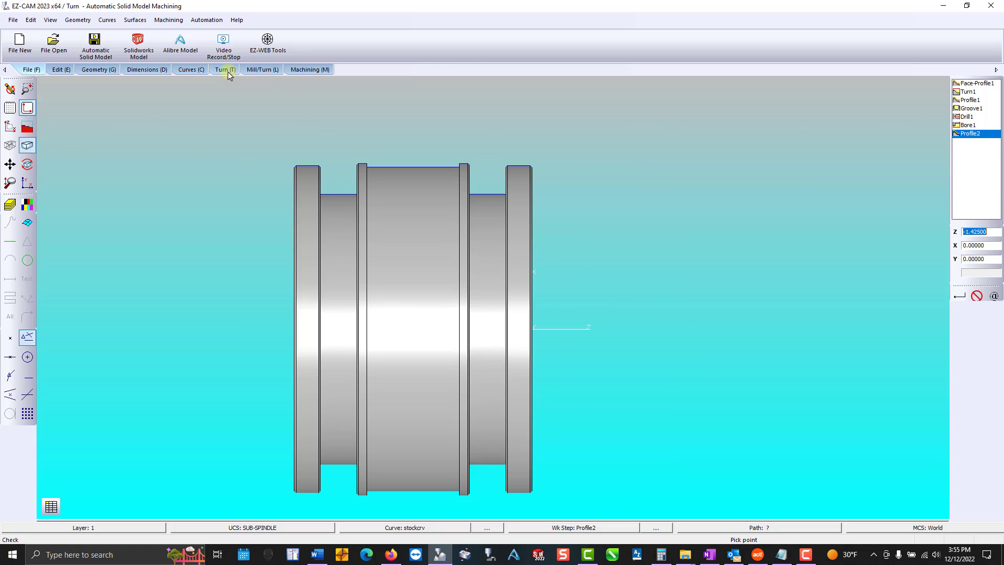
# Create Face-Profile2 on the sub-spindle using the Face Sub facing tool
pyautogui.click(236, 43)
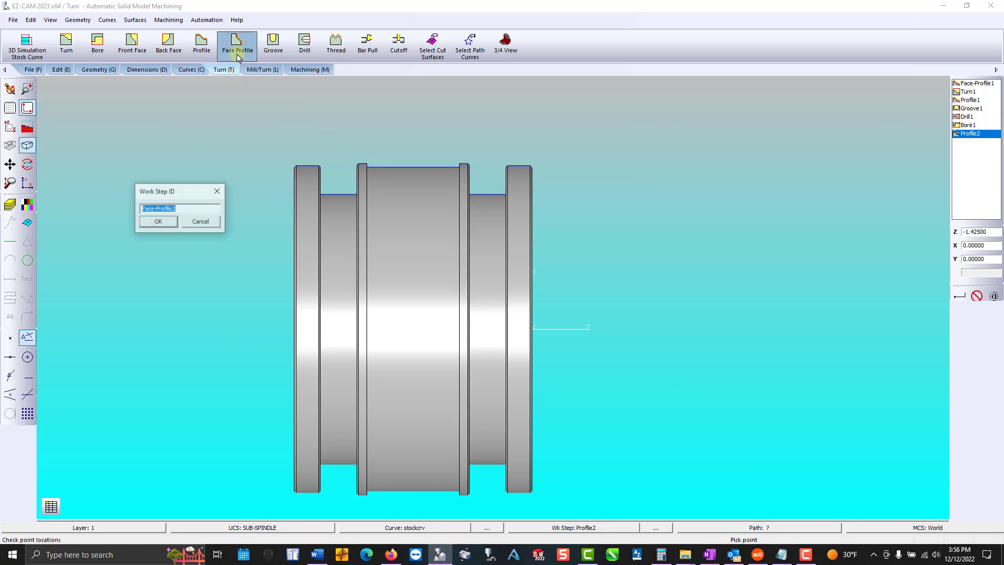
pyautogui.click(158, 220)
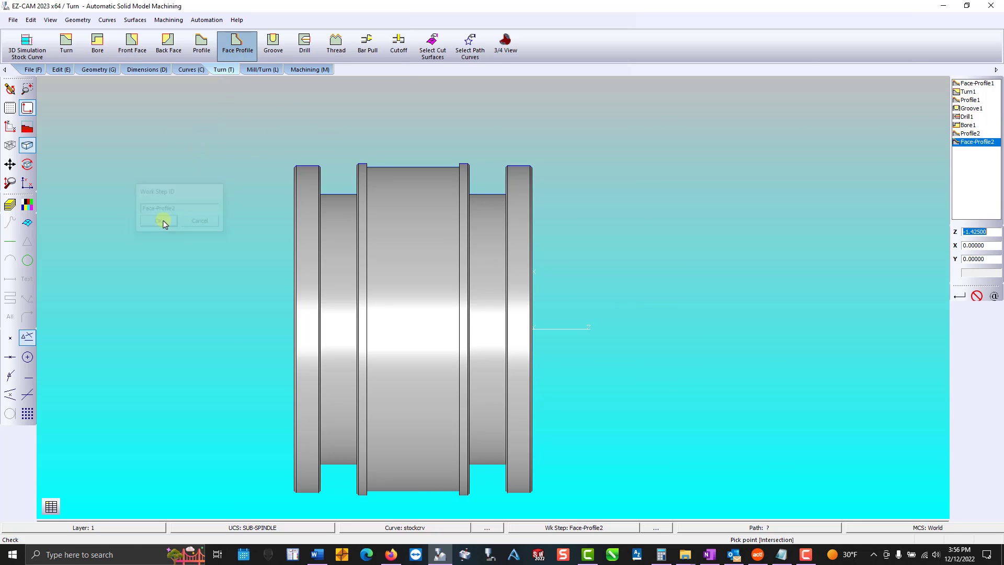
pyautogui.click(159, 221)
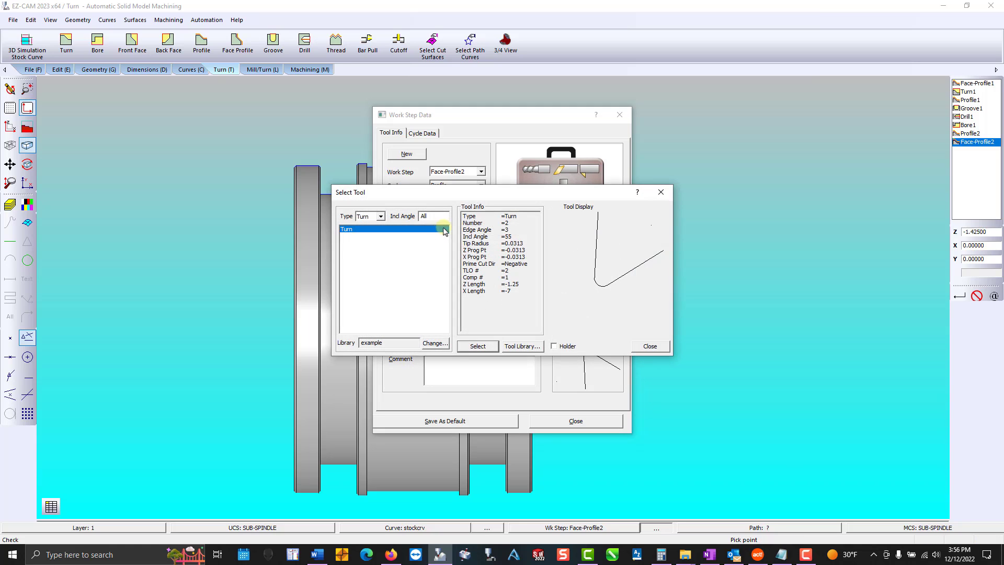
pyautogui.click(377, 216)
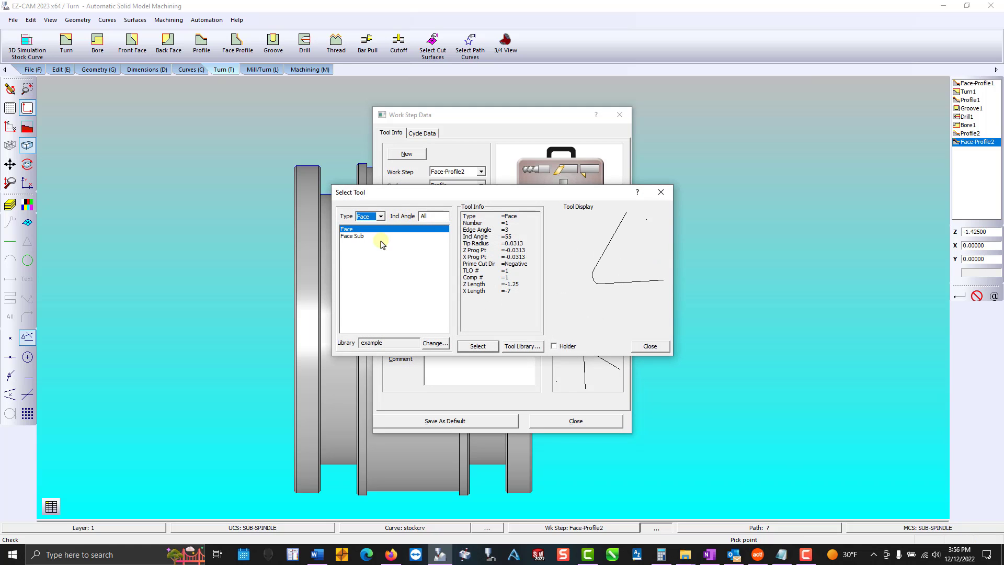
pyautogui.click(477, 347)
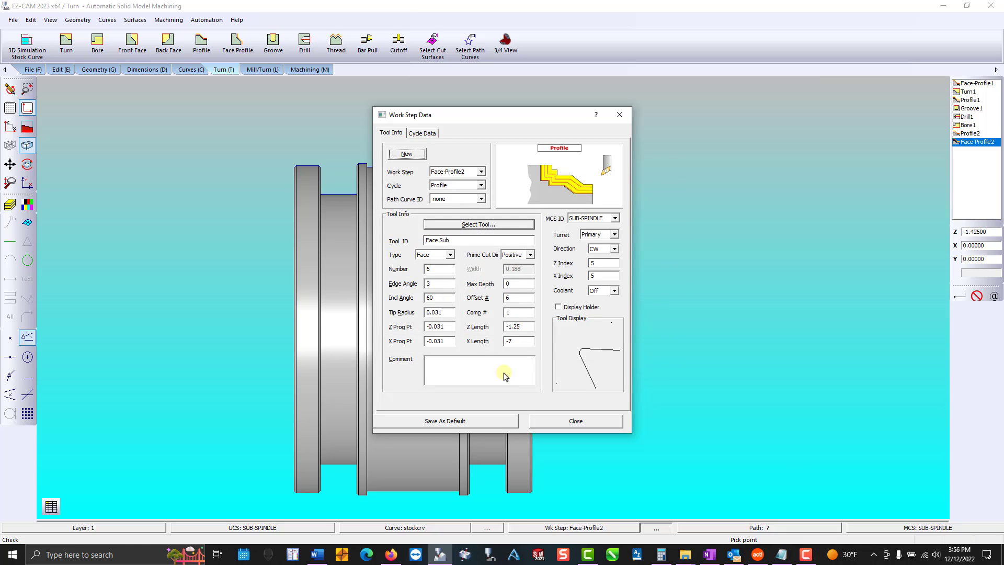
pyautogui.click(575, 421)
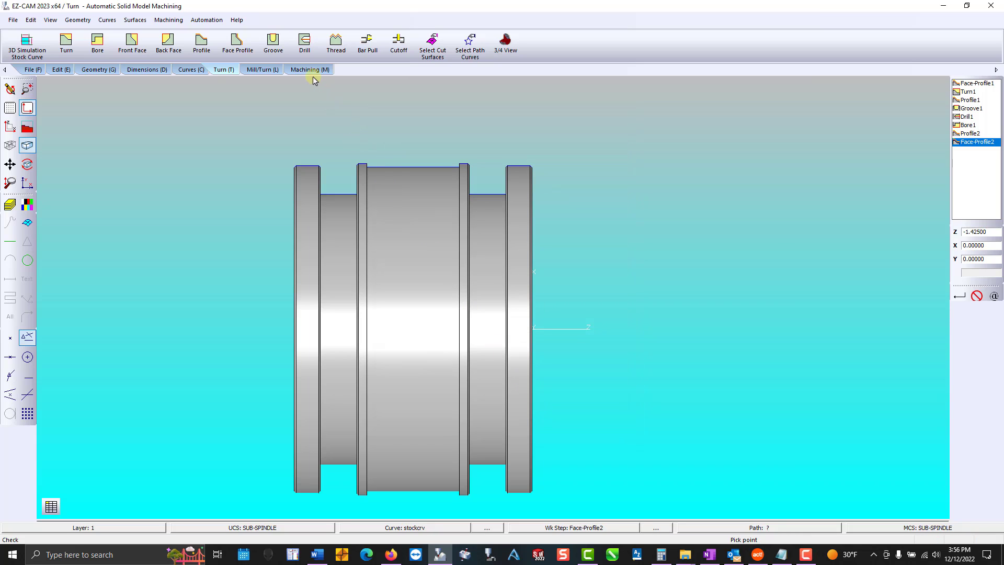
# Verify the Face-Profile2 toolpath on the part
pyautogui.click(309, 69)
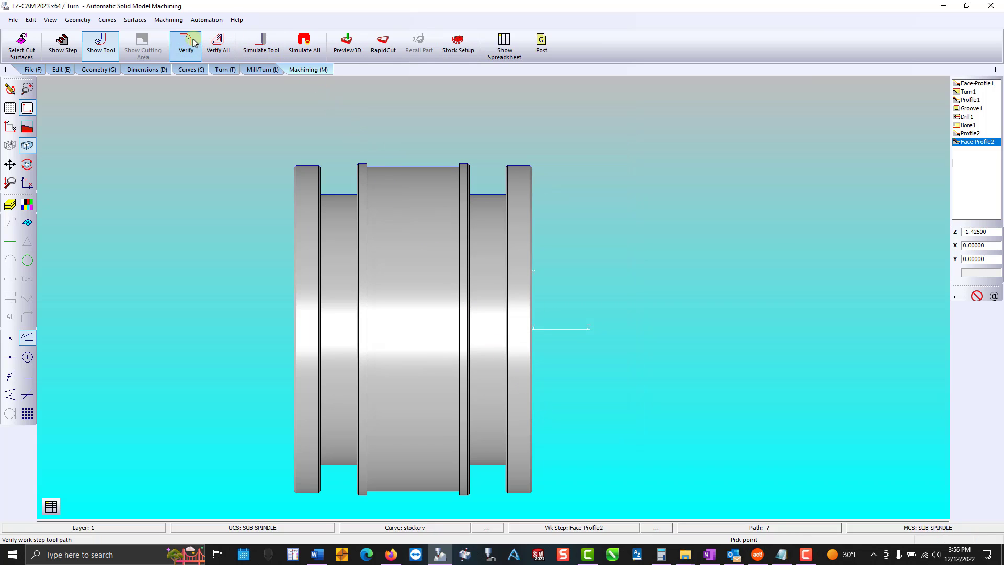
pyautogui.click(28, 164)
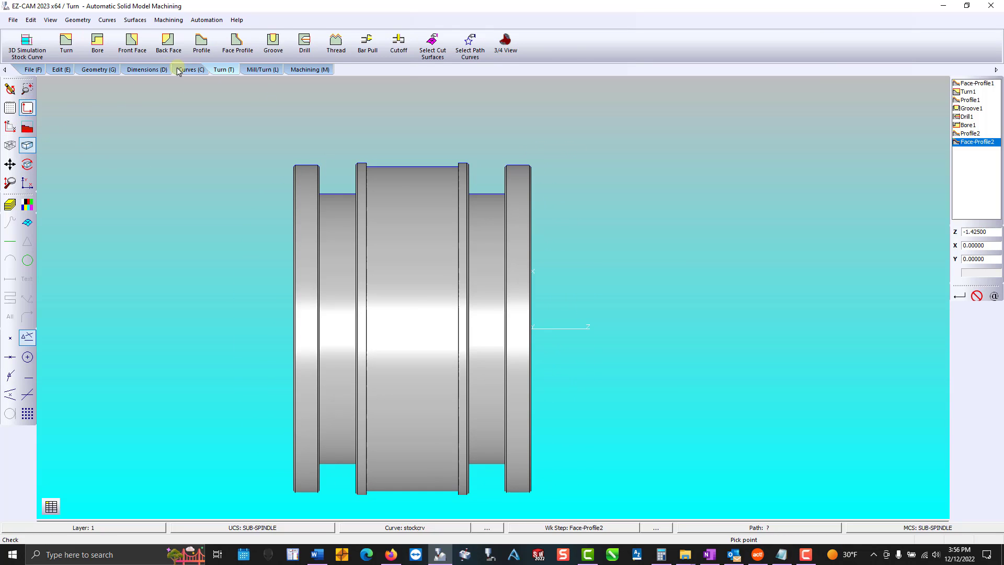
# Create Turn2 on the Face Sub tool with 0.005 finish allowances and Skip Groove on
pyautogui.click(65, 43)
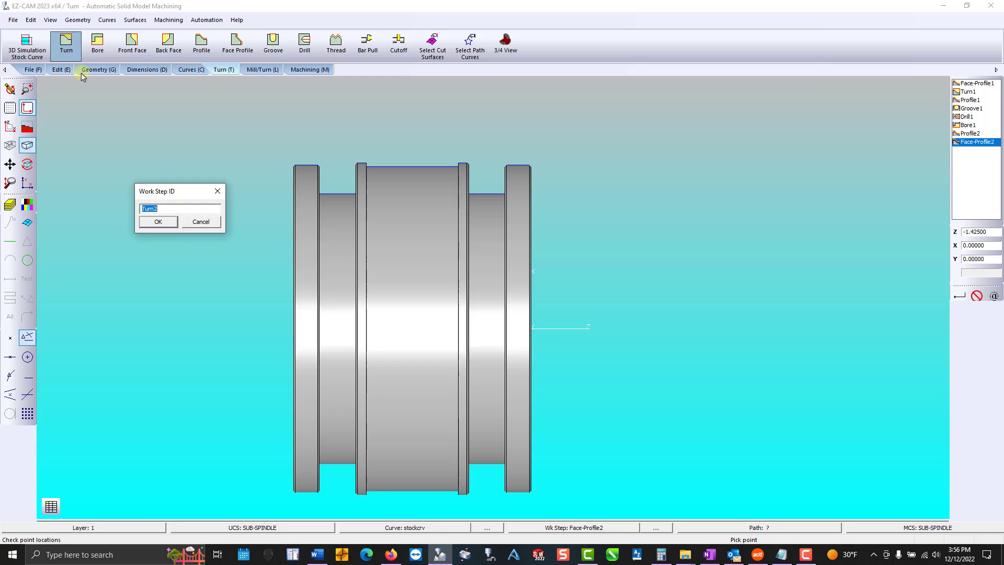
pyautogui.click(158, 222)
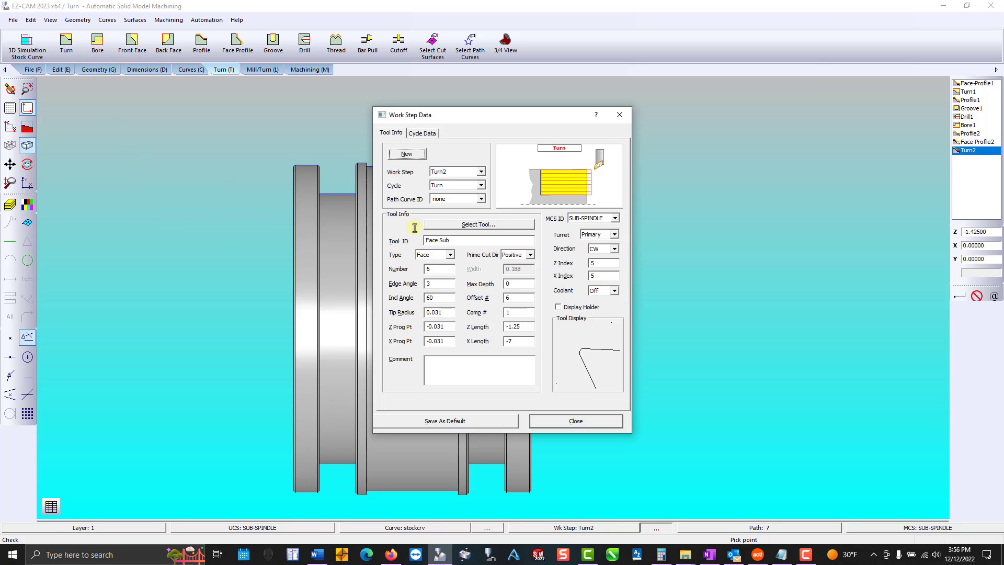
pyautogui.click(478, 224)
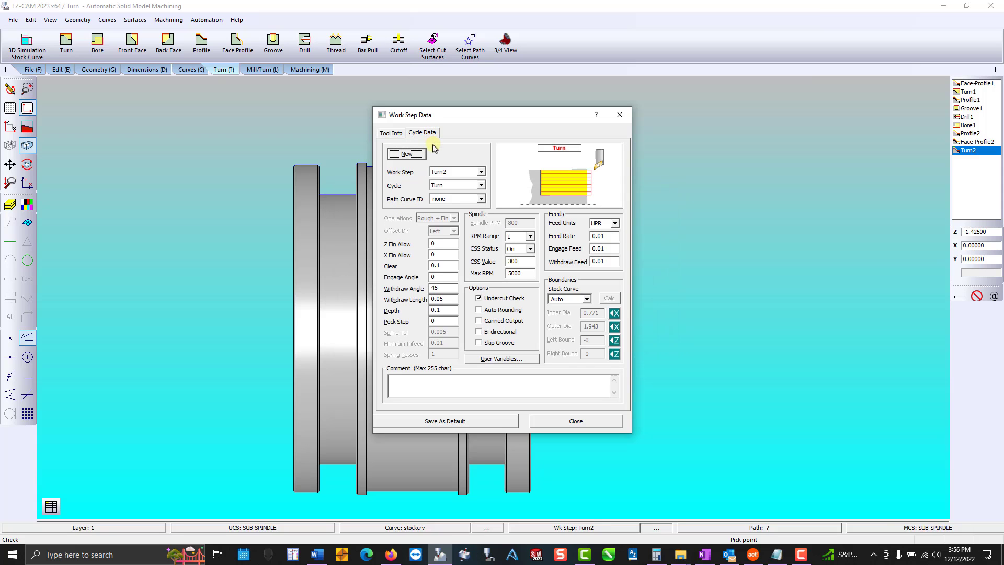
pyautogui.click(440, 244)
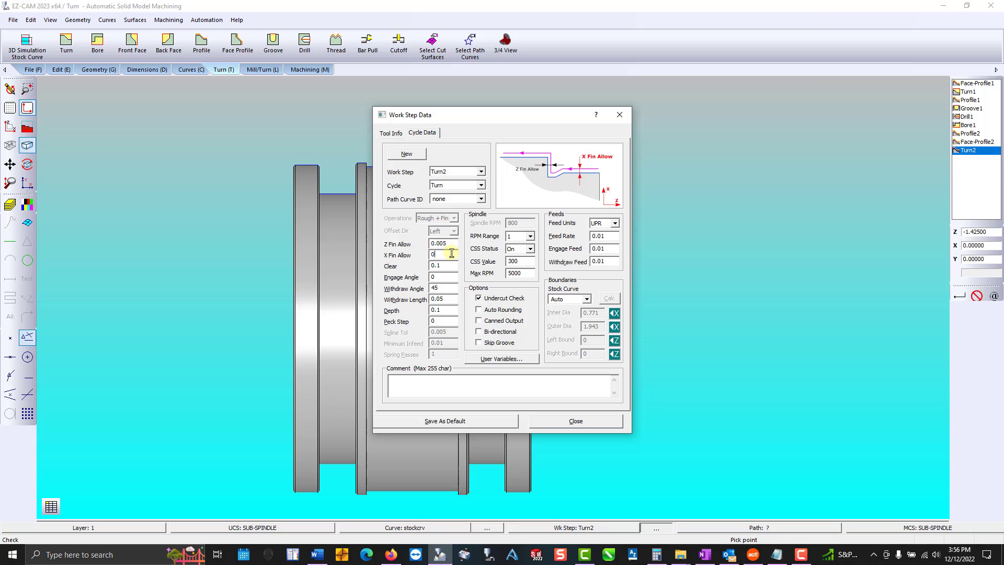
pyautogui.write('.00')
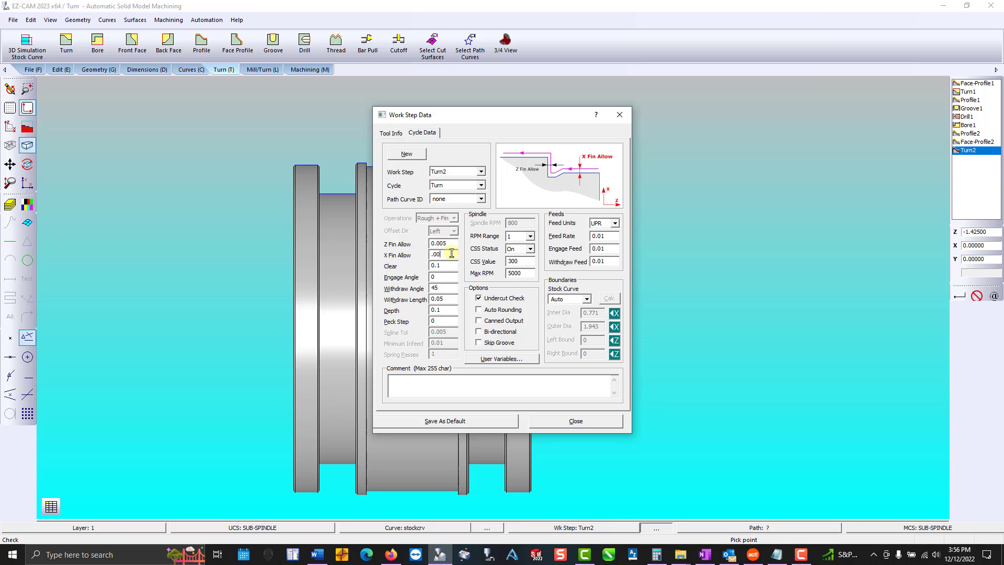
pyautogui.click(478, 343)
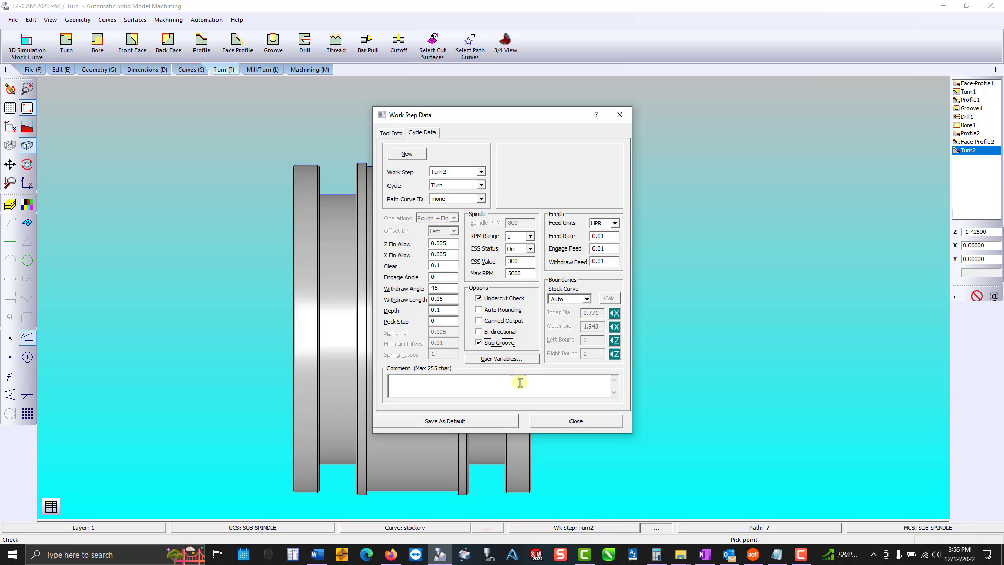
pyautogui.click(574, 420)
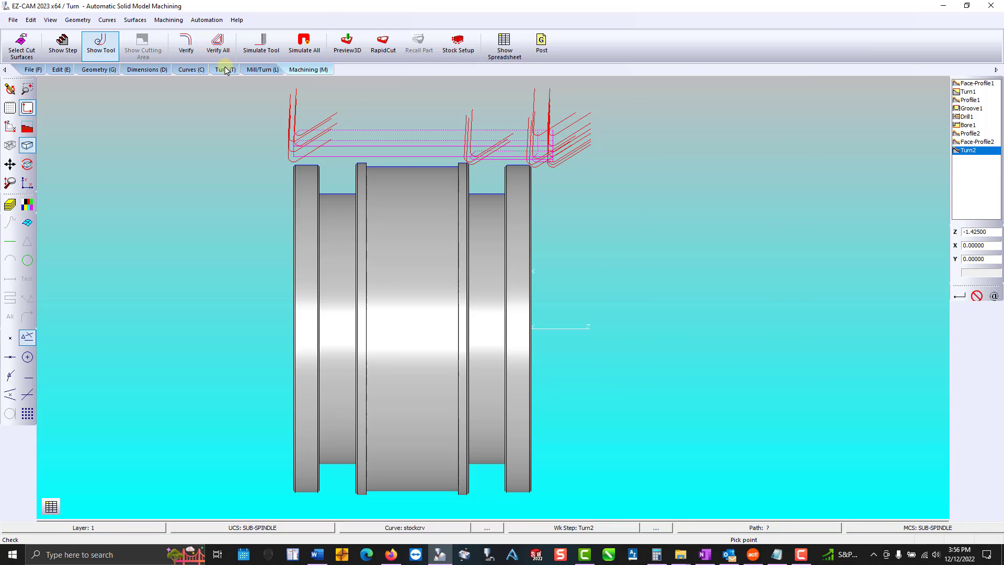
# Verify the Turn2 toolpath over the outer diameter and return to turning operations
pyautogui.click(224, 70)
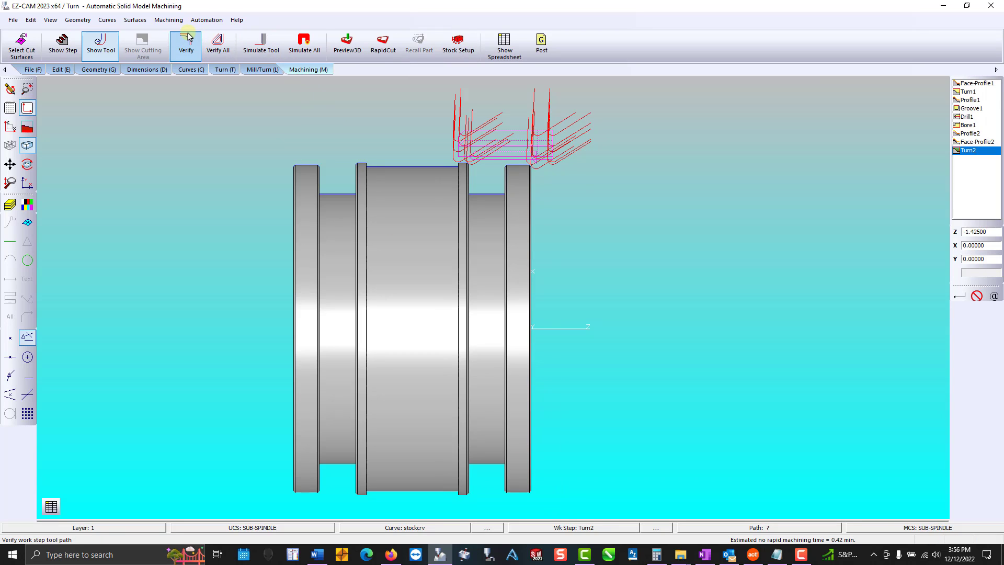
pyautogui.click(224, 69)
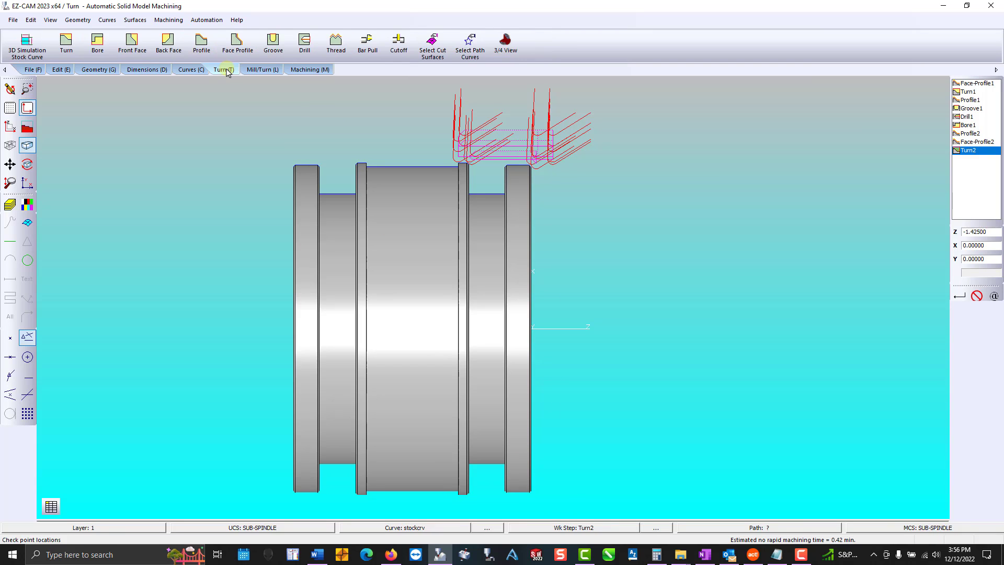
# Create Profile3 offset right with zero allowances and Skip Groove on
pyautogui.click(201, 44)
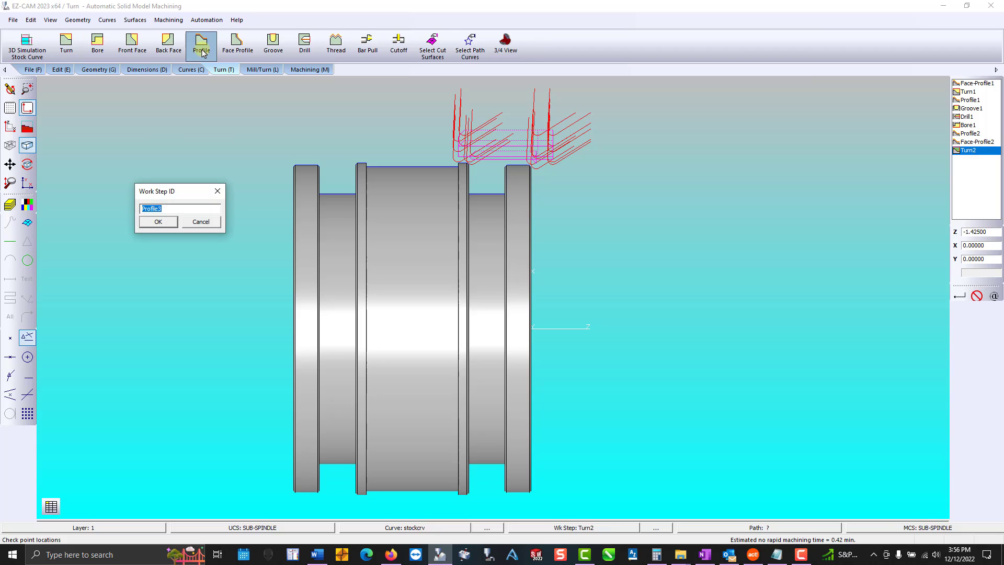
pyautogui.click(158, 221)
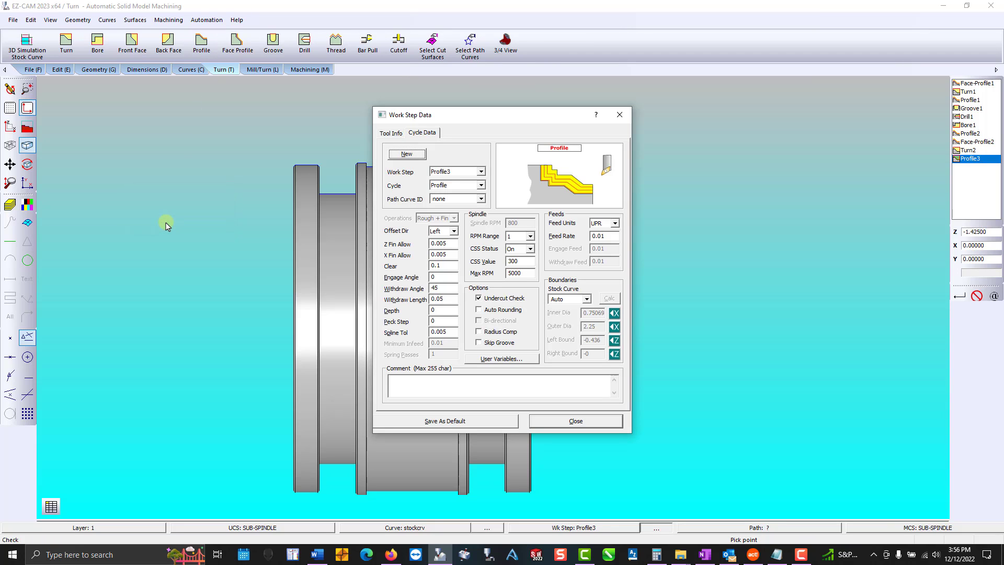
pyautogui.click(454, 230)
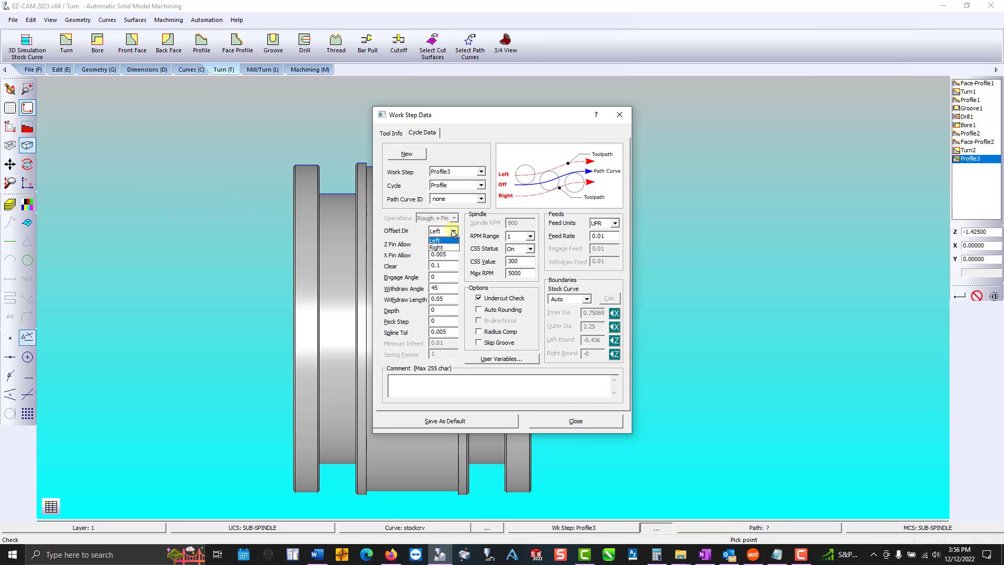
pyautogui.click(435, 249)
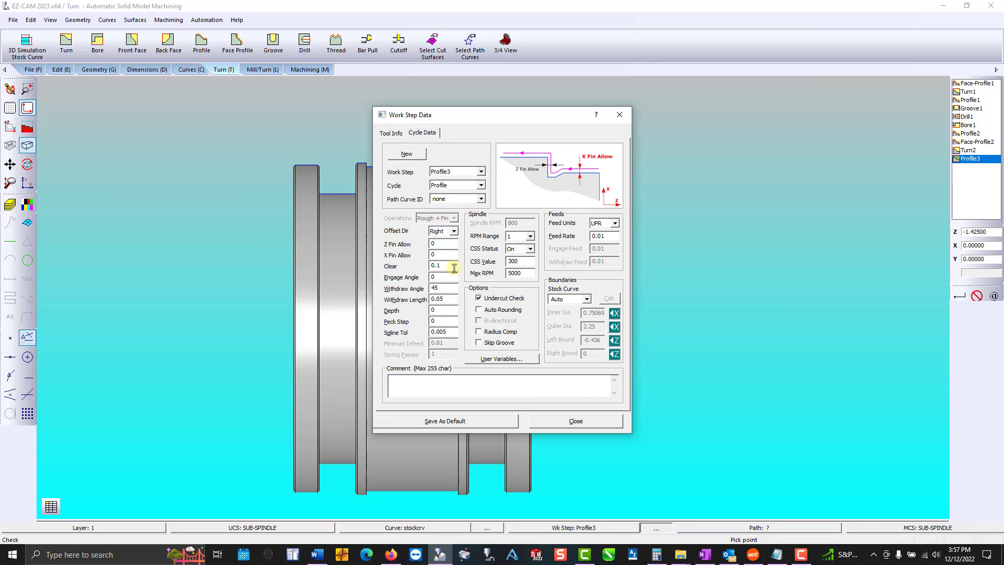
pyautogui.click(479, 343)
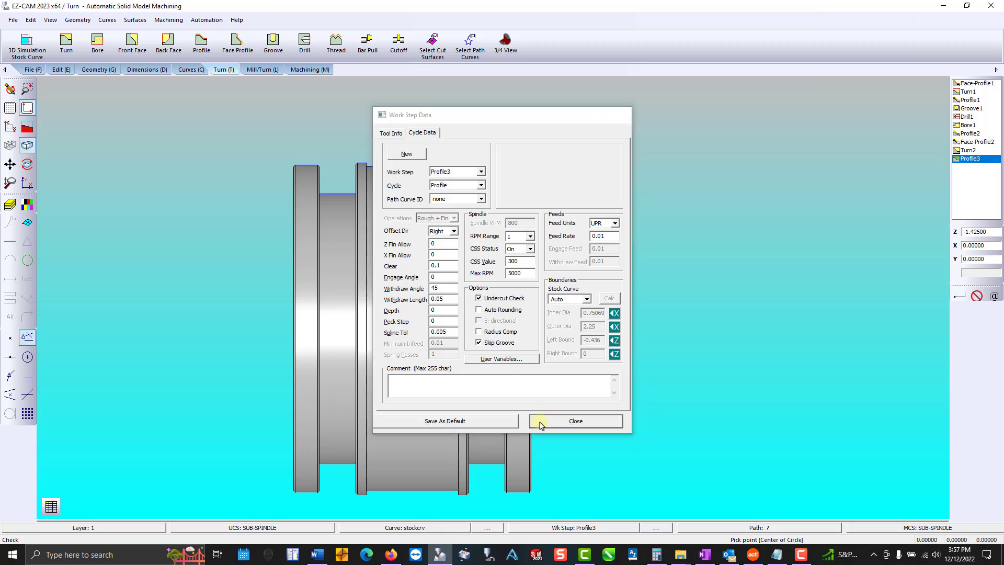
pyautogui.click(575, 421)
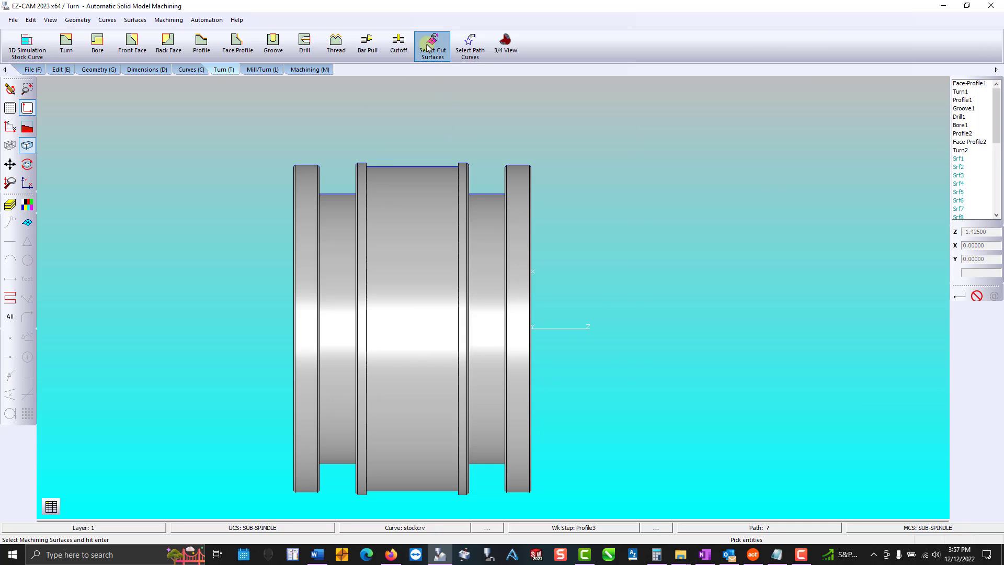
# Select the profile surfaces, verify the Profile3 toolpath, and return to turning operations
pyautogui.moveTo(452, 150); pyautogui.dragTo(543, 486)
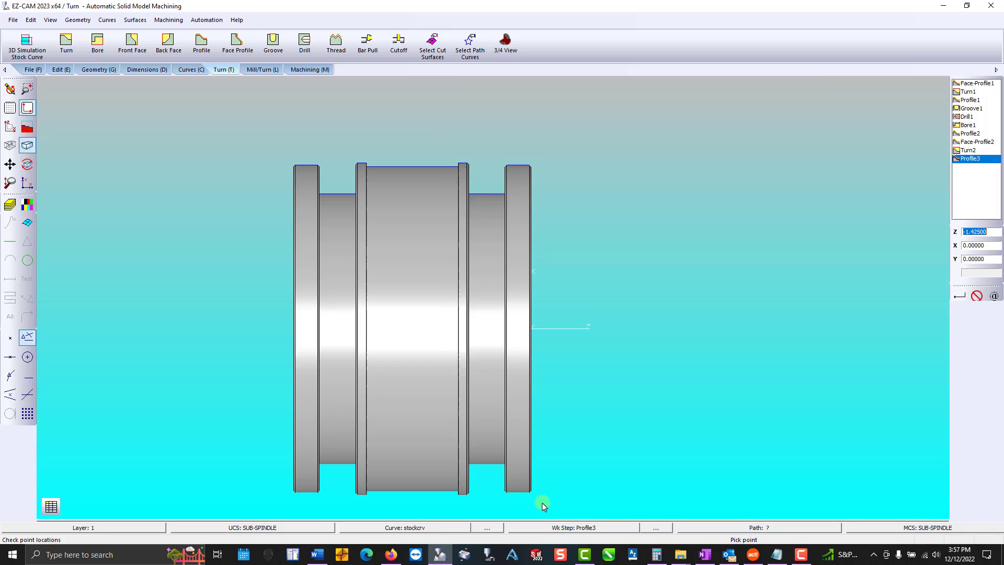
pyautogui.click(307, 69)
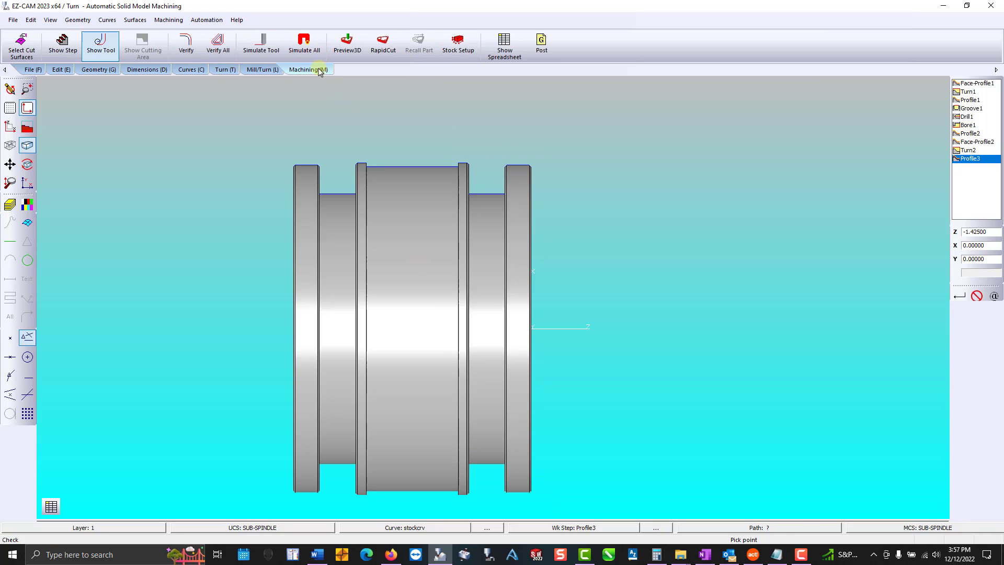
pyautogui.click(187, 44)
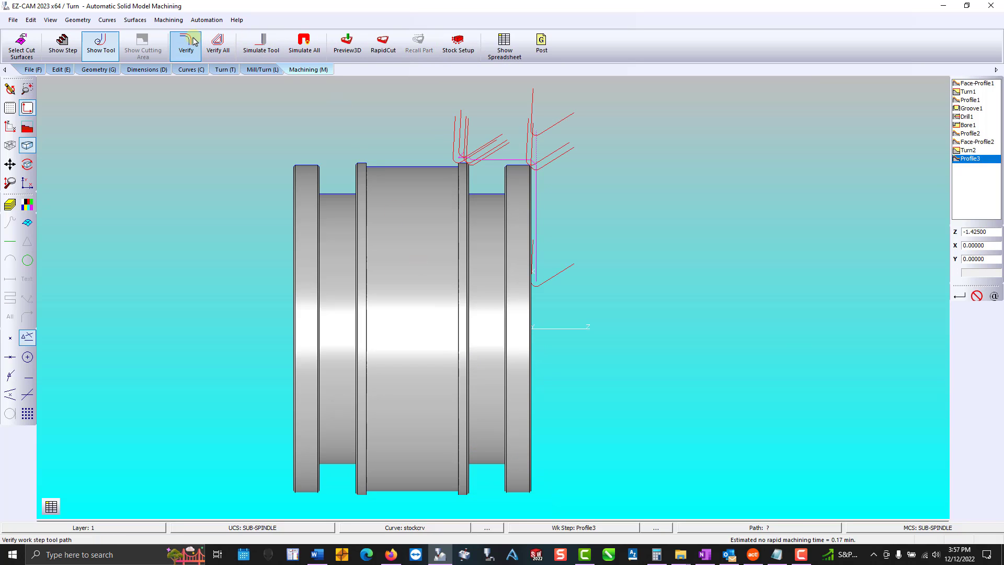
pyautogui.click(223, 69)
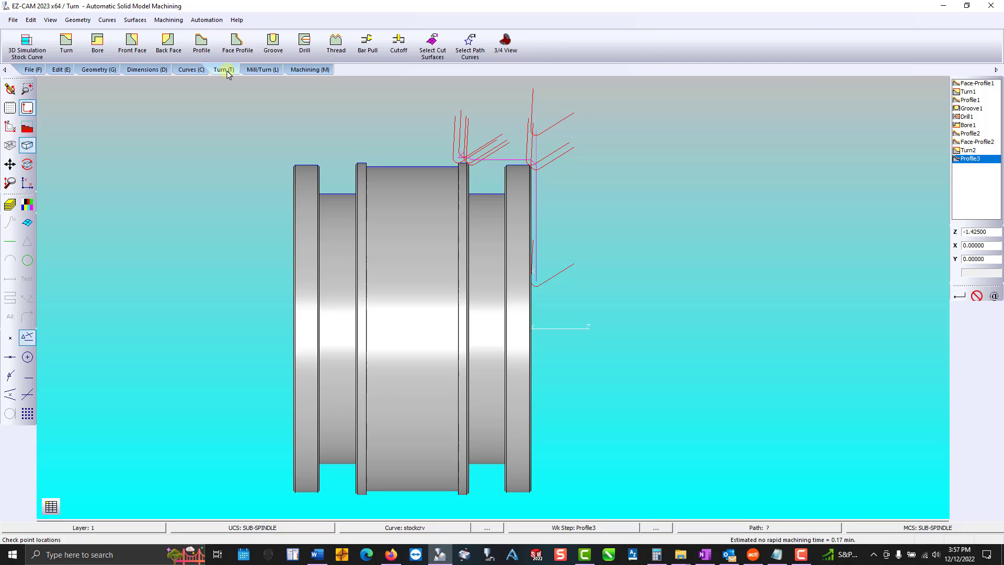
# Add work step Groove2 with the groove stepover set to 80%
pyautogui.click(272, 43)
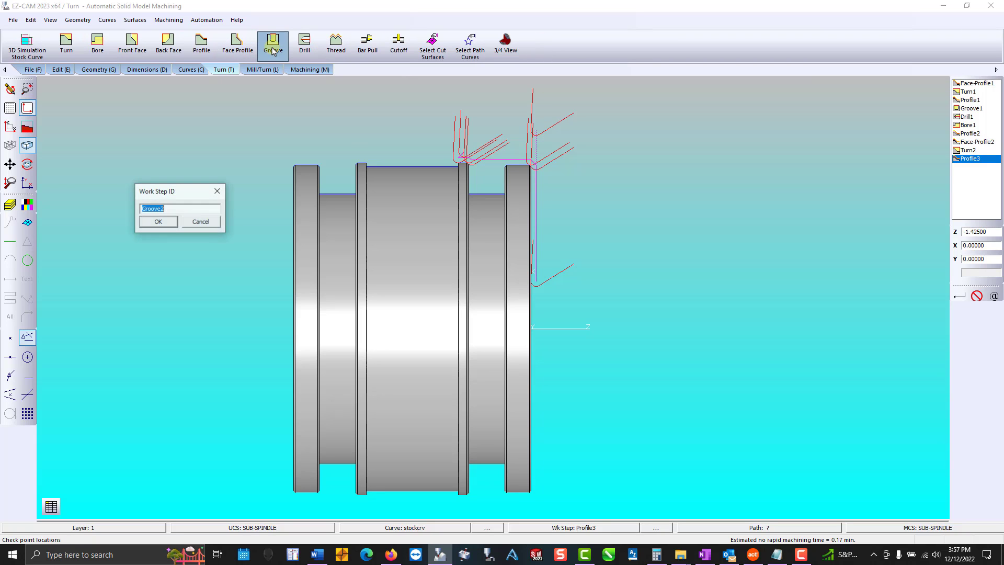
pyautogui.click(158, 221)
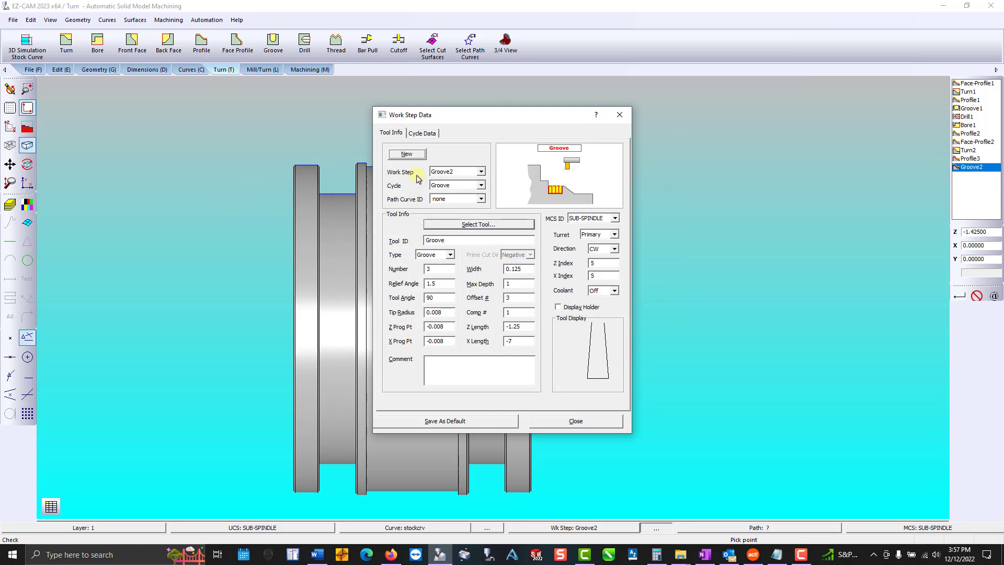
pyautogui.click(421, 132)
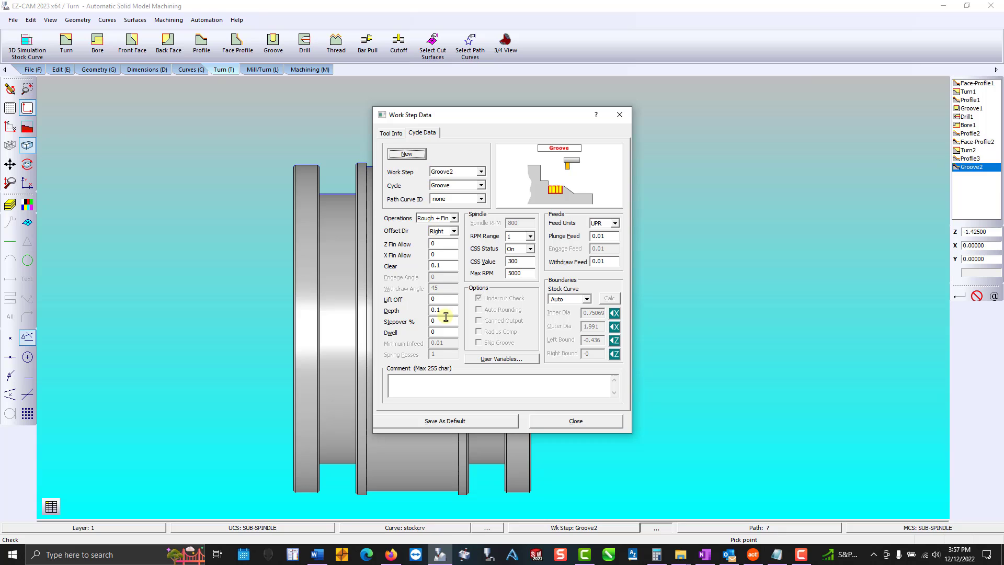
pyautogui.click(441, 321)
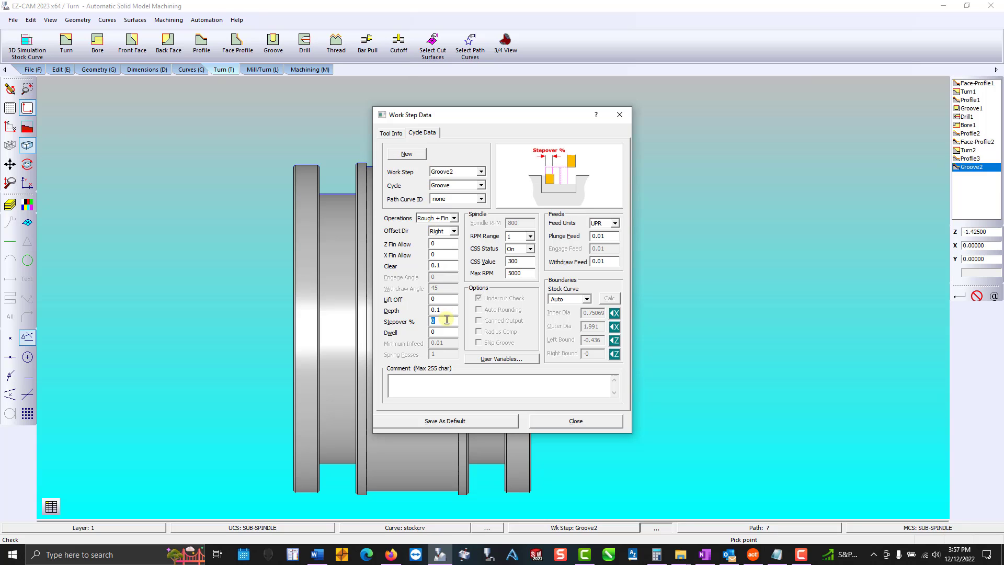
pyautogui.write('80')
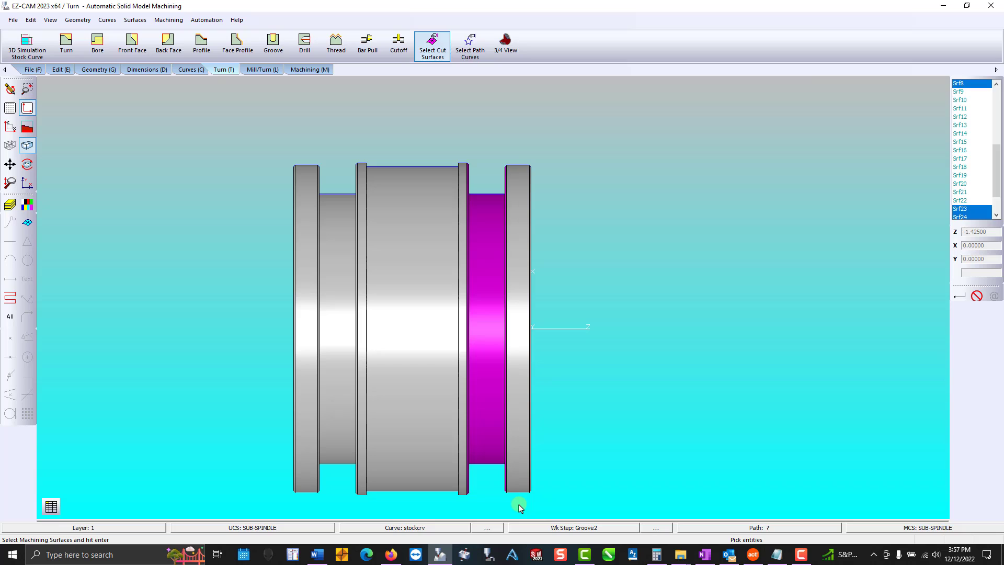
# Select the right-hand groove surface to cut and show the part isometric in UCS World
pyautogui.click(310, 69)
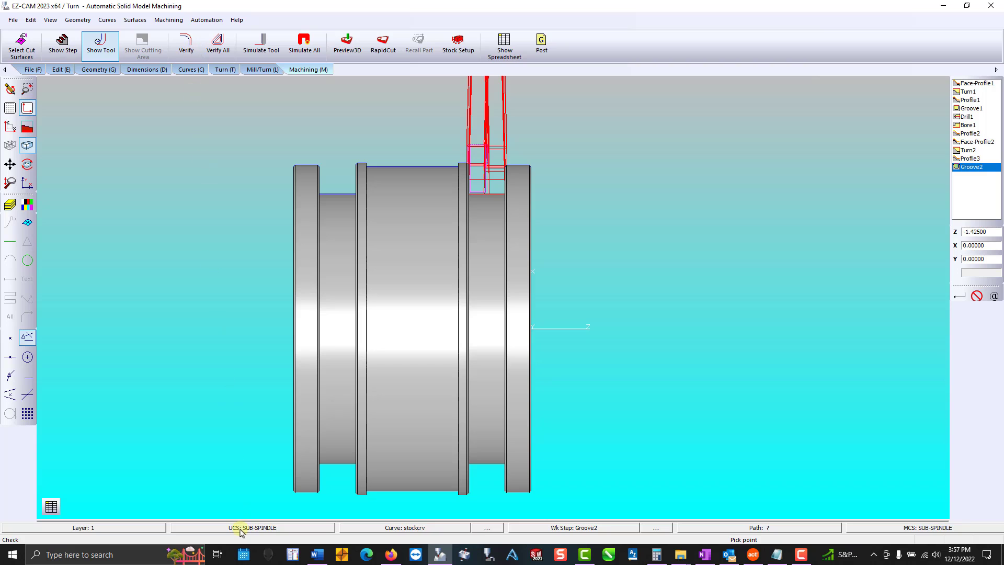
pyautogui.click(253, 528)
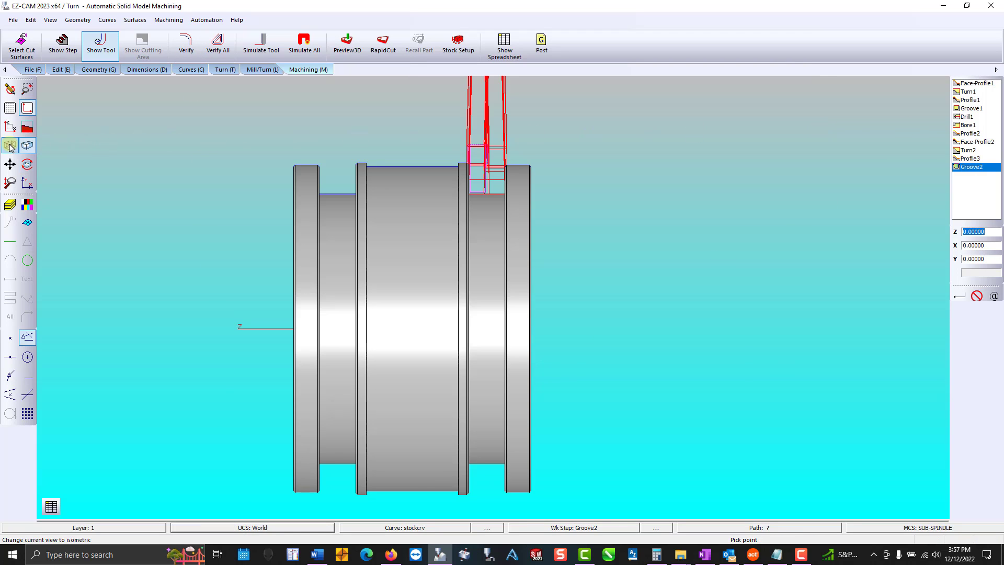
pyautogui.click(217, 44)
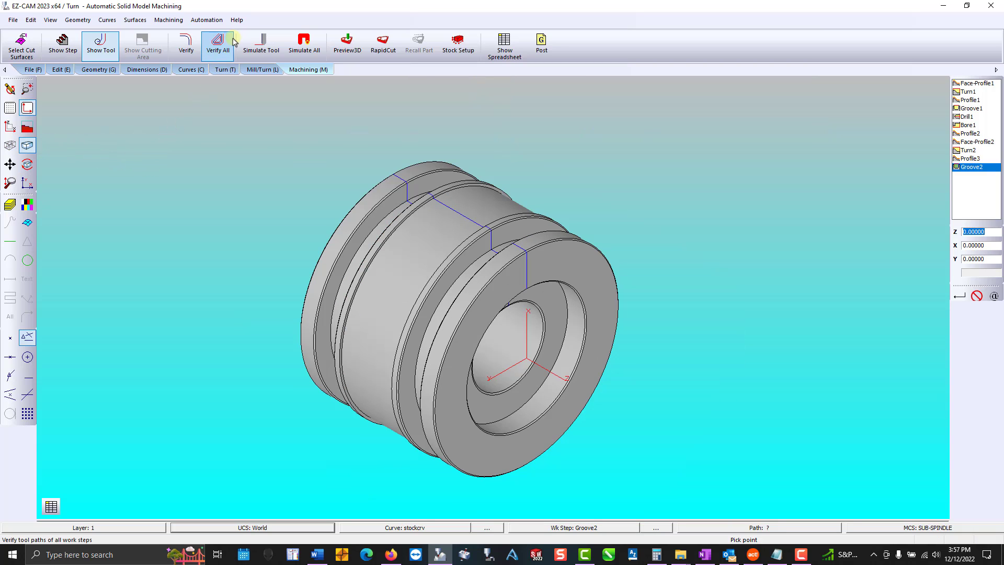
# Verify all work steps (about 2.78 min) and step through the 3D cutting simulation
pyautogui.click(217, 44)
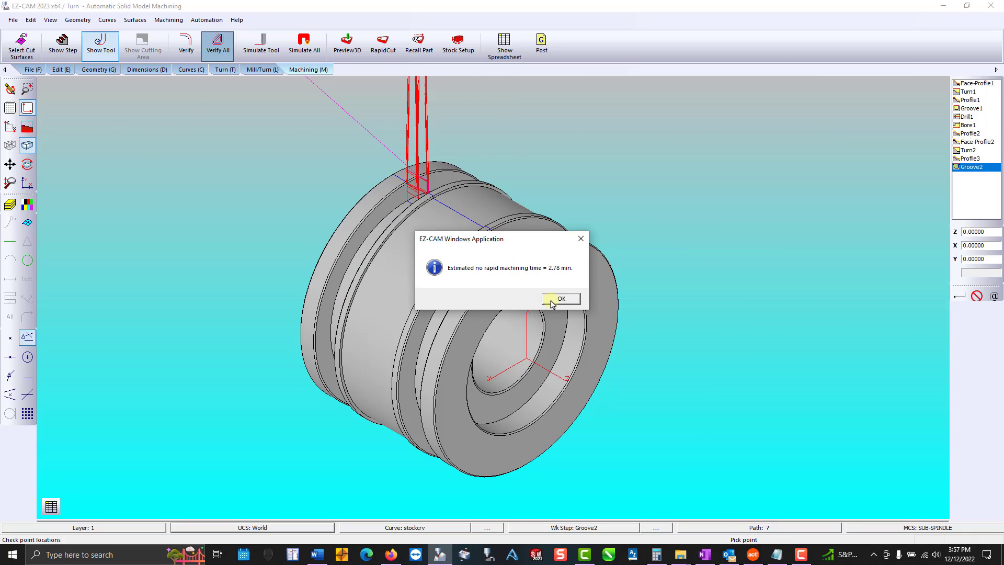
pyautogui.click(561, 299)
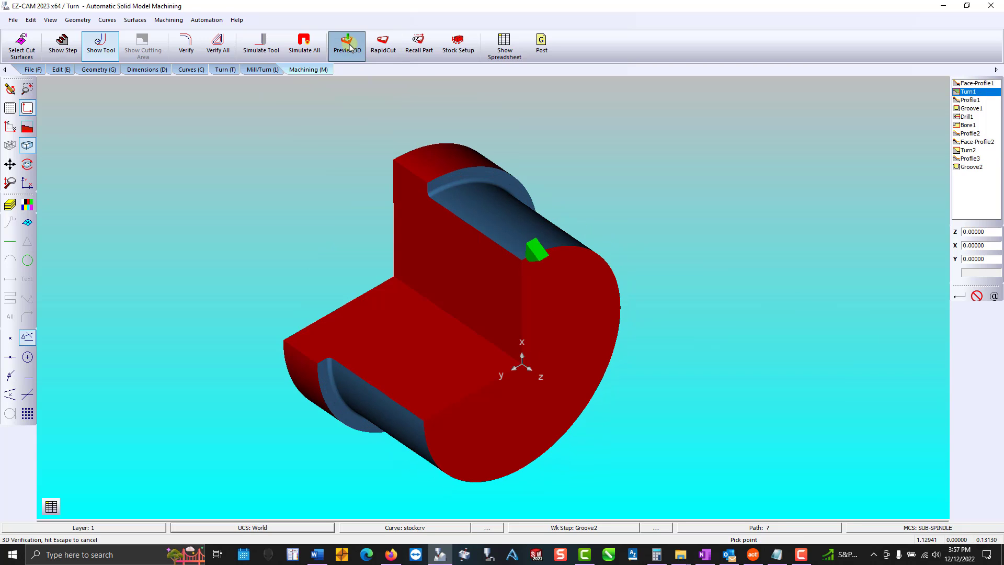
pyautogui.click(971, 99)
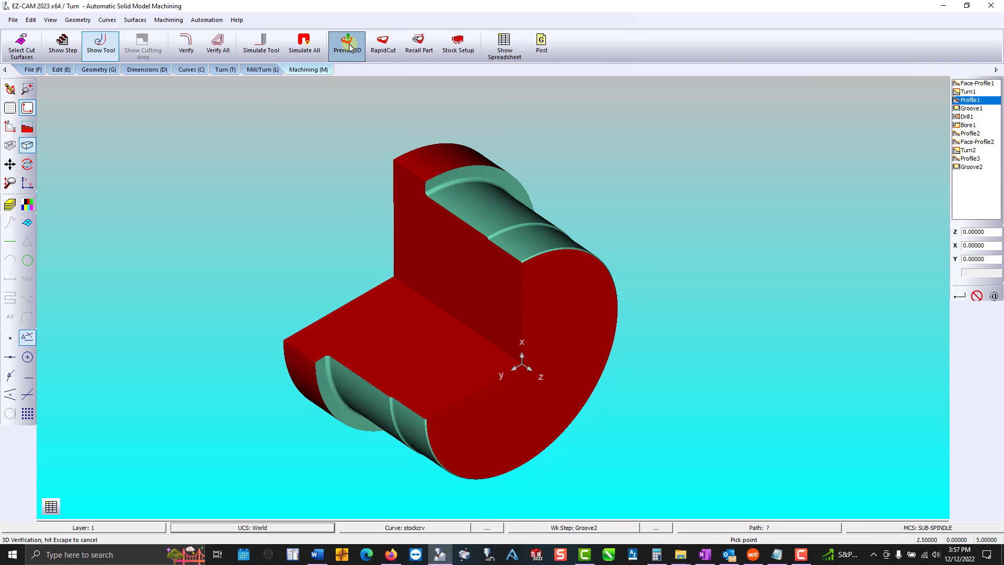
pyautogui.click(973, 107)
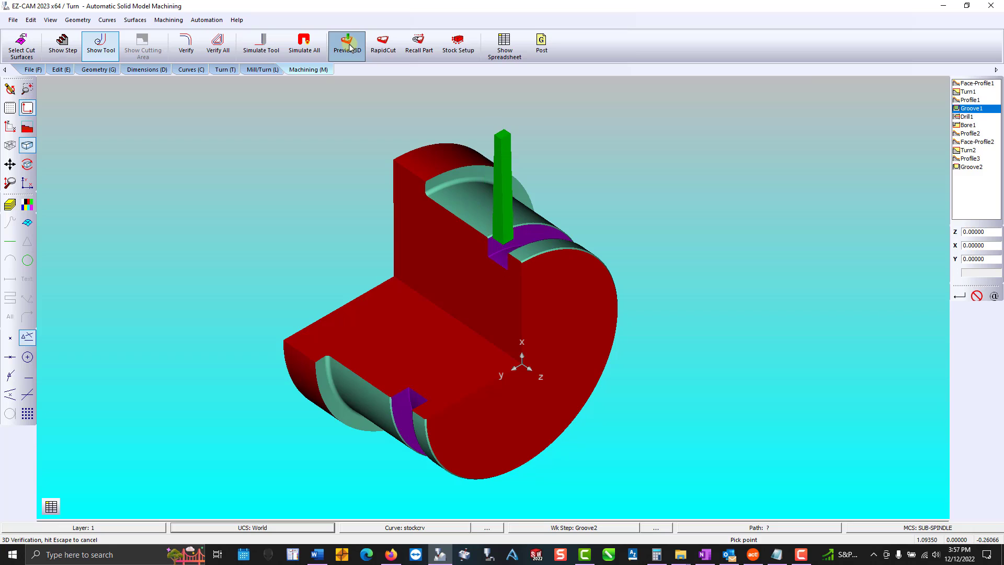